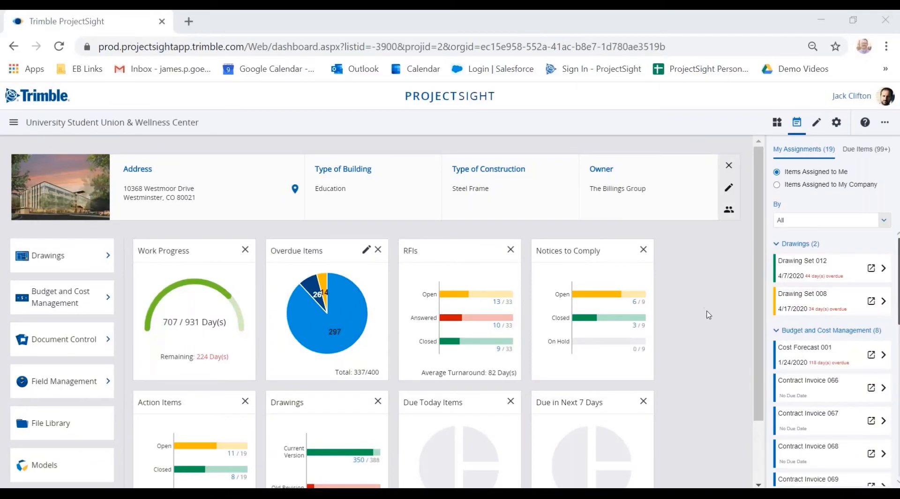
{"action": "mouse_move", "coordinate": [702, 270]}
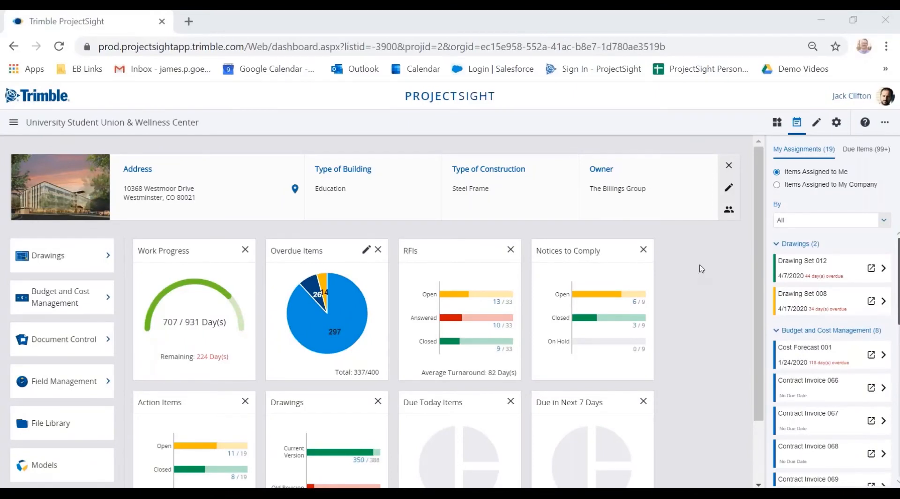
{"action": "mouse_move", "coordinate": [823, 98]}
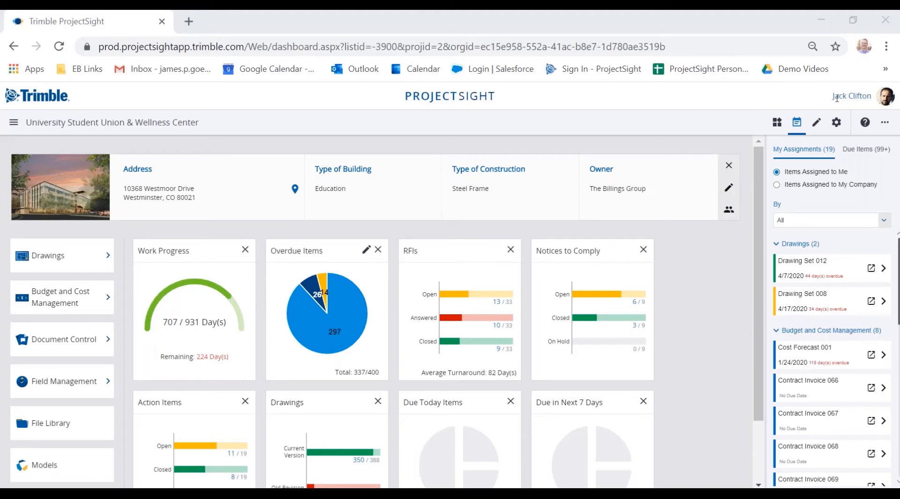
{"action": "mouse_move", "coordinate": [826, 99]}
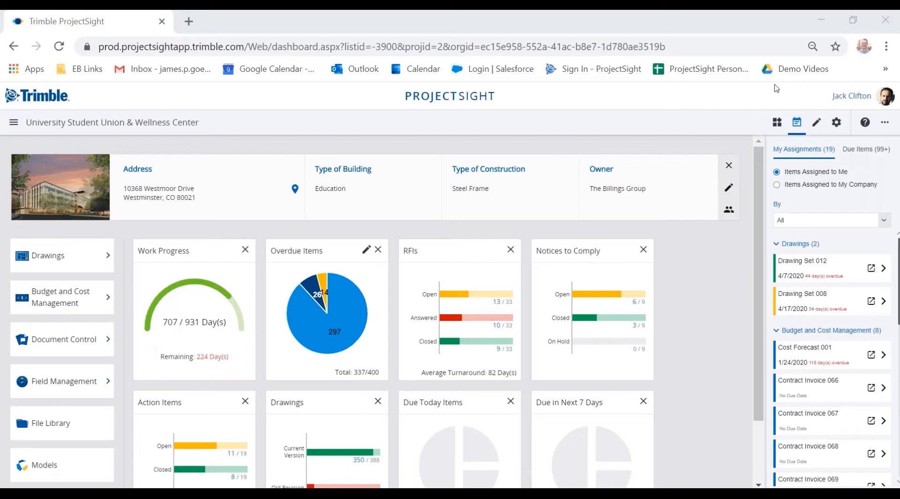
{"action": "mouse_move", "coordinate": [807, 95]}
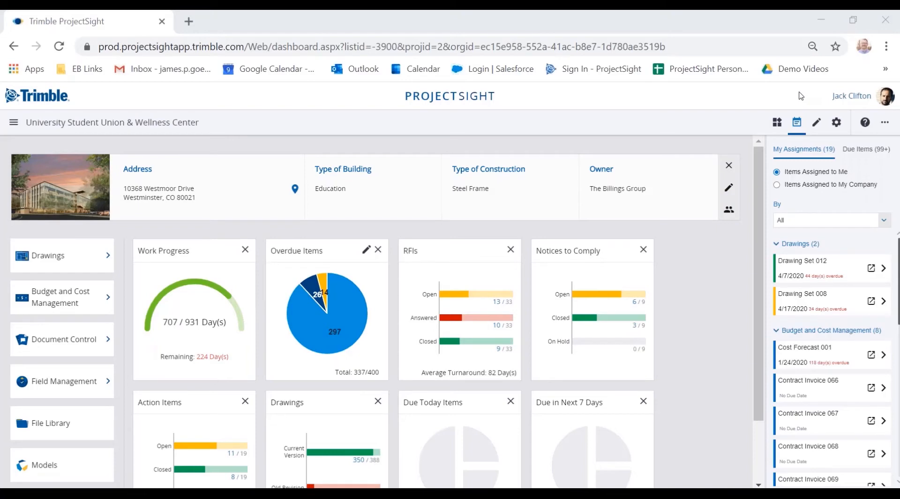
{"action": "mouse_move", "coordinate": [710, 271]}
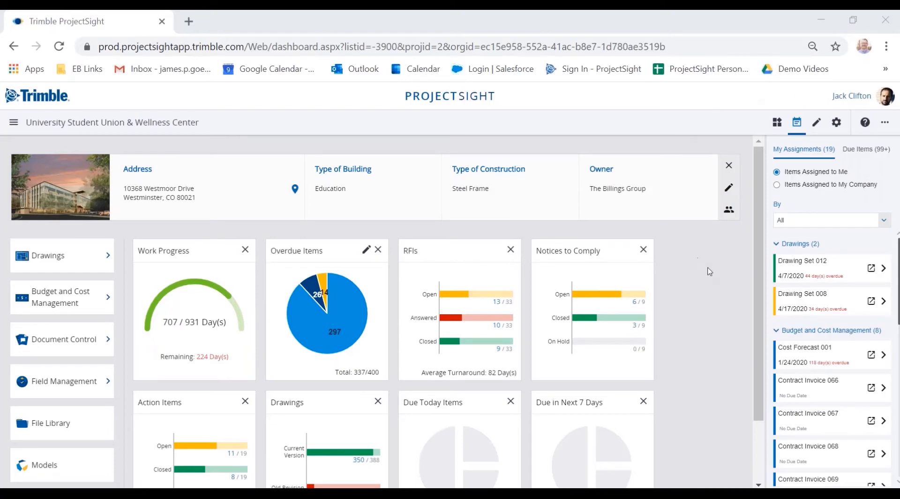
{"action": "mouse_move", "coordinate": [854, 107]}
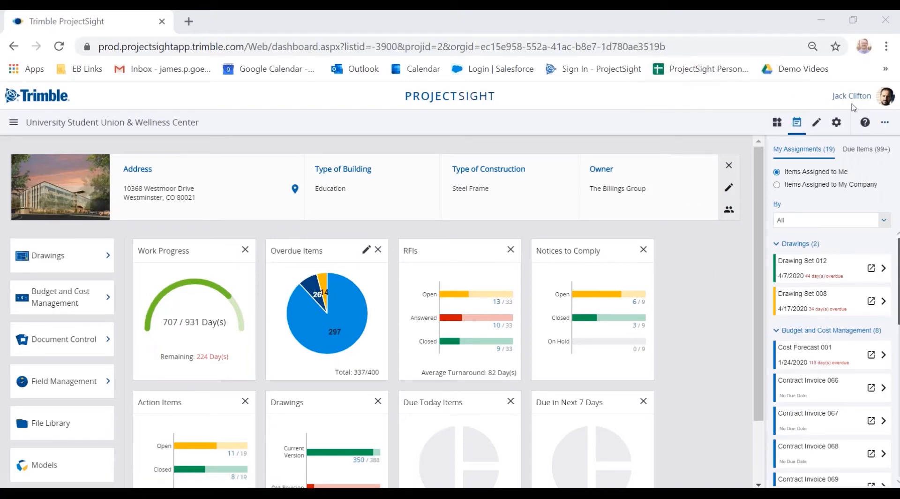
{"action": "mouse_move", "coordinate": [695, 303]}
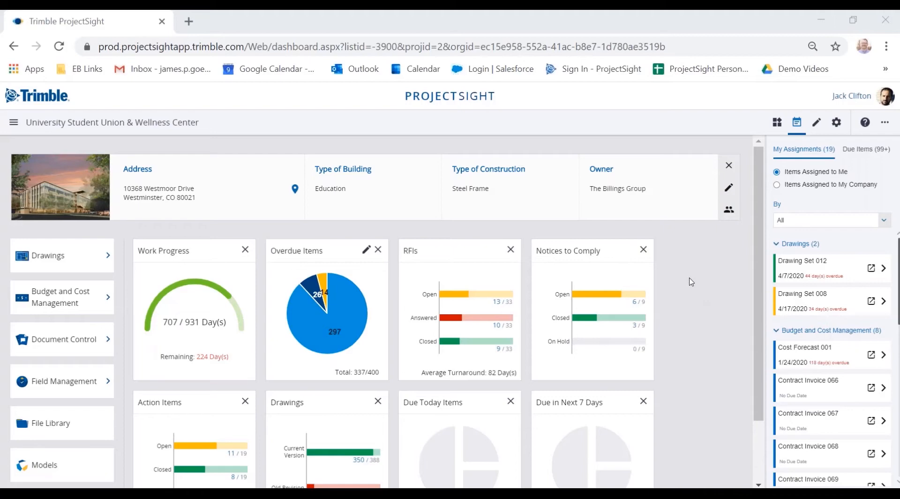
{"action": "mouse_move", "coordinate": [652, 235]}
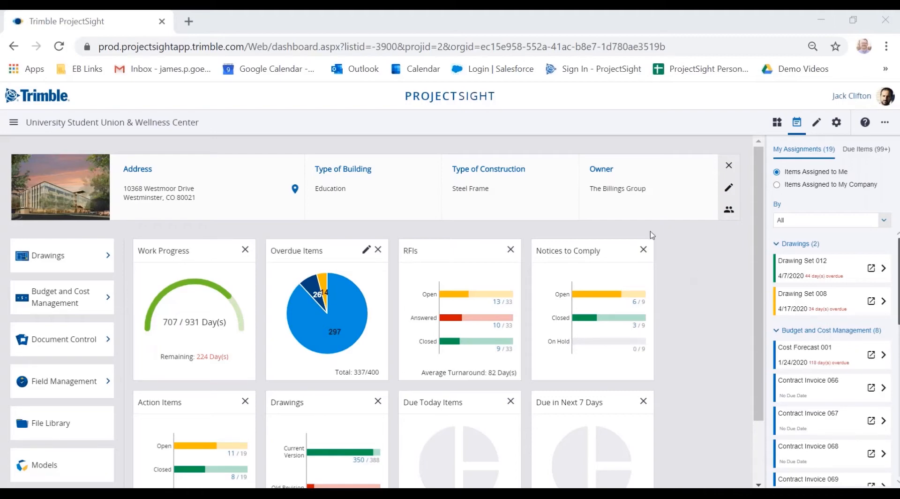
{"action": "mouse_move", "coordinate": [242, 229]}
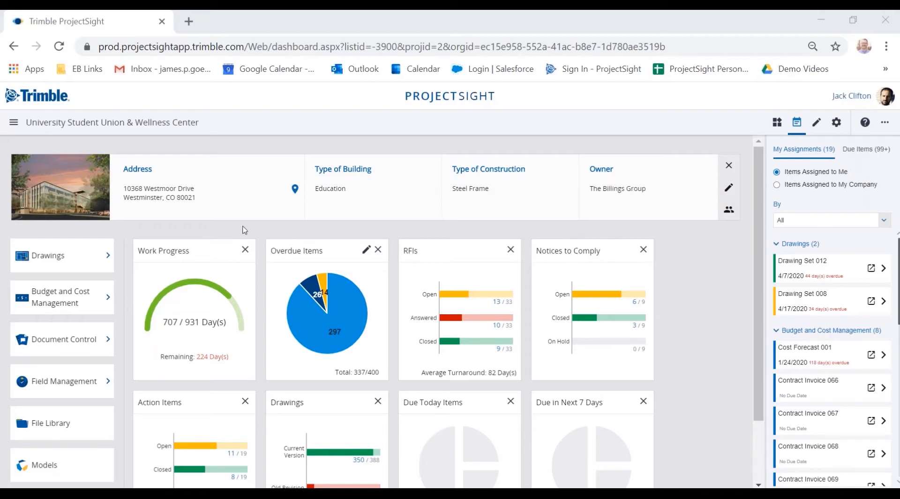
Navigate from Drawings in the left menu to the Drawing Sets register
{"action": "left_click", "coordinate": [48, 256]}
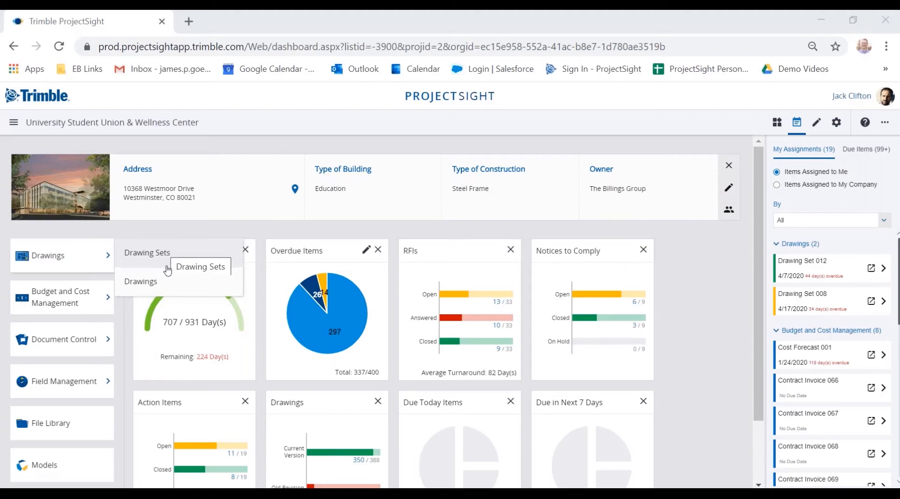
{"action": "mouse_move", "coordinate": [166, 279]}
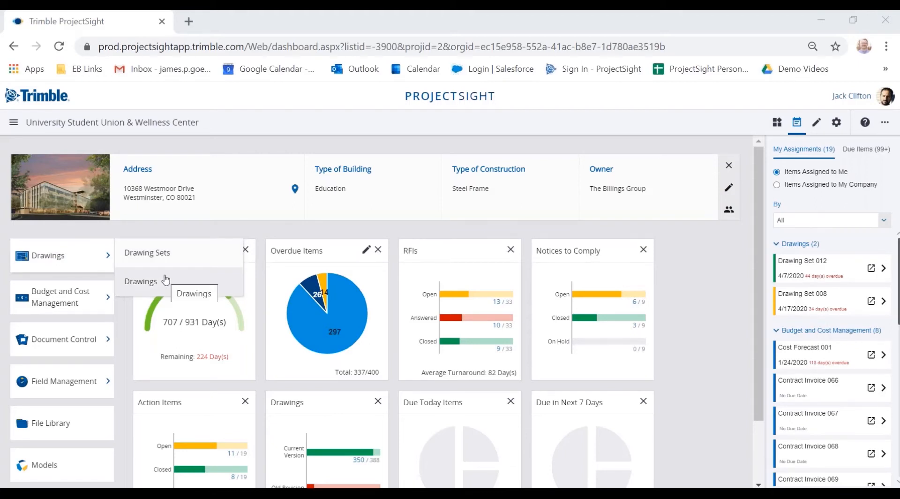
{"action": "mouse_move", "coordinate": [163, 257]}
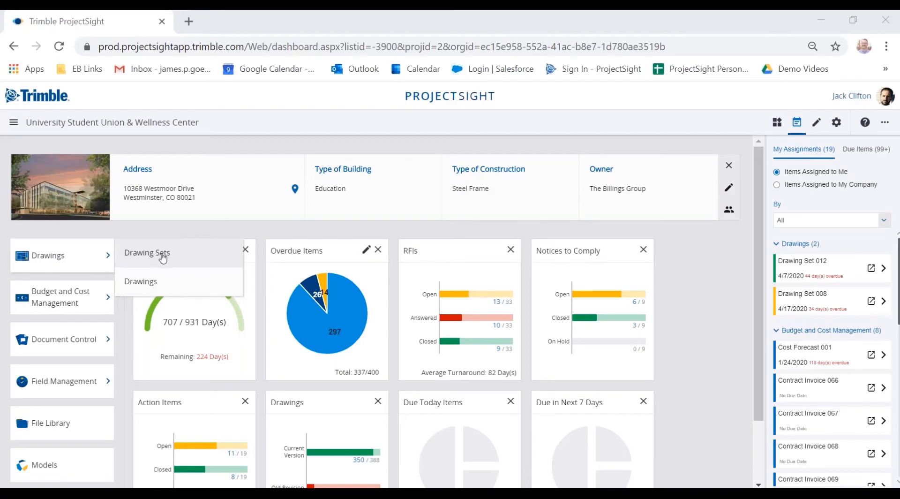
{"action": "left_click", "coordinate": [147, 252]}
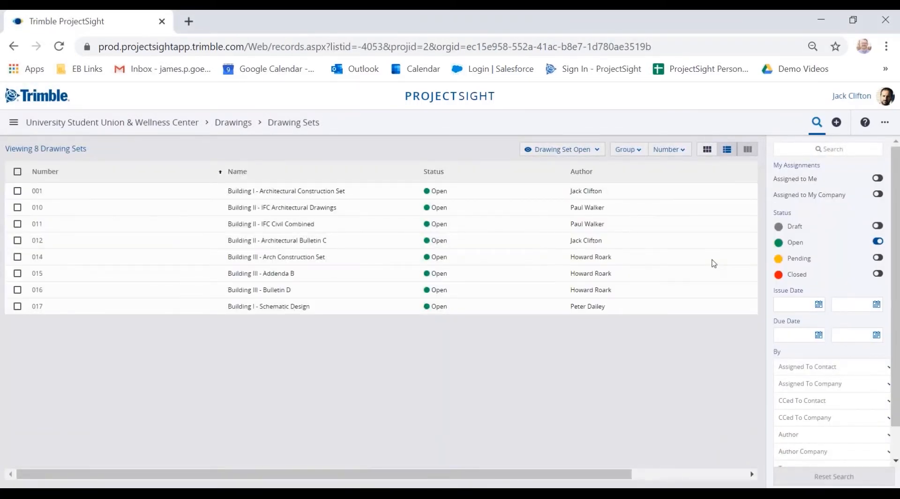
{"action": "mouse_move", "coordinate": [692, 346]}
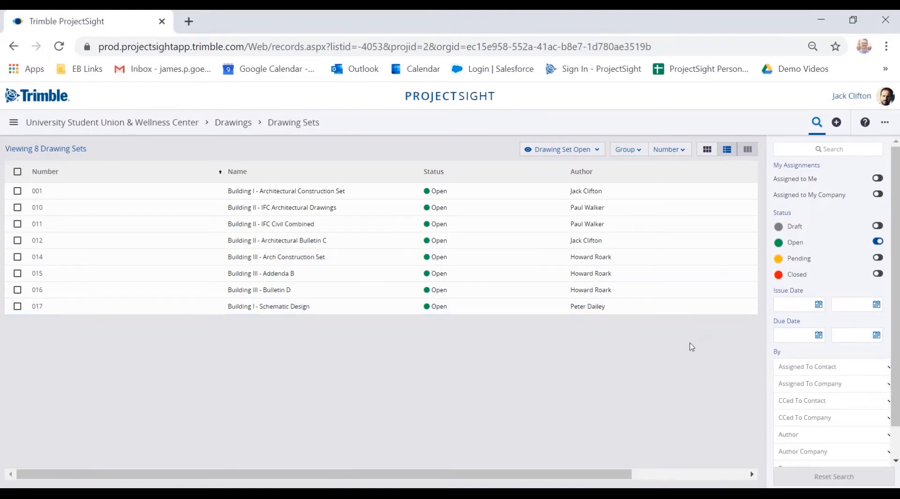
{"action": "mouse_move", "coordinate": [372, 150]}
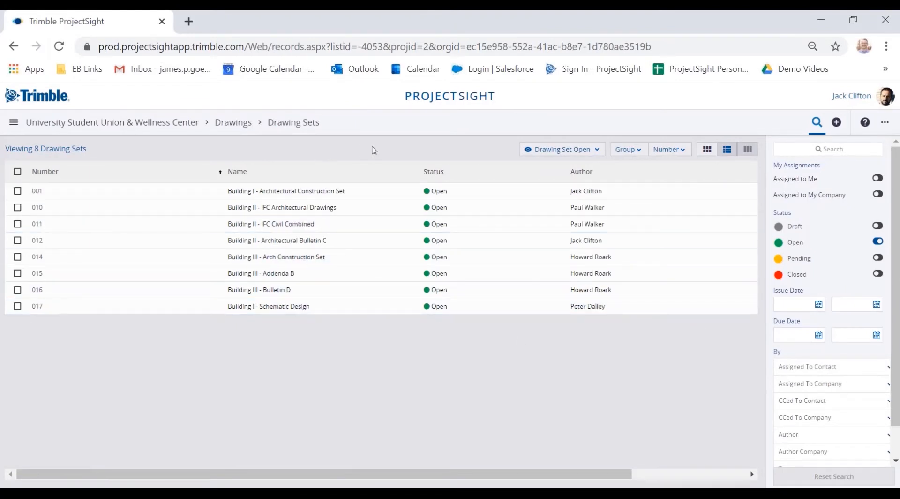
{"action": "mouse_move", "coordinate": [321, 171]}
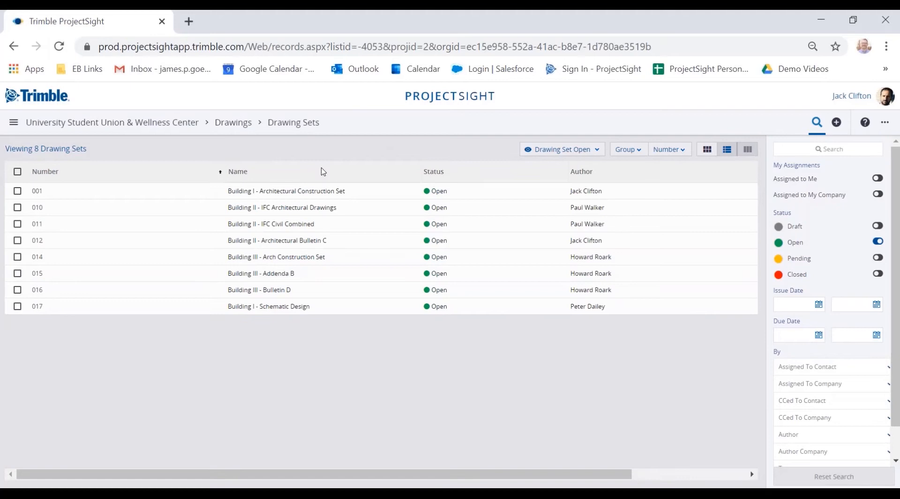
{"action": "left_click", "coordinate": [259, 272]}
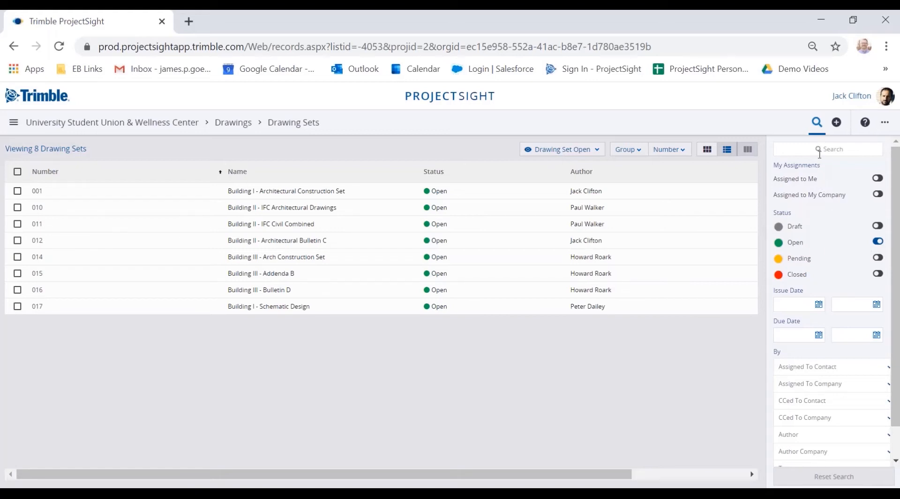
{"action": "left_click", "coordinate": [668, 149]}
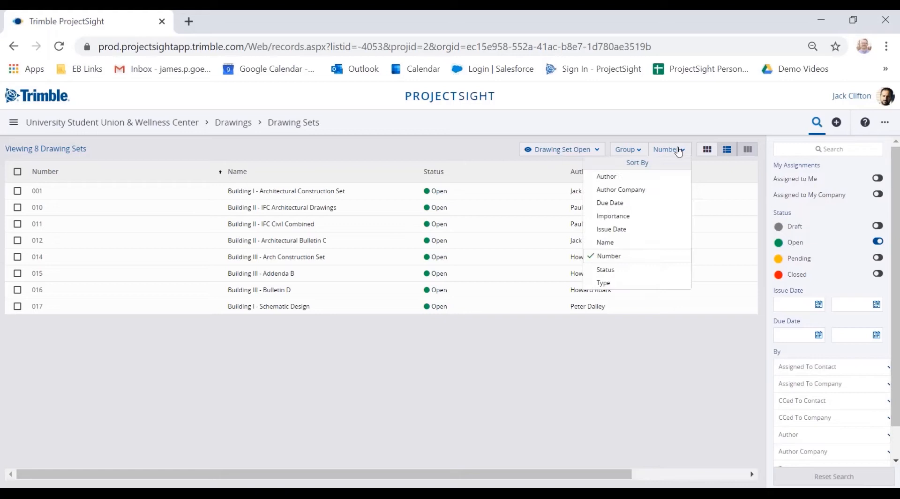
{"action": "left_click", "coordinate": [625, 149]}
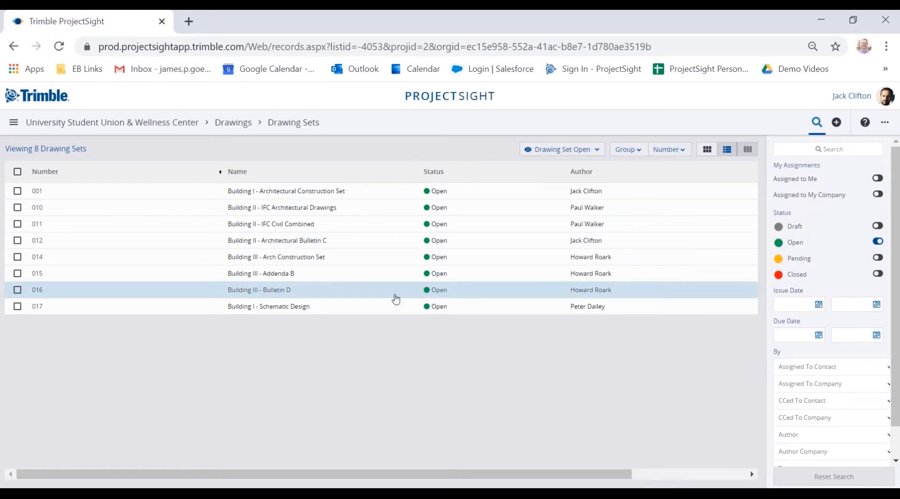
{"action": "mouse_move", "coordinate": [586, 152]}
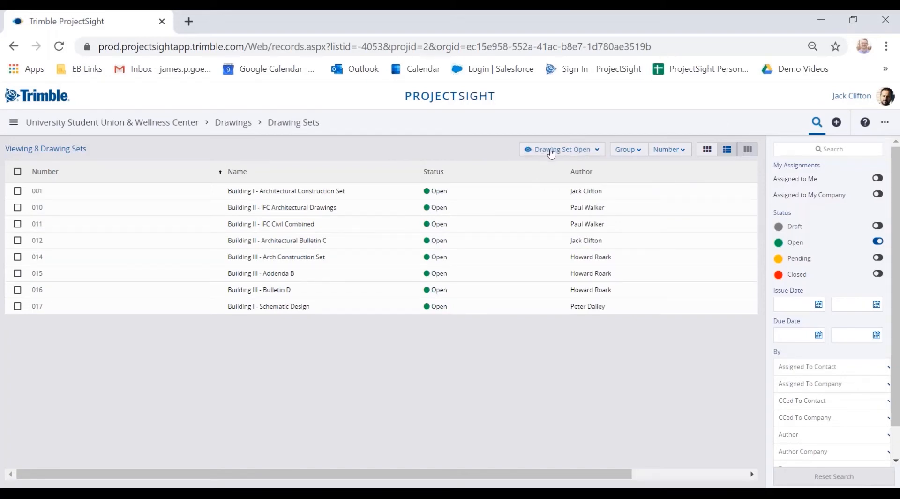
{"action": "mouse_move", "coordinate": [484, 151]}
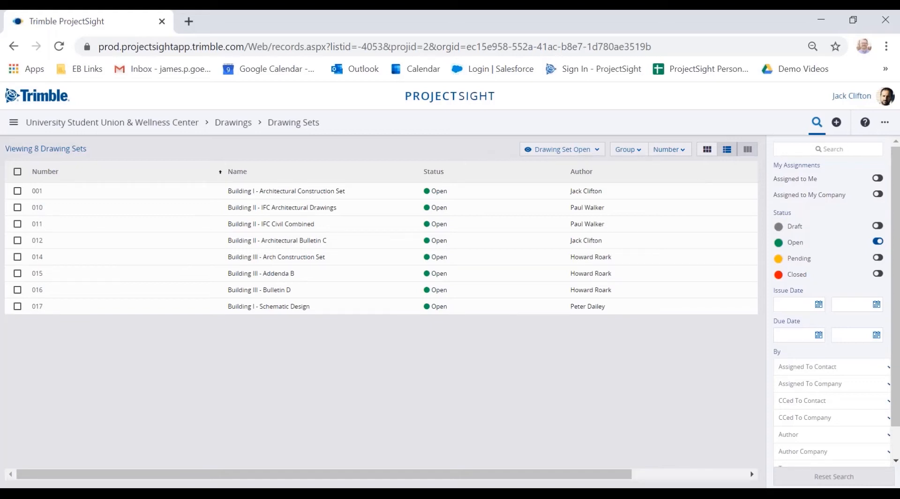
{"action": "left_click", "coordinate": [835, 122]}
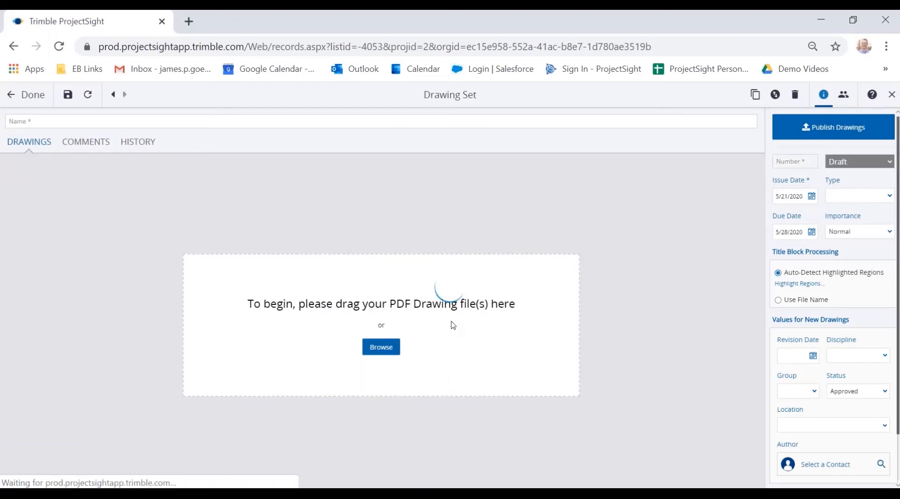
Upload the 11-10-15 A2.02 PDF from Downloads into the set and start Title Block Processing
{"action": "left_click", "coordinate": [381, 347]}
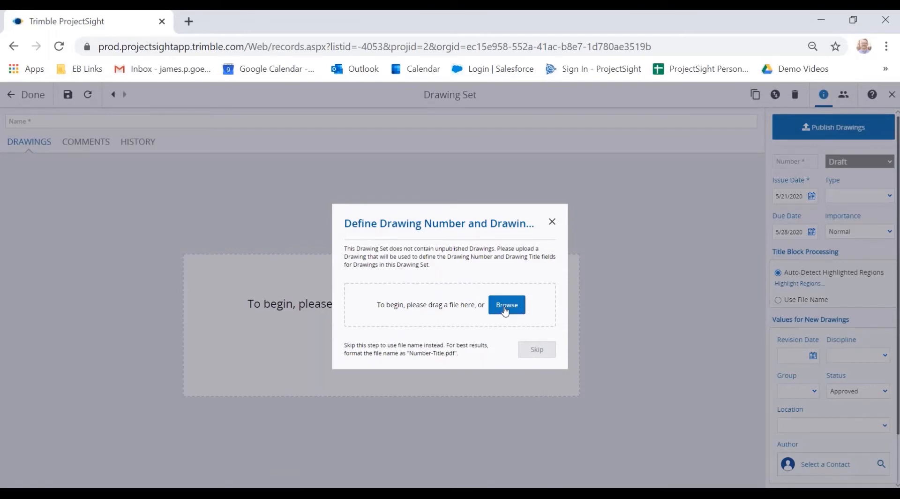
{"action": "left_click", "coordinate": [506, 305]}
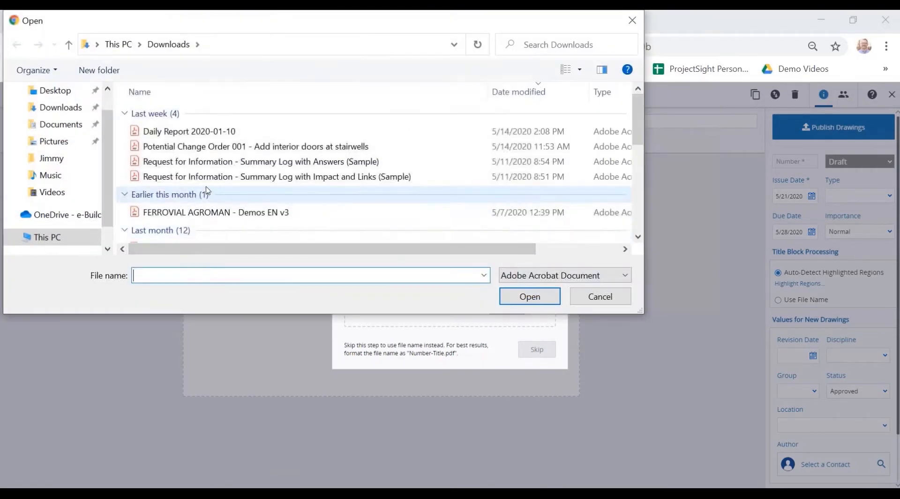
{"action": "left_click", "coordinate": [172, 188]}
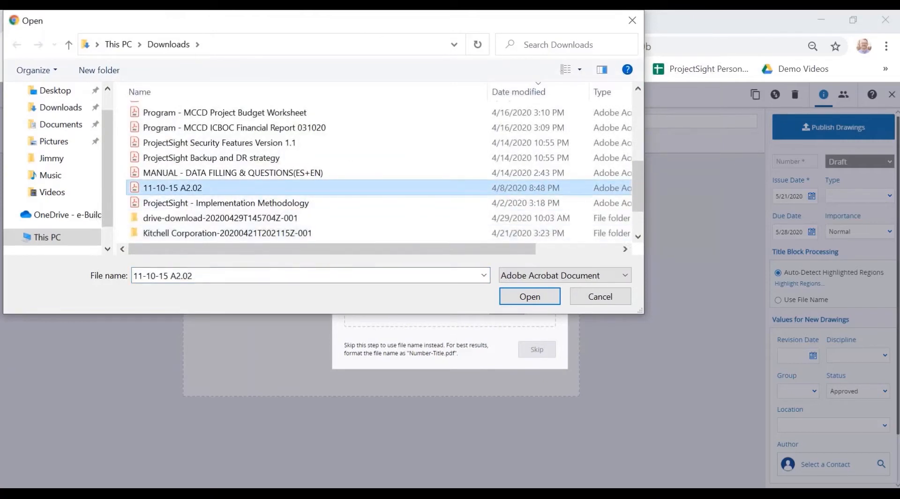
{"action": "left_click", "coordinate": [529, 296]}
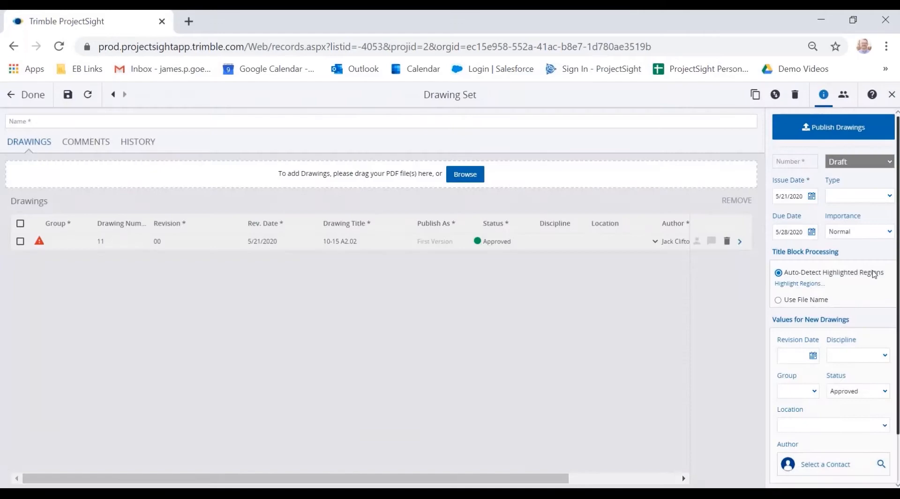
{"action": "left_click", "coordinate": [799, 283]}
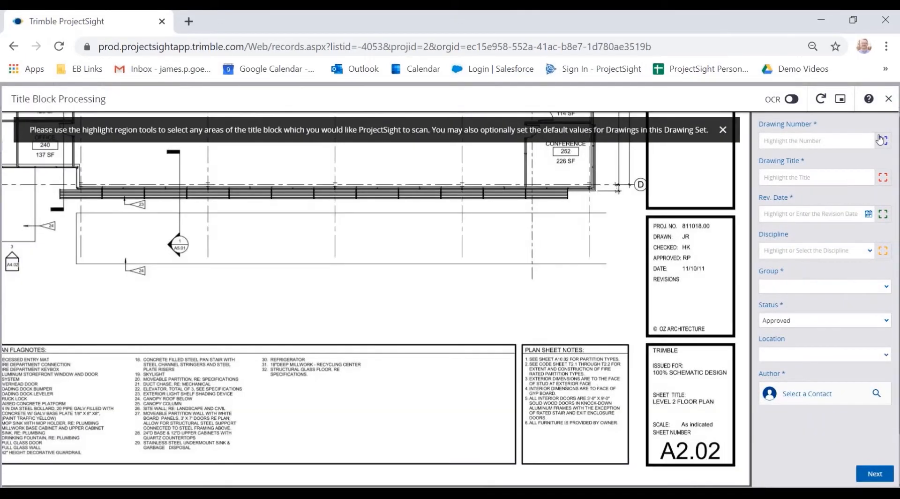
Mark the drawing number region and keep Discipline Architectural with Status Approved
{"action": "left_click", "coordinate": [883, 140]}
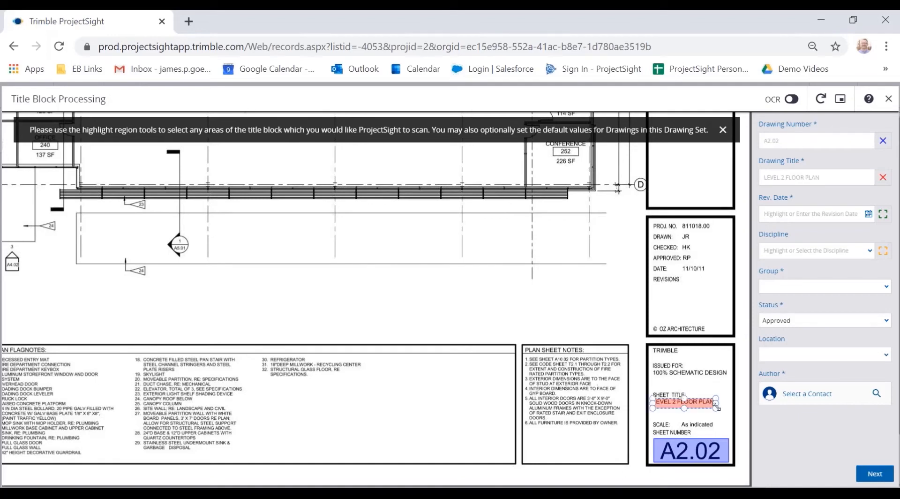
{"action": "mouse_move", "coordinate": [763, 201]}
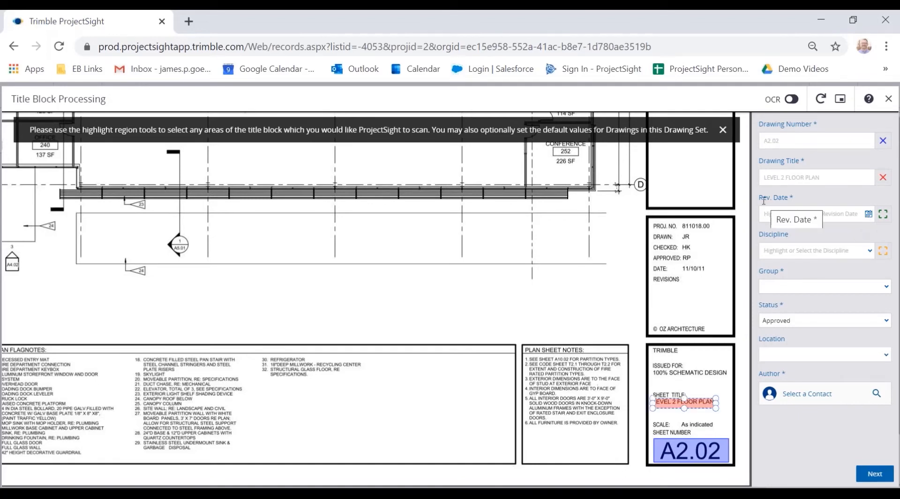
{"action": "mouse_move", "coordinate": [831, 242]}
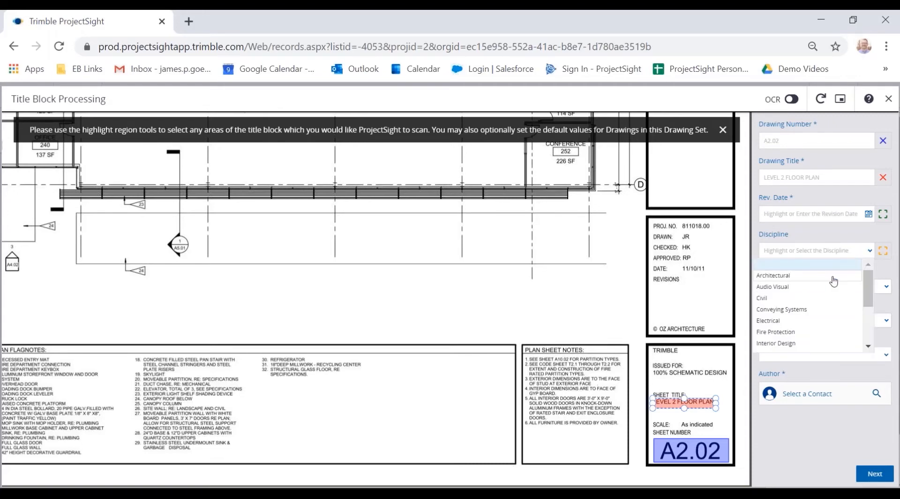
{"action": "left_click", "coordinate": [772, 275]}
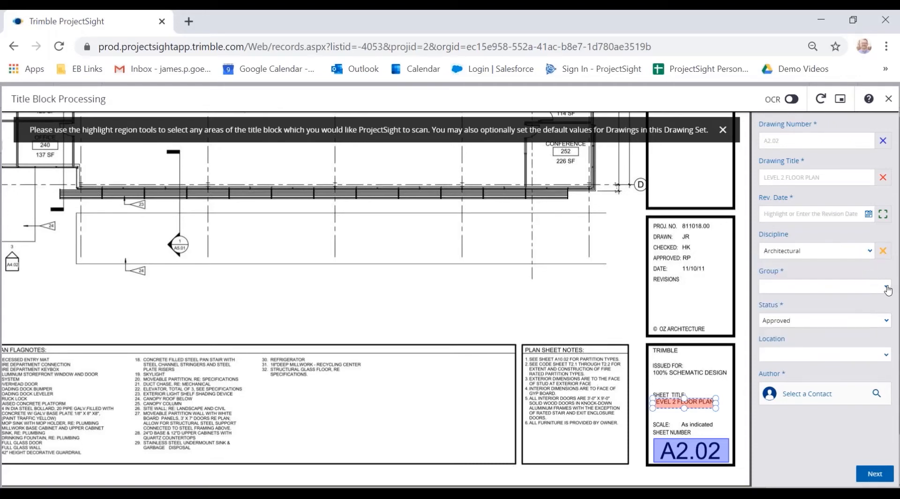
{"action": "left_click", "coordinate": [887, 321]}
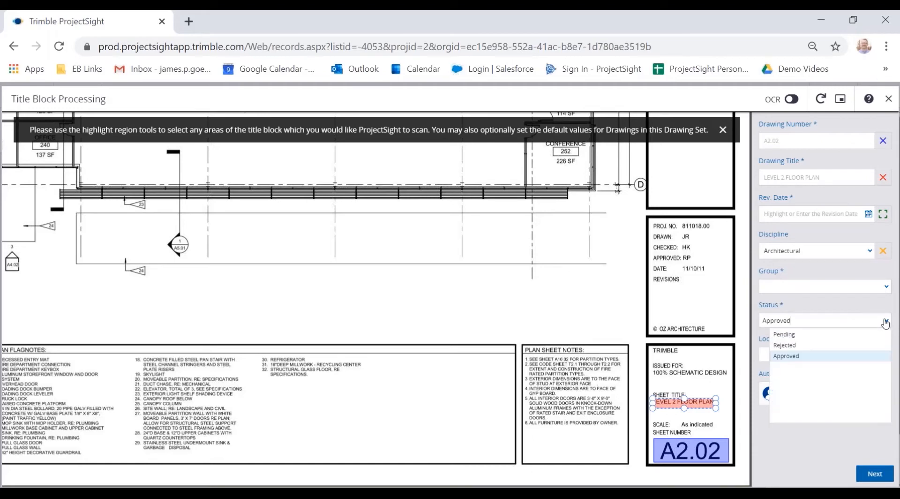
{"action": "left_click", "coordinate": [786, 357]}
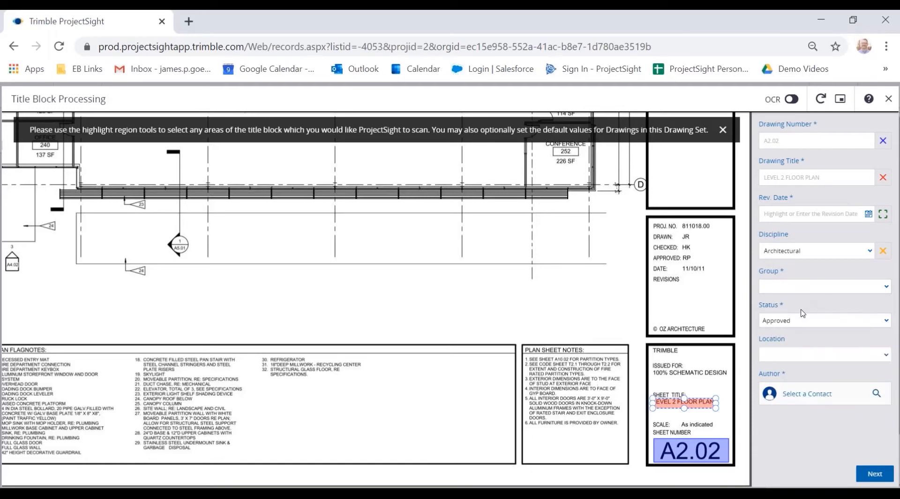
{"action": "left_click", "coordinate": [825, 321]}
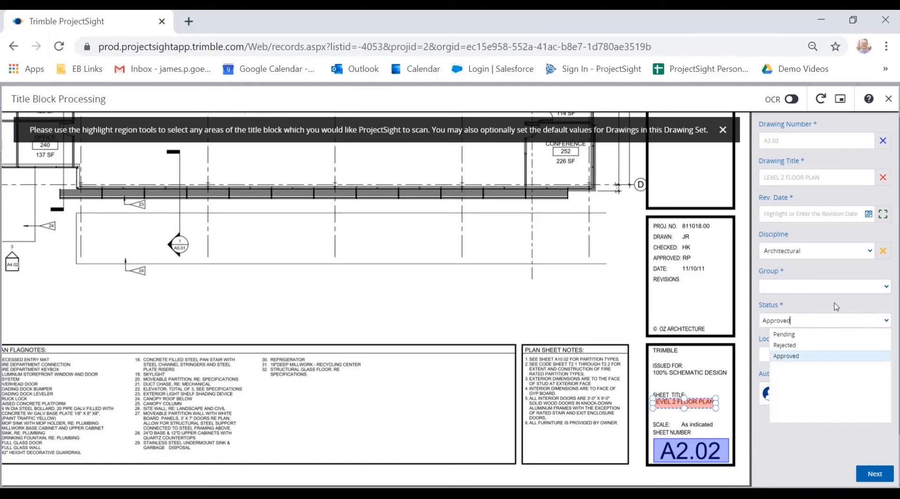
{"action": "left_click", "coordinate": [786, 356]}
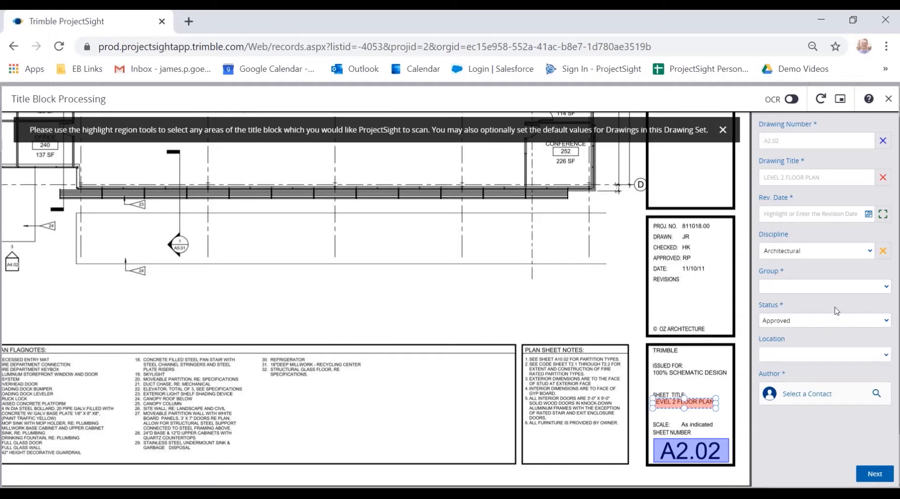
Turn OCR on and finish title block setup, listing A2.02 LEVEL 2 FLOOR PLAN in the set
{"action": "left_click", "coordinate": [791, 98]}
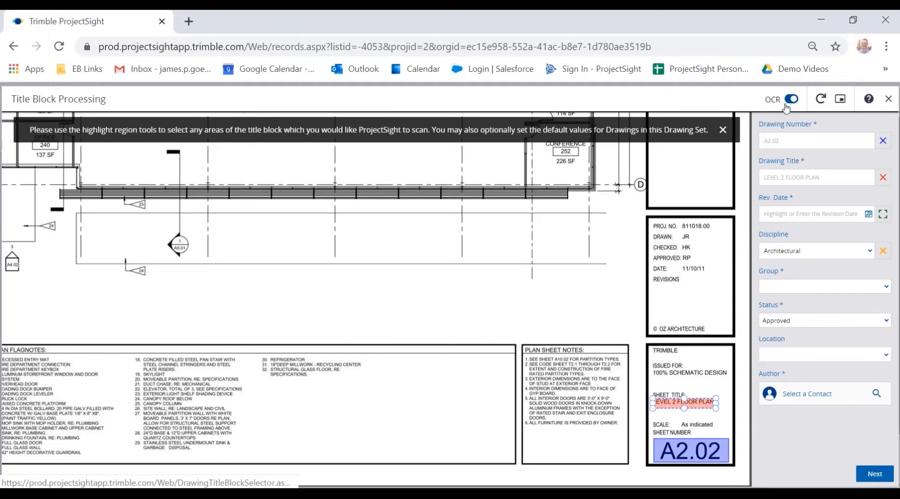
{"action": "mouse_move", "coordinate": [451, 338]}
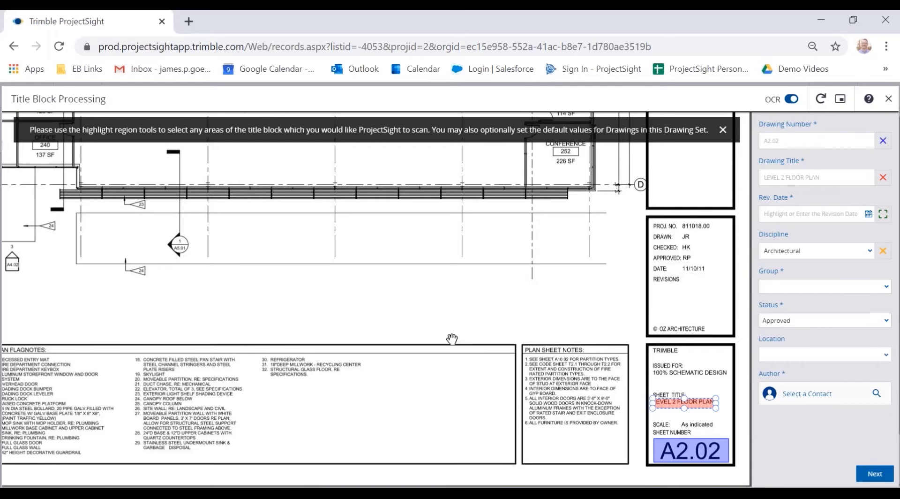
{"action": "mouse_move", "coordinate": [426, 346]}
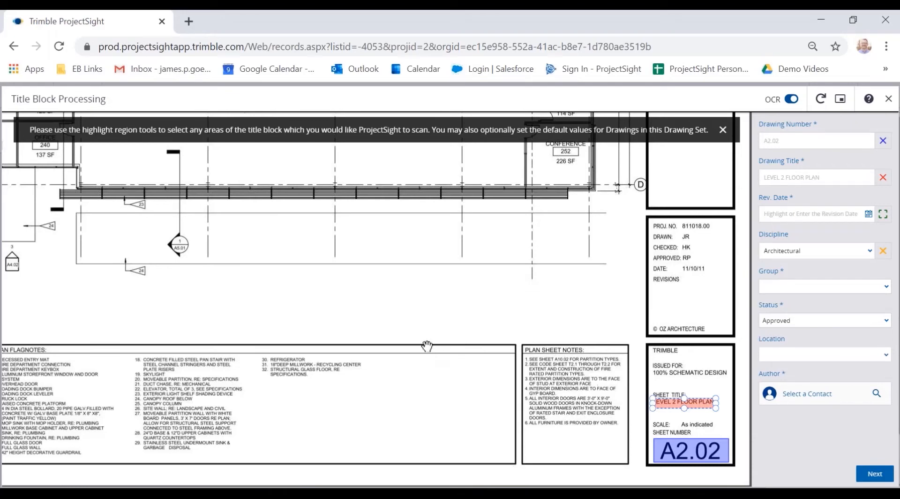
{"action": "mouse_move", "coordinate": [391, 324]}
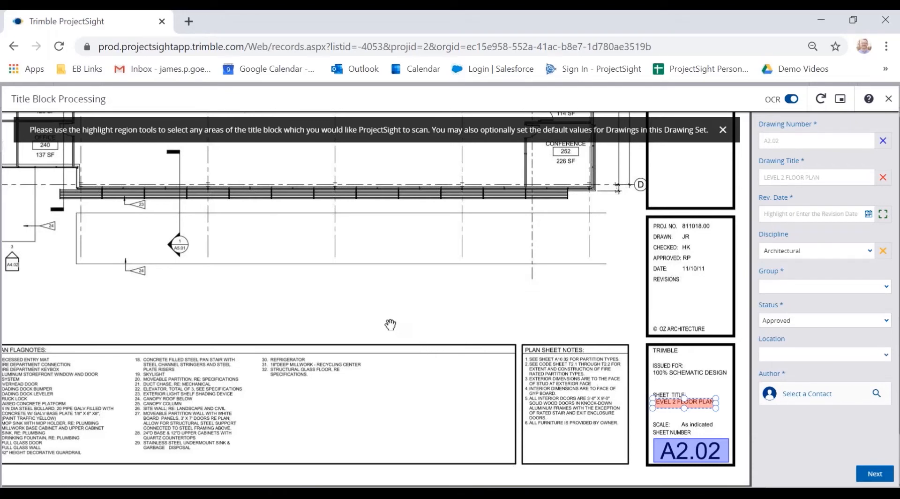
{"action": "mouse_move", "coordinate": [148, 264]}
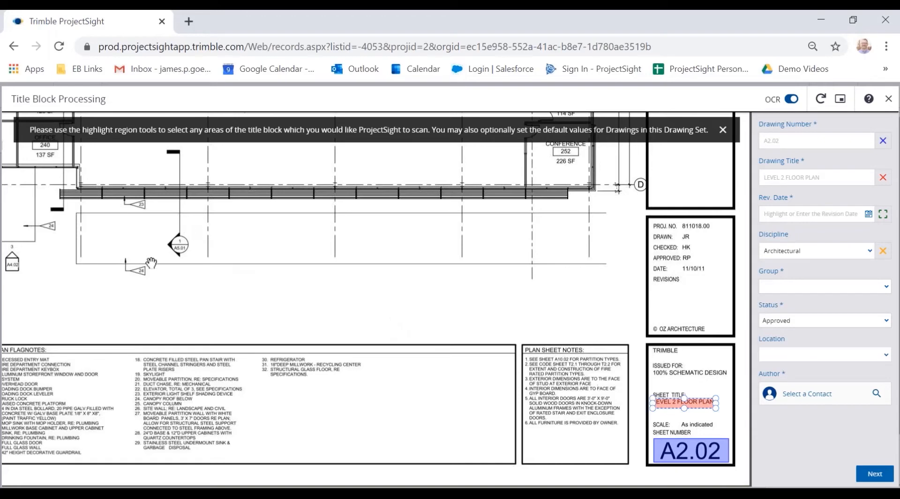
{"action": "mouse_move", "coordinate": [175, 252]}
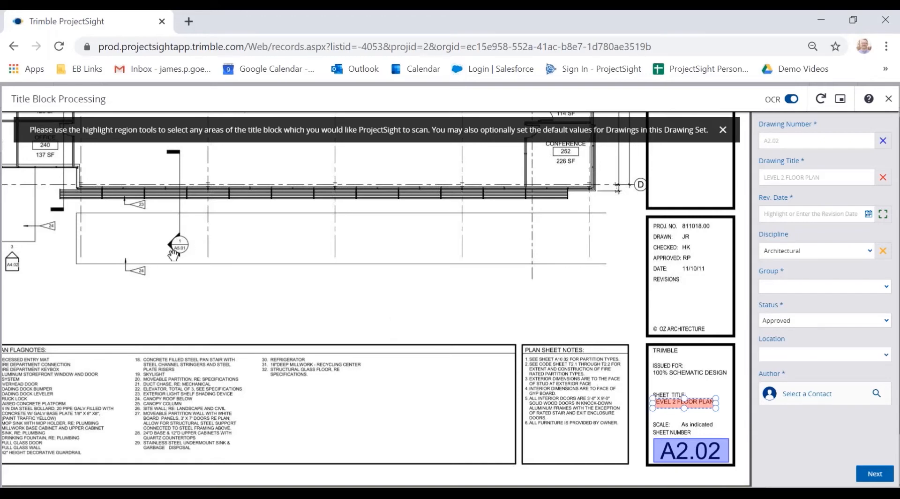
{"action": "mouse_move", "coordinate": [175, 253]}
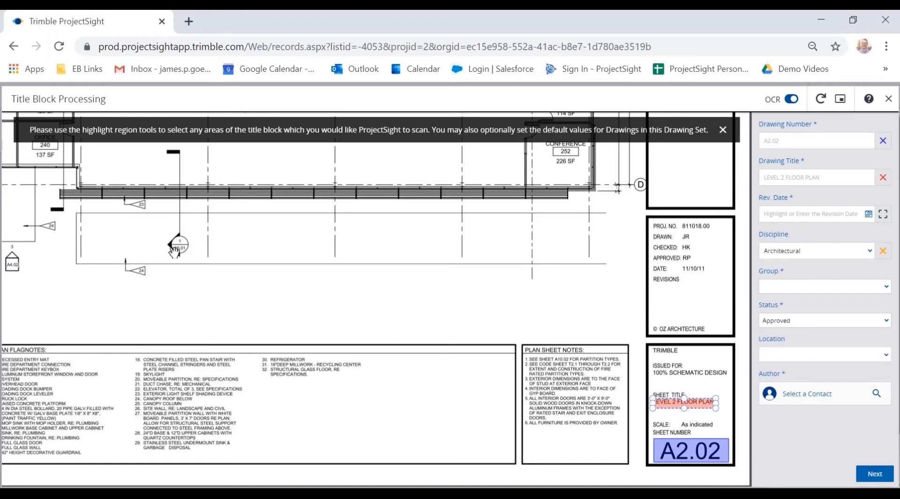
{"action": "mouse_move", "coordinate": [200, 247]}
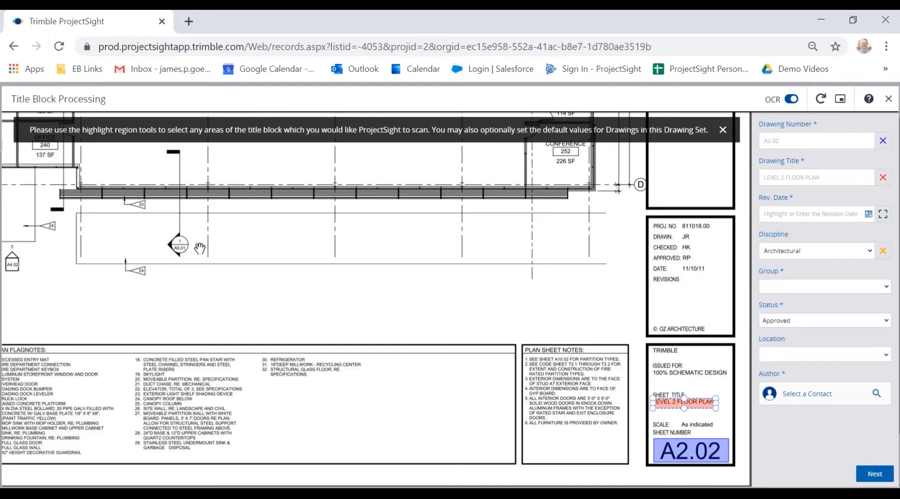
{"action": "mouse_move", "coordinate": [669, 451]}
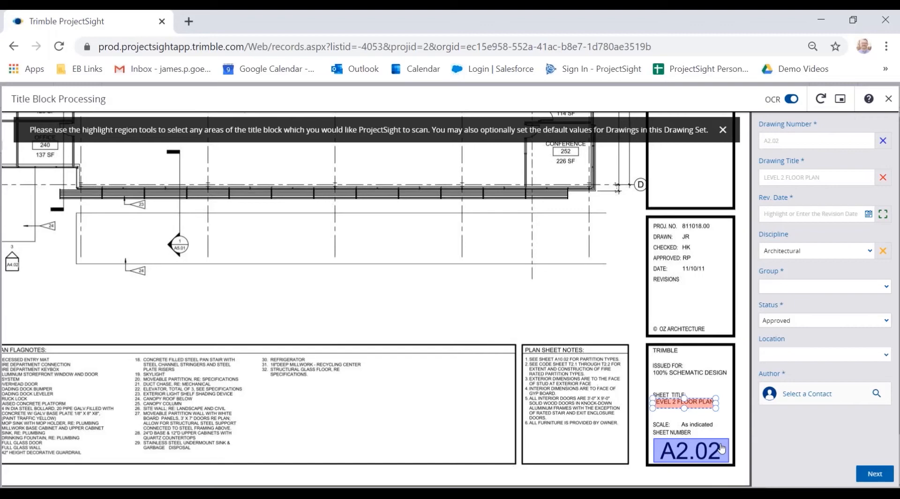
{"action": "left_click", "coordinate": [874, 474]}
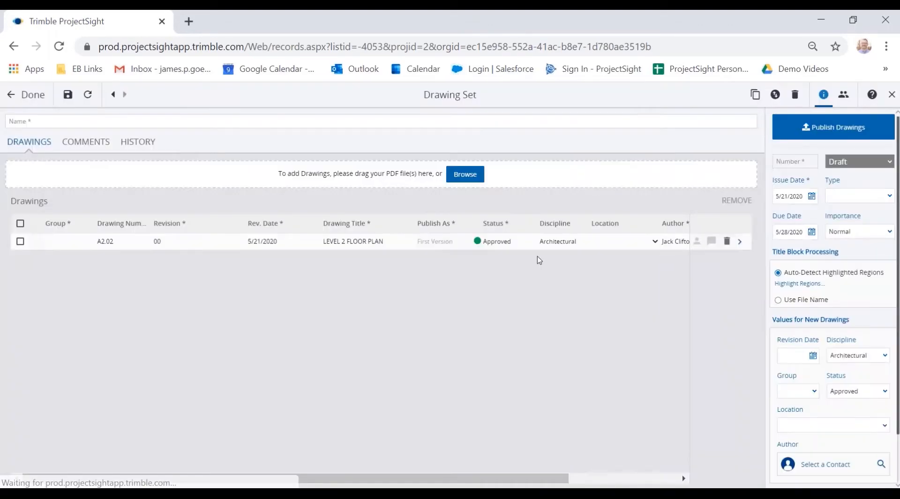
{"action": "left_click", "coordinate": [67, 241]}
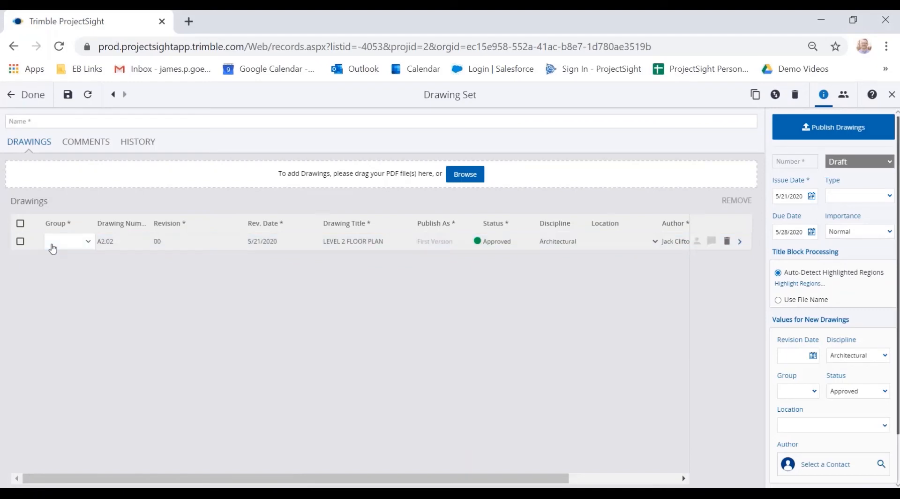
{"action": "double_click", "coordinate": [121, 241]}
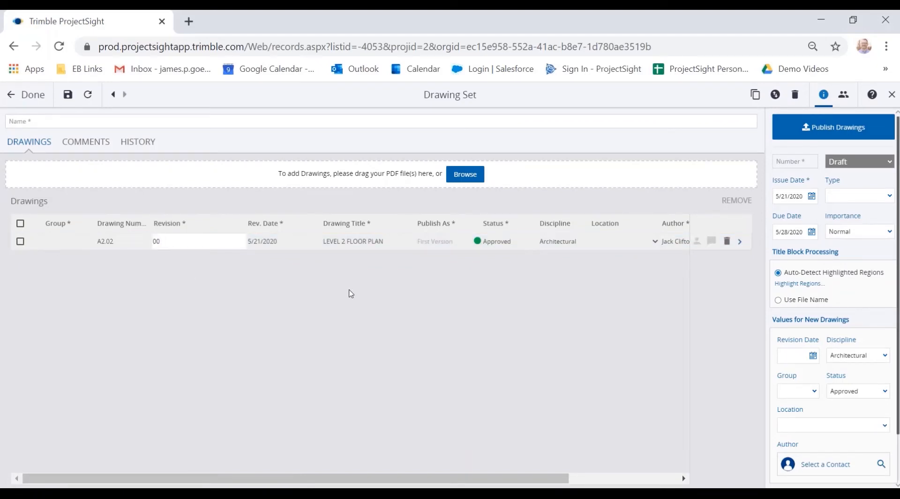
{"action": "mouse_move", "coordinate": [778, 300]}
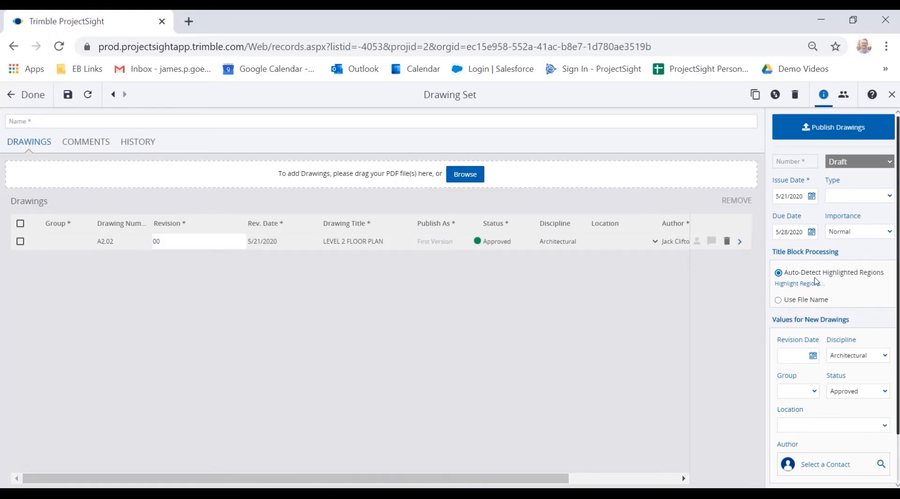
{"action": "mouse_move", "coordinate": [809, 272]}
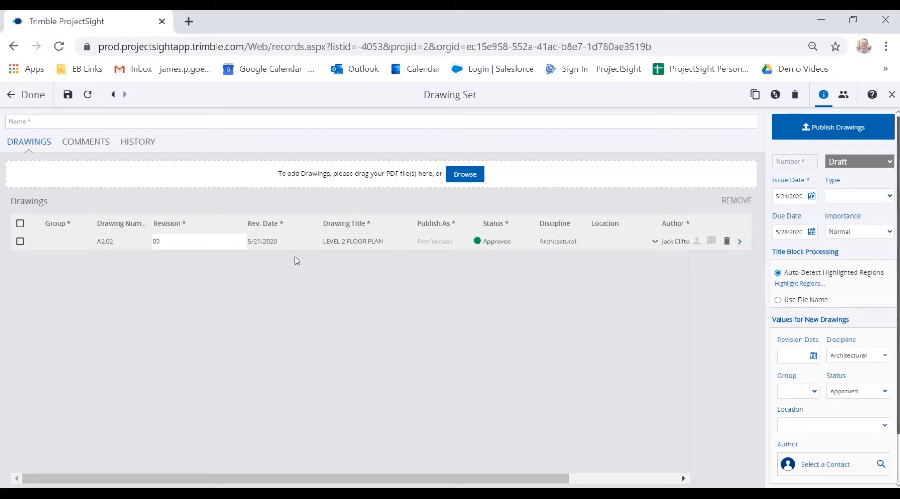
{"action": "mouse_move", "coordinate": [465, 173]}
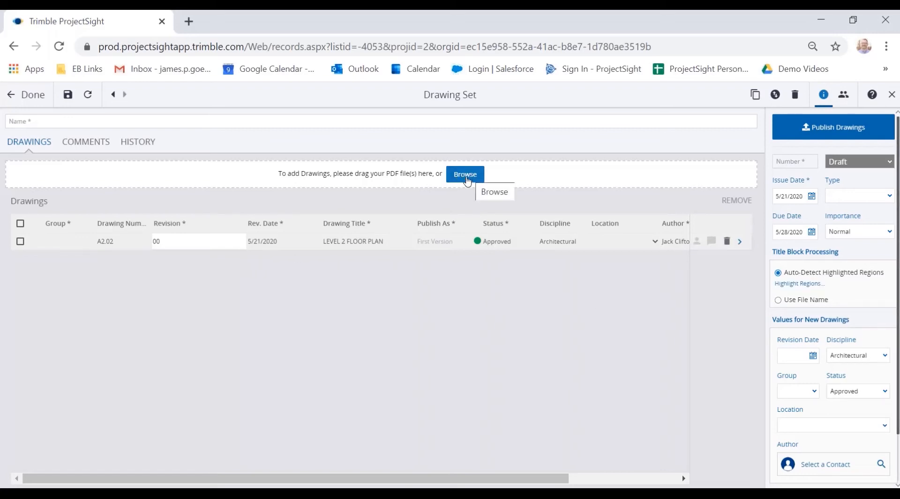
{"action": "mouse_move", "coordinate": [454, 295]}
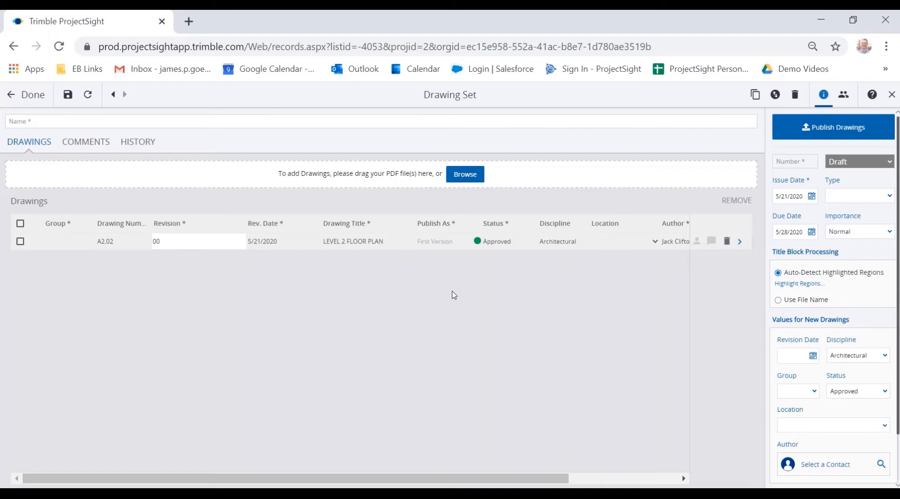
{"action": "mouse_move", "coordinate": [696, 241]}
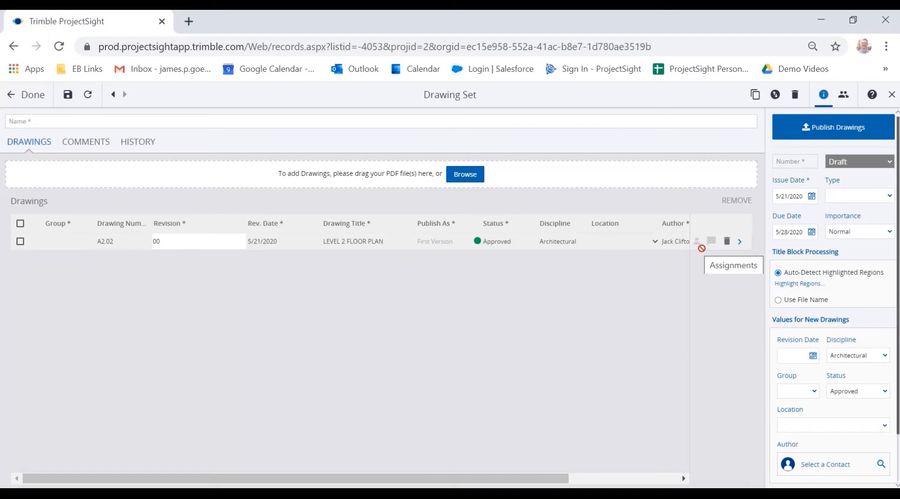
{"action": "mouse_move", "coordinate": [730, 260]}
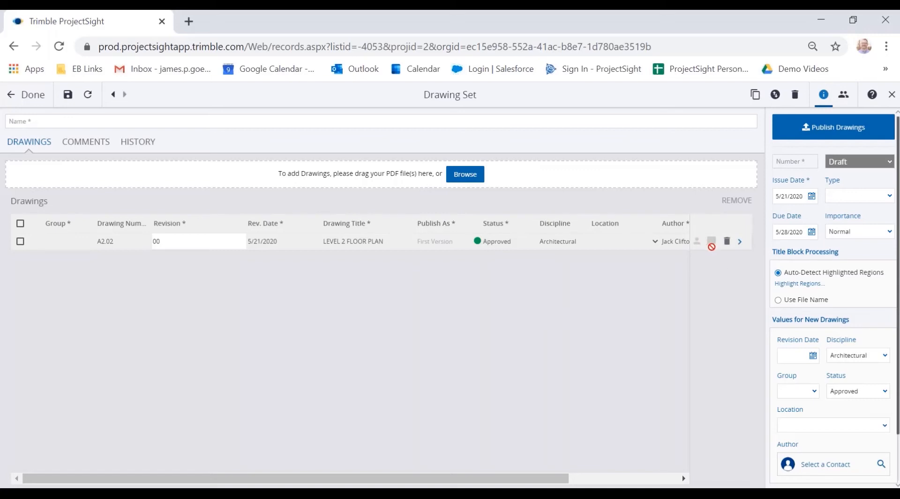
{"action": "mouse_move", "coordinate": [703, 293]}
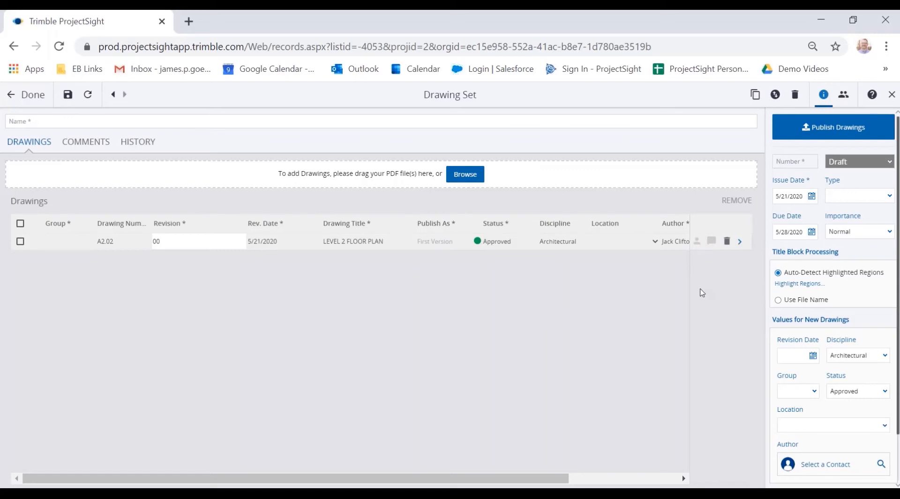
{"action": "mouse_move", "coordinate": [813, 138]}
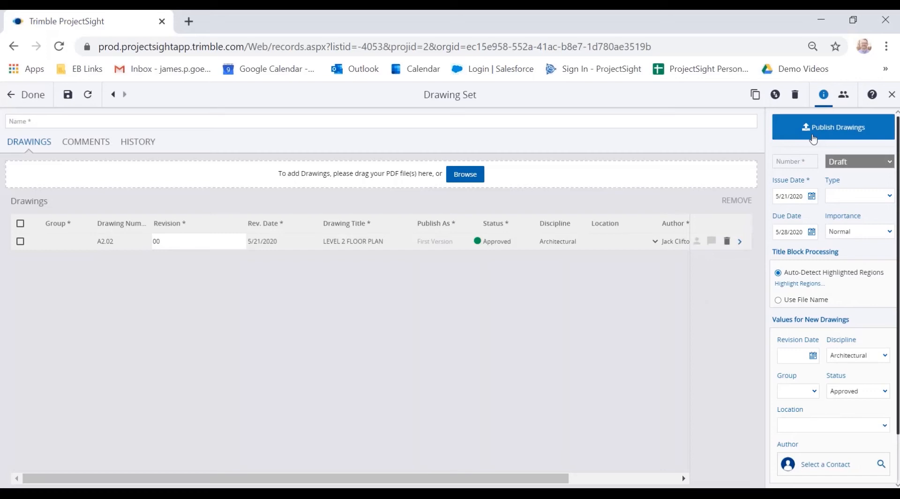
Publish the approved drawings to all project participants and return to the Drawing Sets list
{"action": "left_click", "coordinate": [833, 127]}
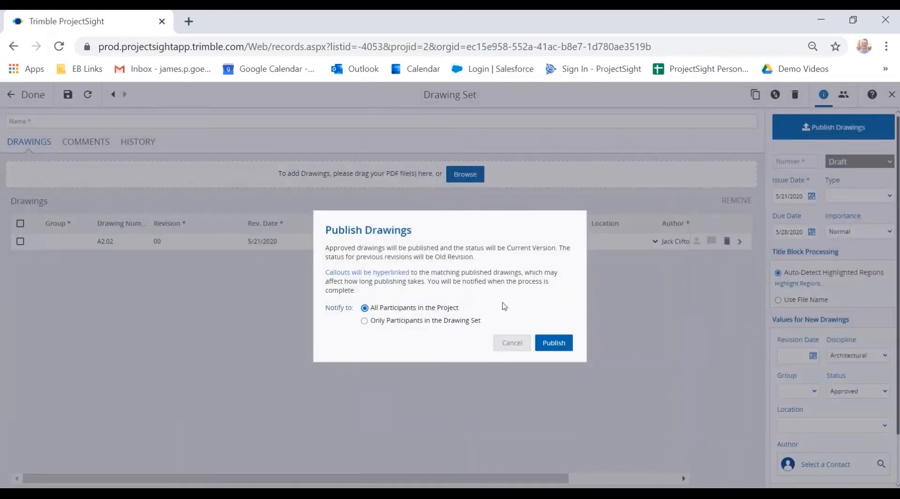
{"action": "mouse_move", "coordinate": [415, 307]}
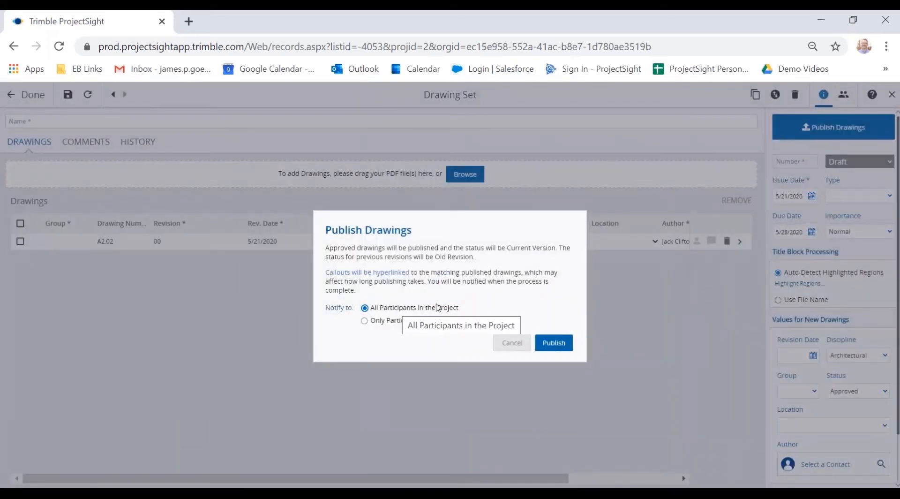
{"action": "mouse_move", "coordinate": [514, 264]}
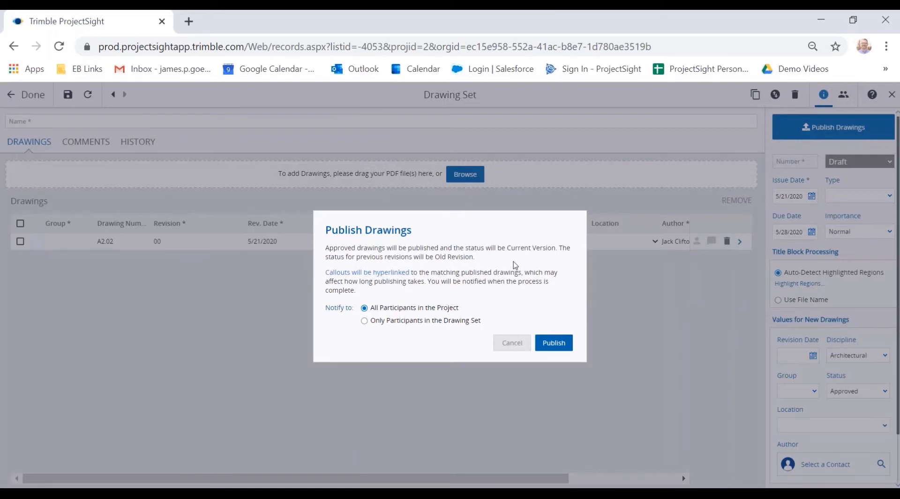
{"action": "mouse_move", "coordinate": [512, 295]}
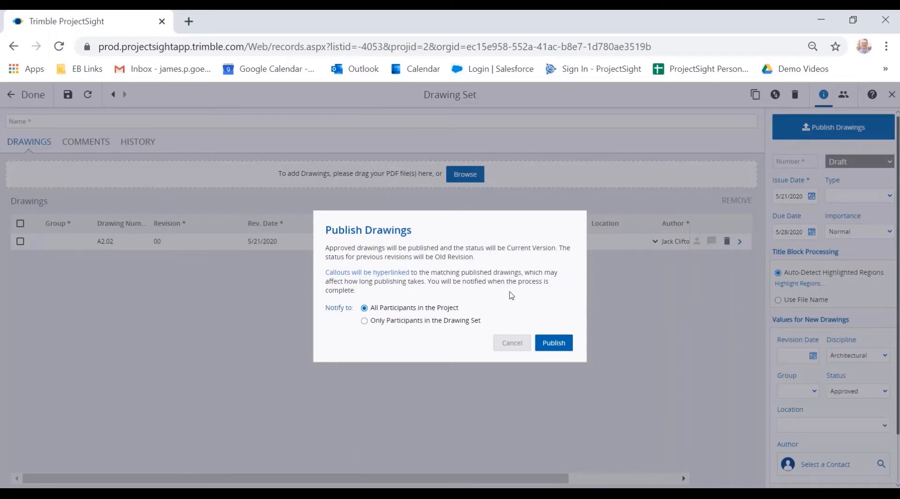
{"action": "left_click", "coordinate": [554, 342]}
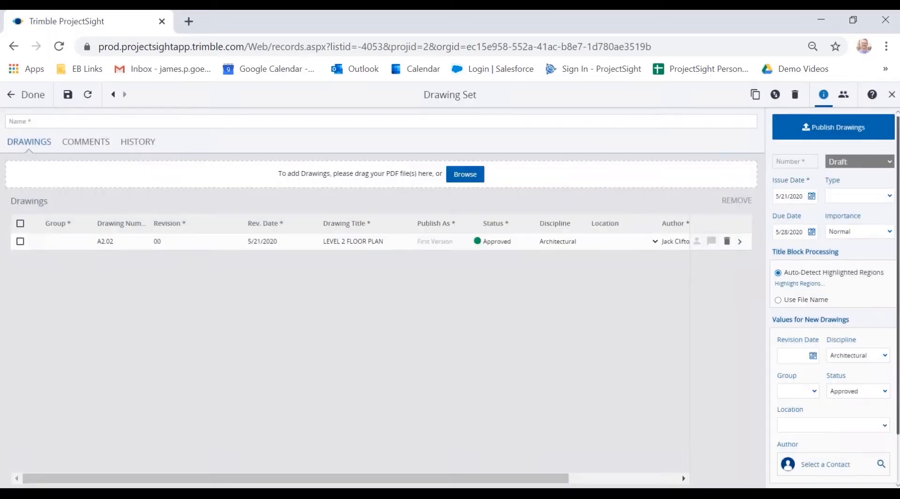
{"action": "left_click", "coordinate": [32, 95]}
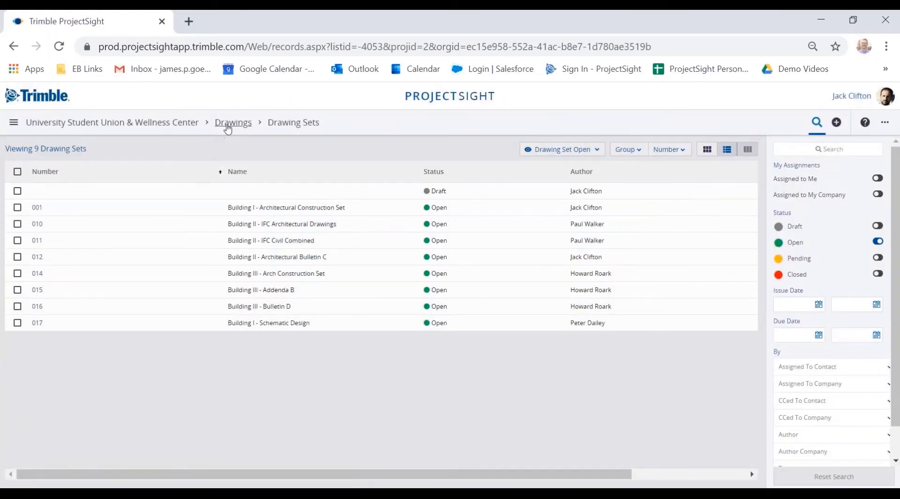
View the 98 Architectural drawings as a table list, then back as thumbnail cards
{"action": "left_click", "coordinate": [233, 122]}
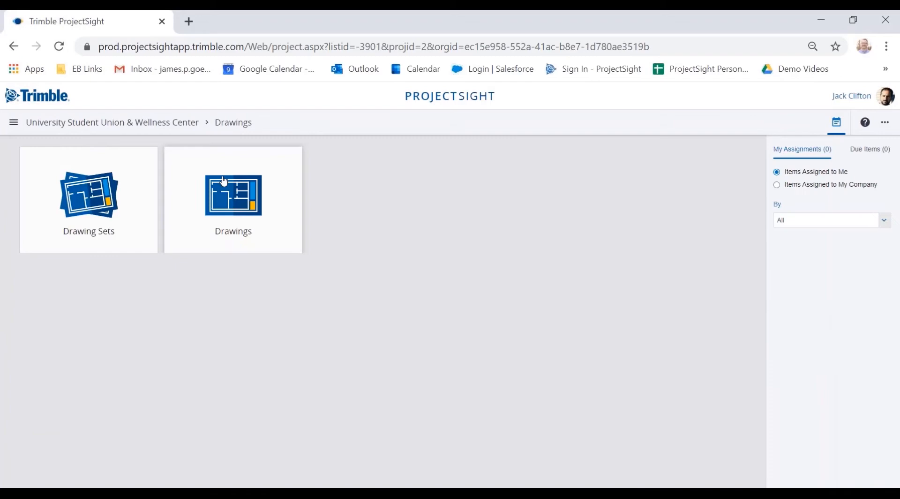
{"action": "left_click", "coordinate": [233, 195]}
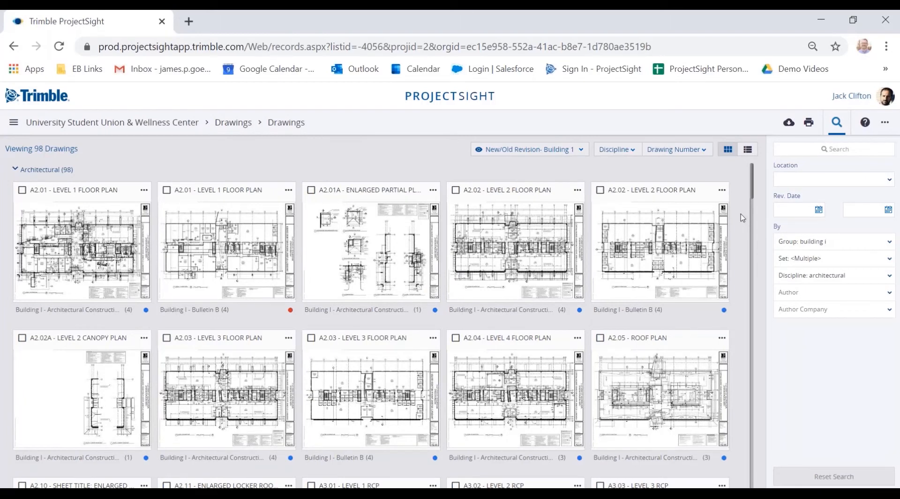
{"action": "mouse_move", "coordinate": [709, 169]}
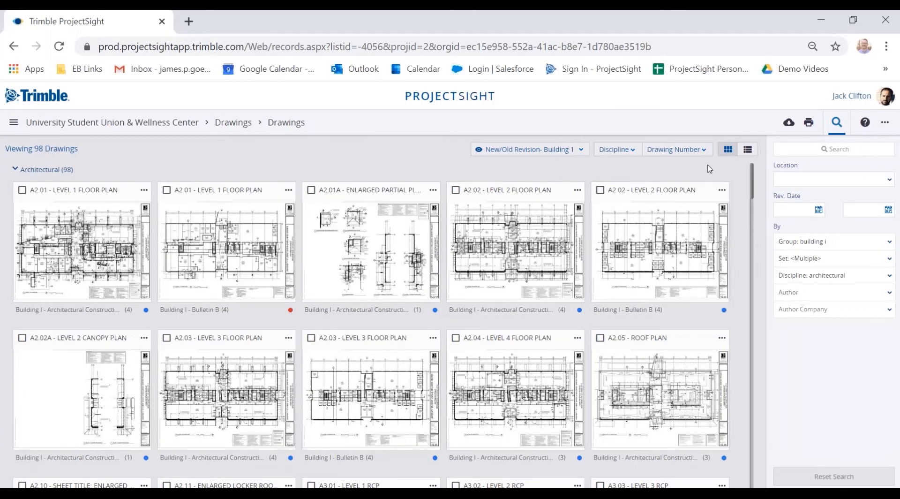
{"action": "mouse_move", "coordinate": [553, 153]}
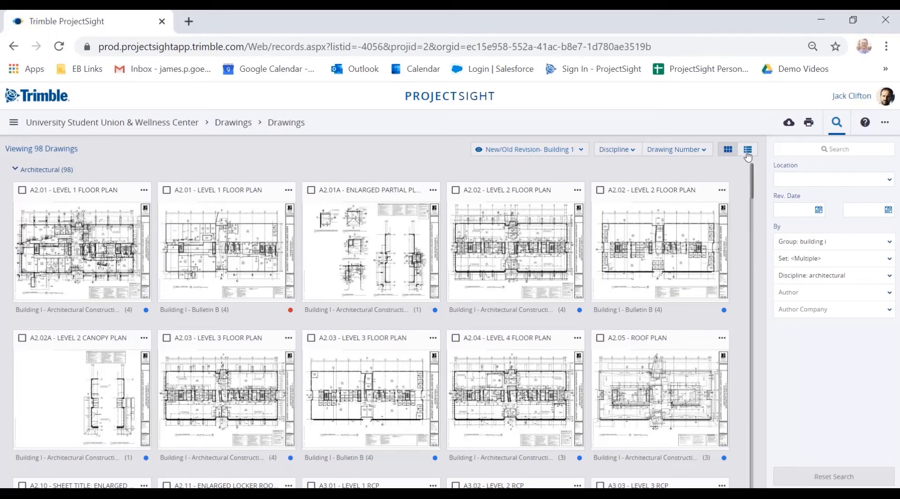
{"action": "left_click", "coordinate": [725, 149]}
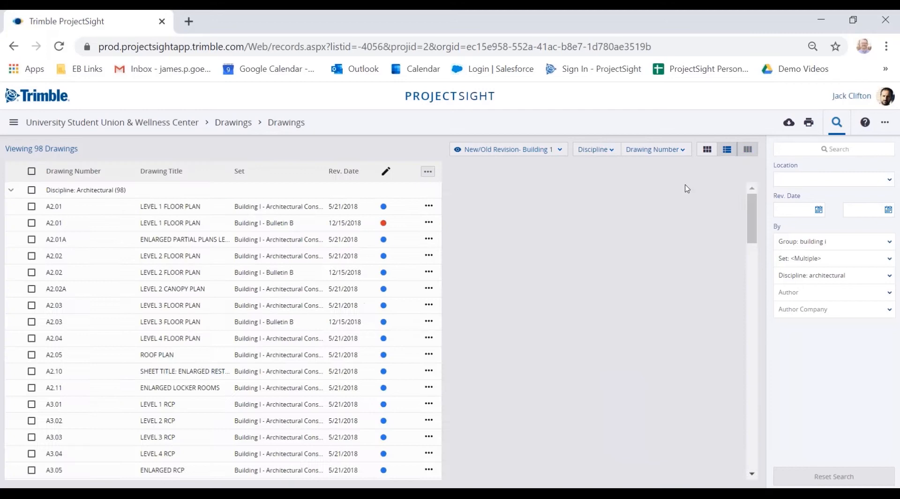
{"action": "left_click", "coordinate": [428, 171]}
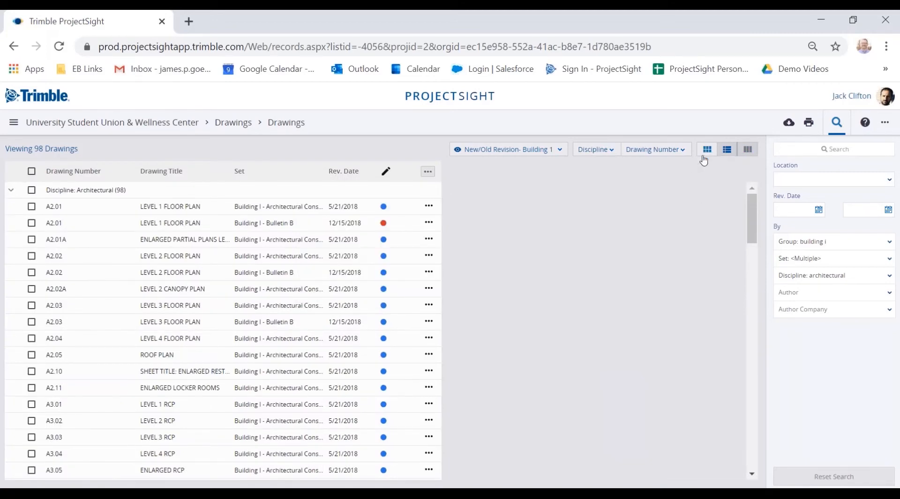
{"action": "left_click", "coordinate": [708, 149]}
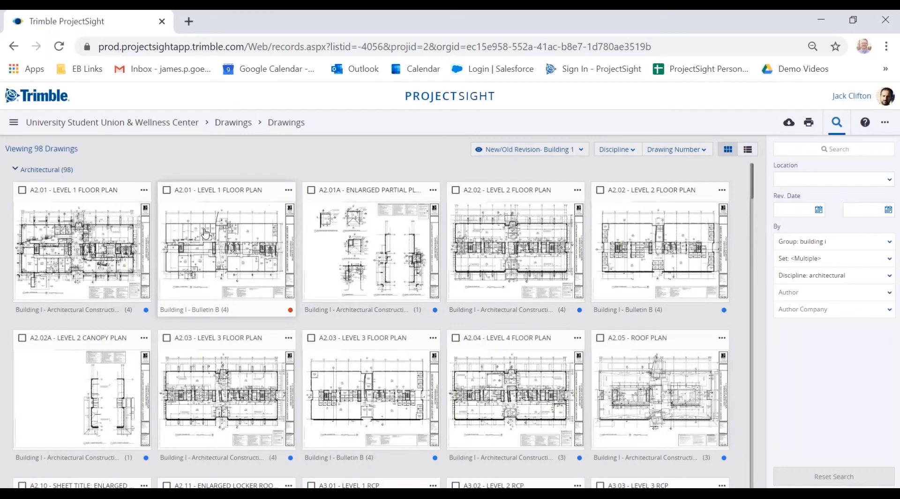
{"action": "mouse_move", "coordinate": [211, 257]}
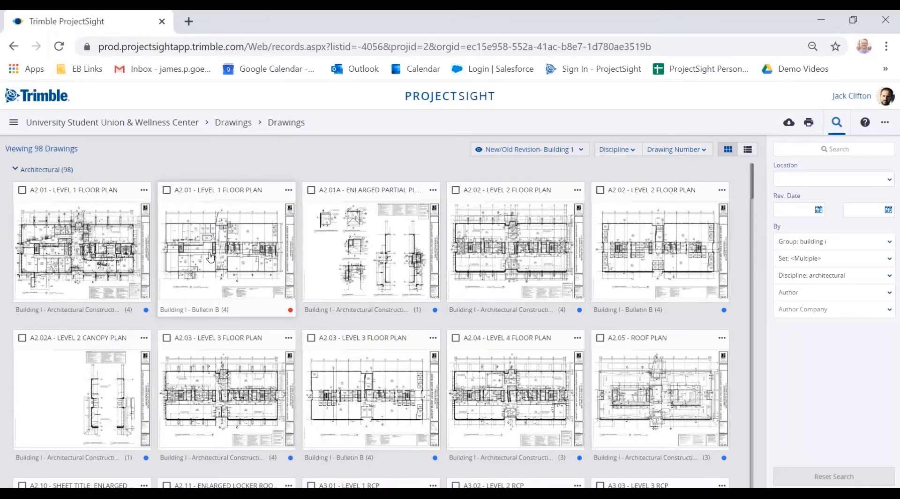
Open A2.01 LEVEL 1 FLOOR PLAN Revision 03 and list its earlier revisions for comparison
{"action": "double_click", "coordinate": [226, 247]}
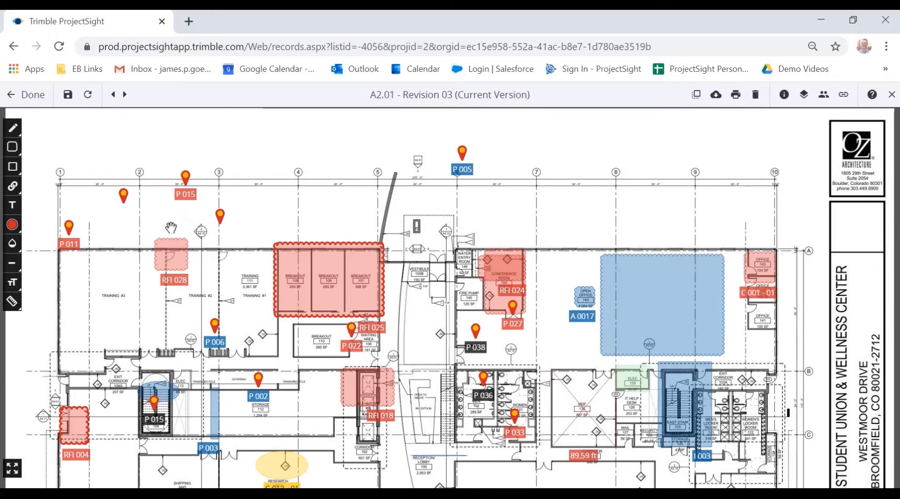
{"action": "mouse_move", "coordinate": [307, 275]}
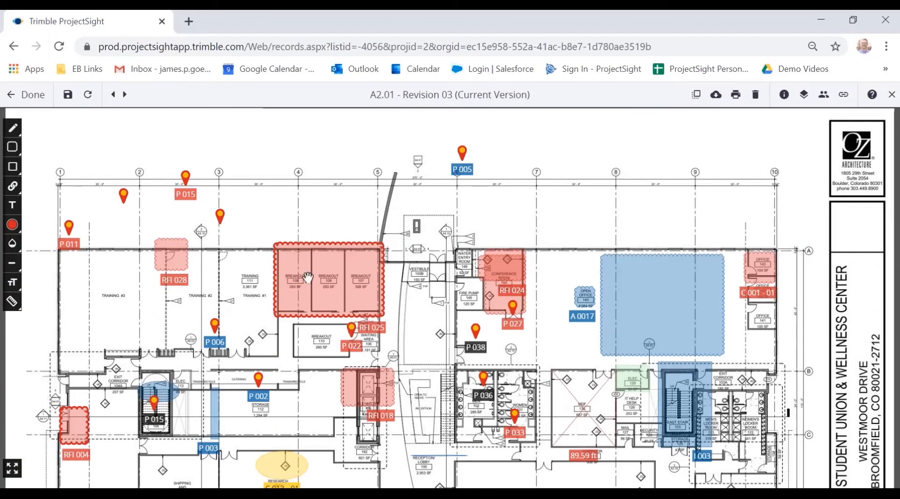
{"action": "mouse_move", "coordinate": [487, 212]}
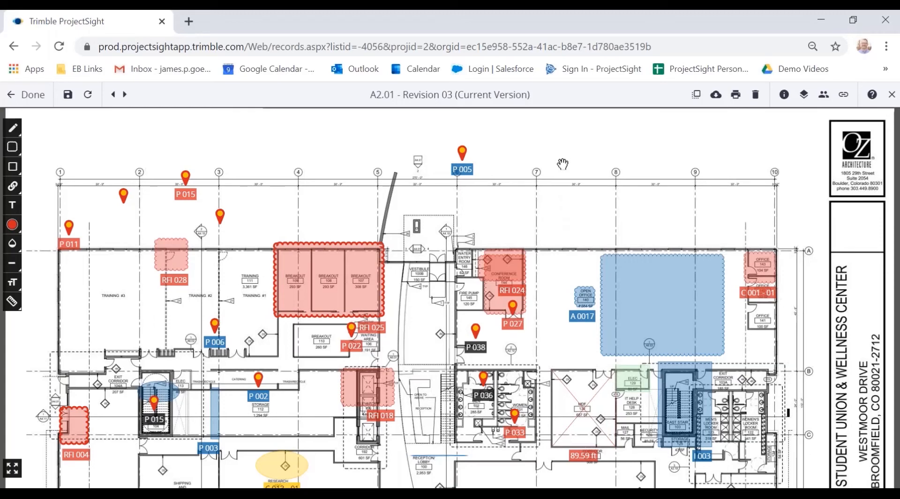
{"action": "mouse_move", "coordinate": [373, 98]}
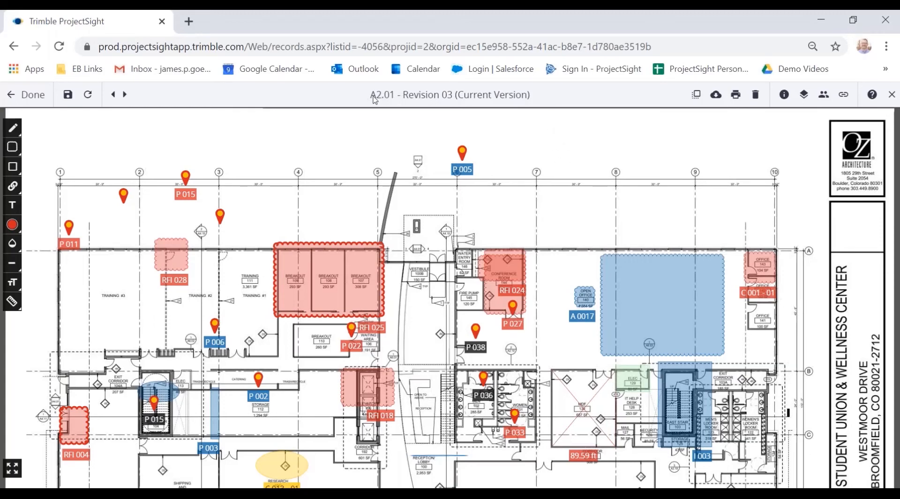
{"action": "mouse_move", "coordinate": [408, 103]}
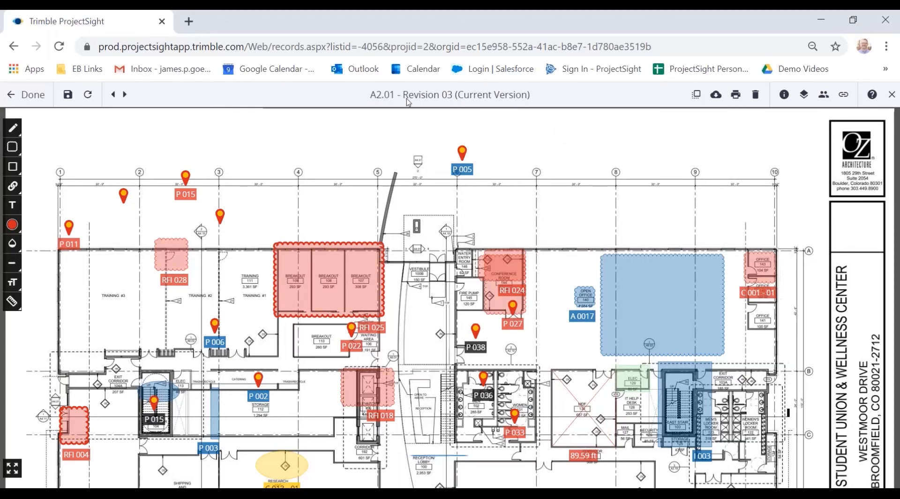
{"action": "mouse_move", "coordinate": [525, 99]}
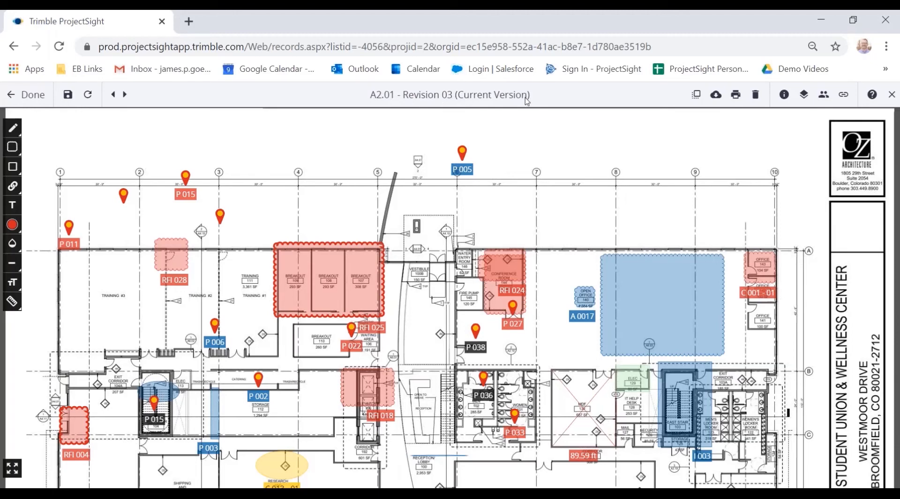
{"action": "mouse_move", "coordinate": [573, 98]}
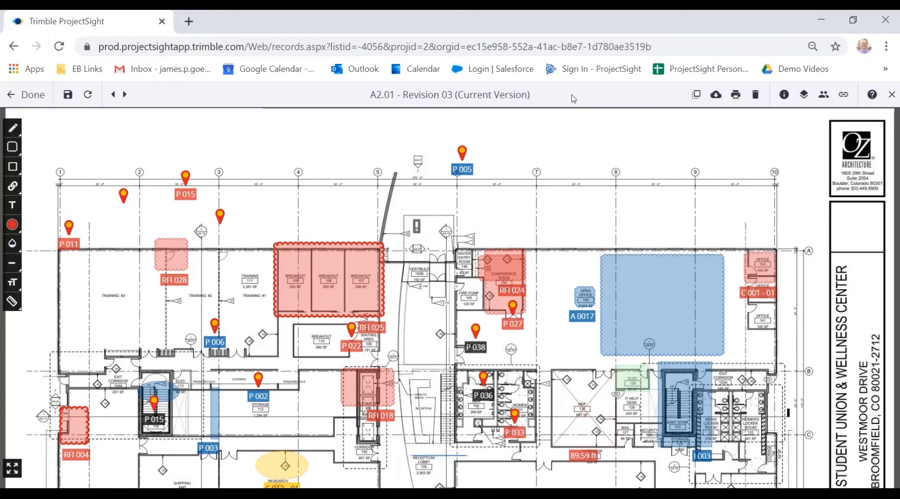
{"action": "mouse_move", "coordinate": [561, 99]}
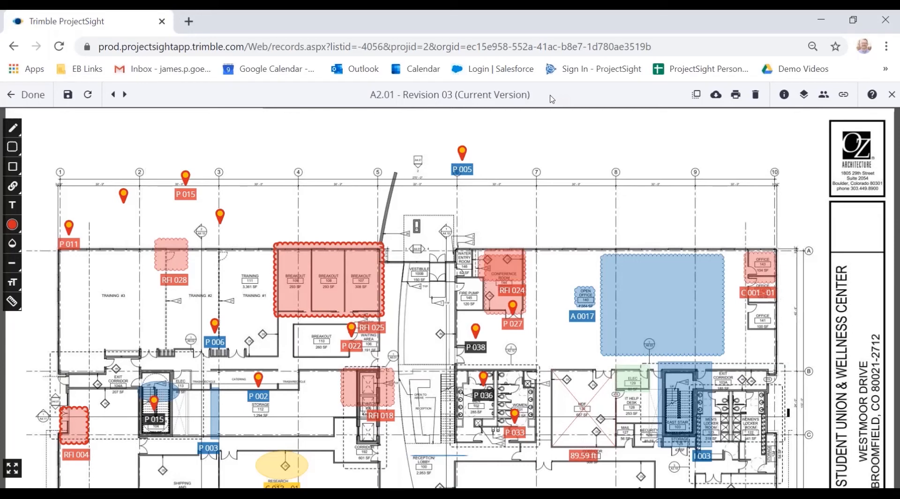
{"action": "mouse_move", "coordinate": [485, 101]}
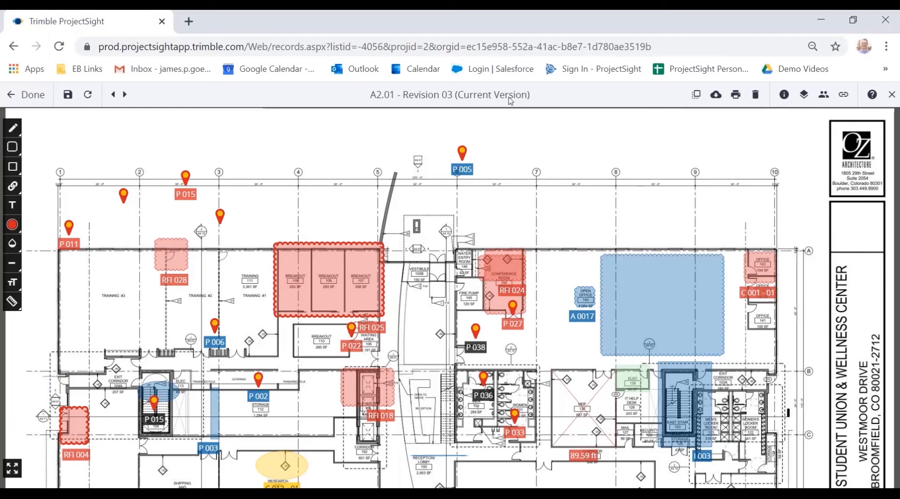
{"action": "left_click", "coordinate": [695, 94]}
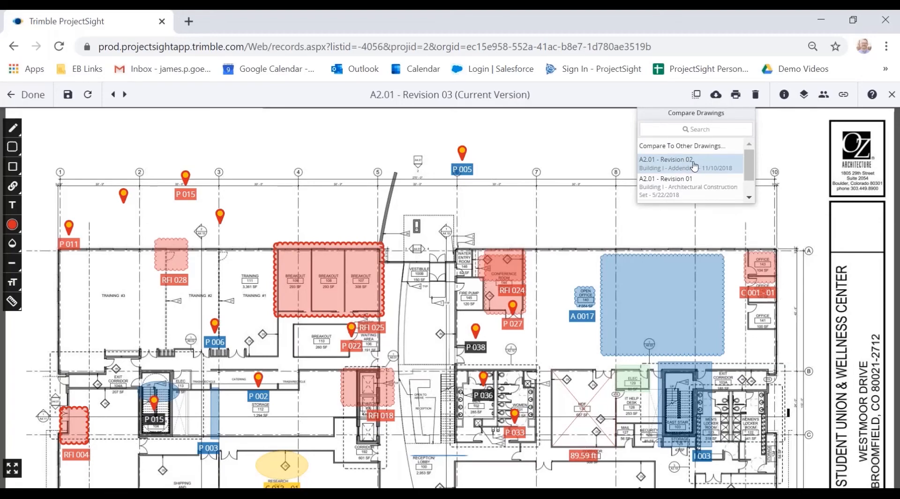
Compare against Revision 02, accept alignment, and toggle the Revision 02 linework off and on
{"action": "left_click", "coordinate": [690, 163]}
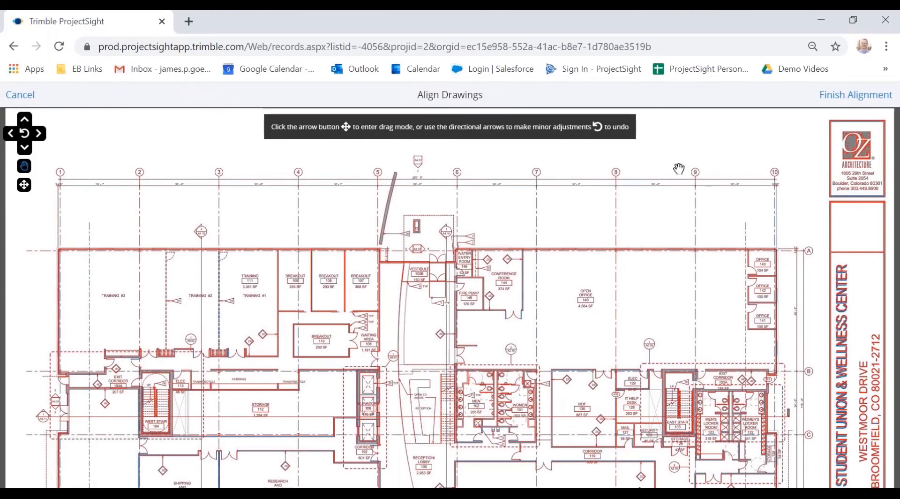
{"action": "left_click", "coordinate": [855, 94]}
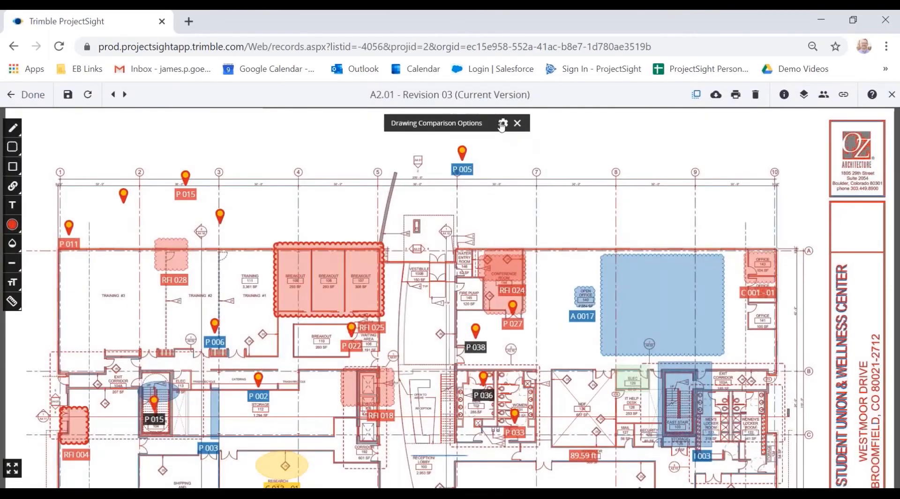
{"action": "left_click", "coordinate": [503, 123]}
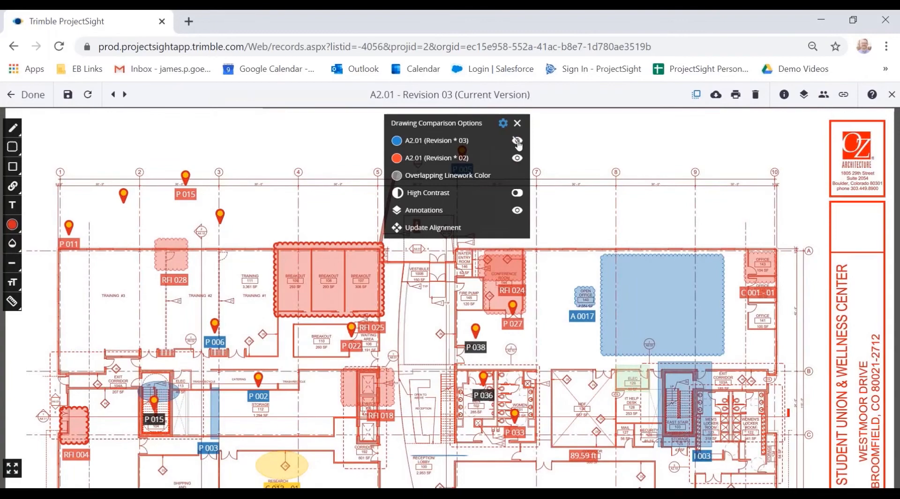
{"action": "left_click", "coordinate": [518, 140]}
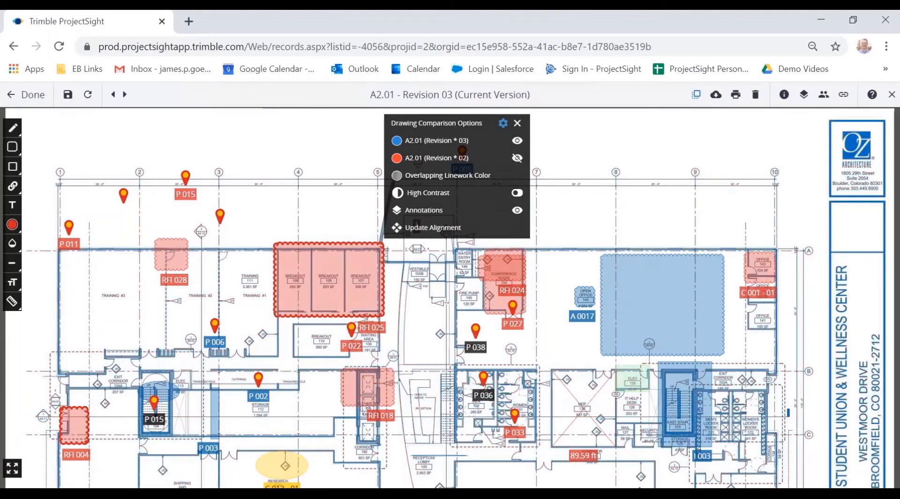
{"action": "left_click", "coordinate": [516, 158]}
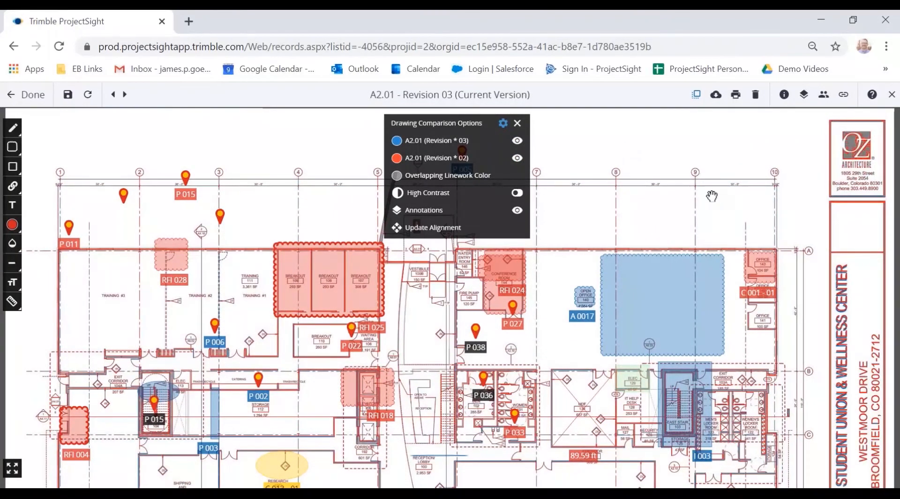
{"action": "mouse_move", "coordinate": [606, 319]}
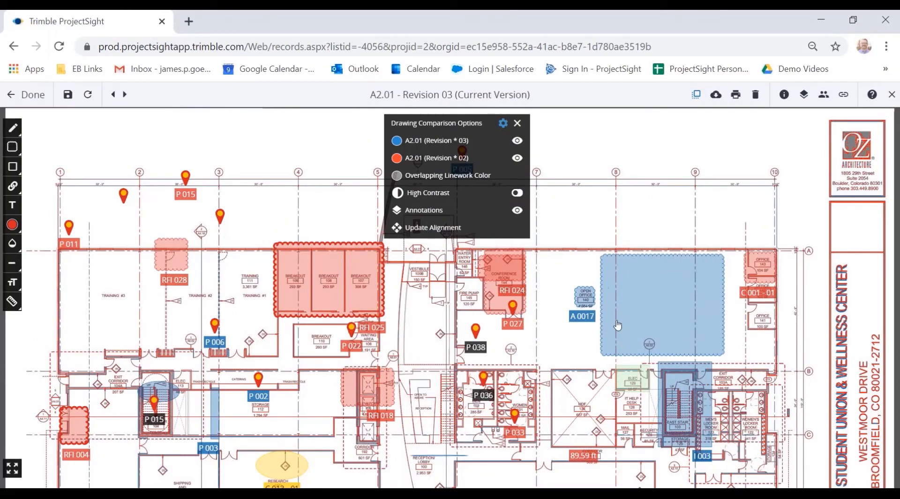
{"action": "mouse_move", "coordinate": [515, 123]}
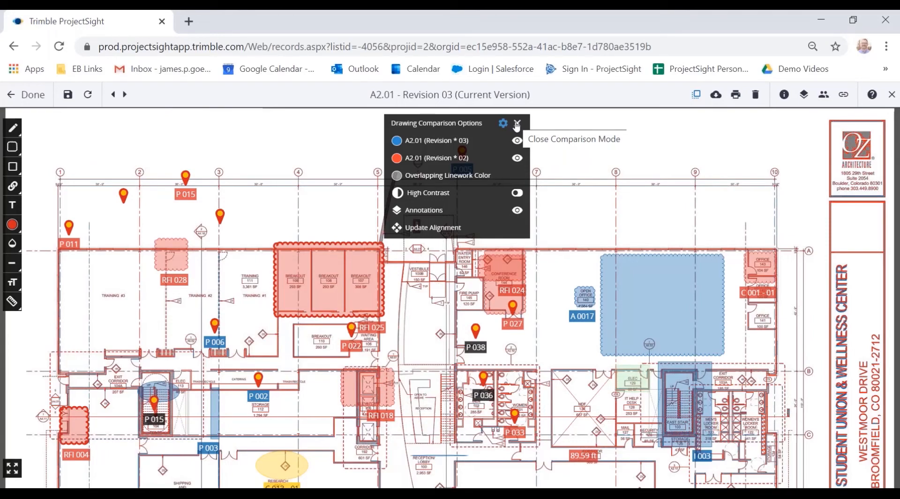
Exit the revision comparison and show the annotation filter settings for A2.01
{"action": "left_click", "coordinate": [516, 123]}
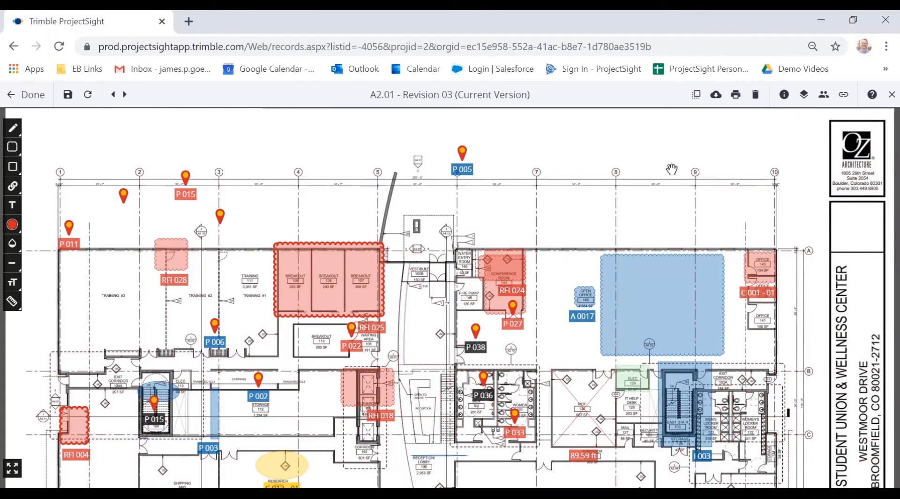
{"action": "left_click", "coordinate": [804, 94]}
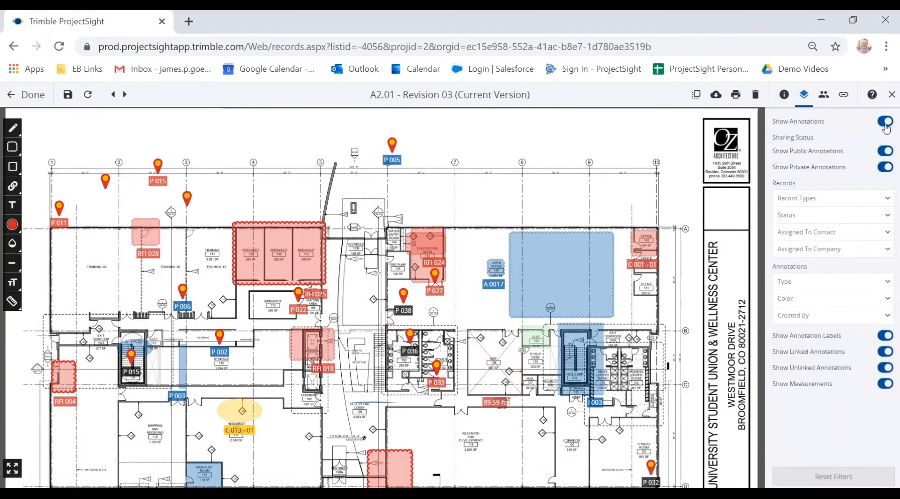
{"action": "left_click", "coordinate": [885, 120]}
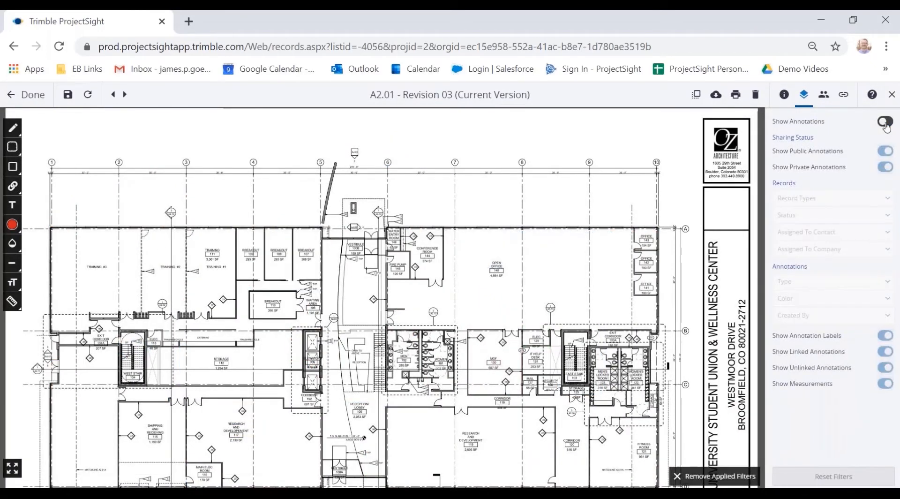
{"action": "left_click", "coordinate": [884, 121]}
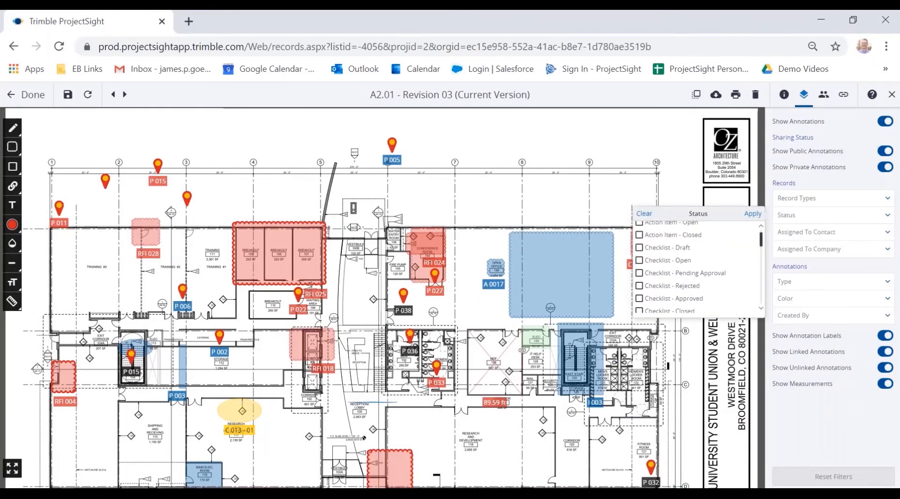
{"action": "scroll", "scroll_direction": "down", "scroll_amount": 3}
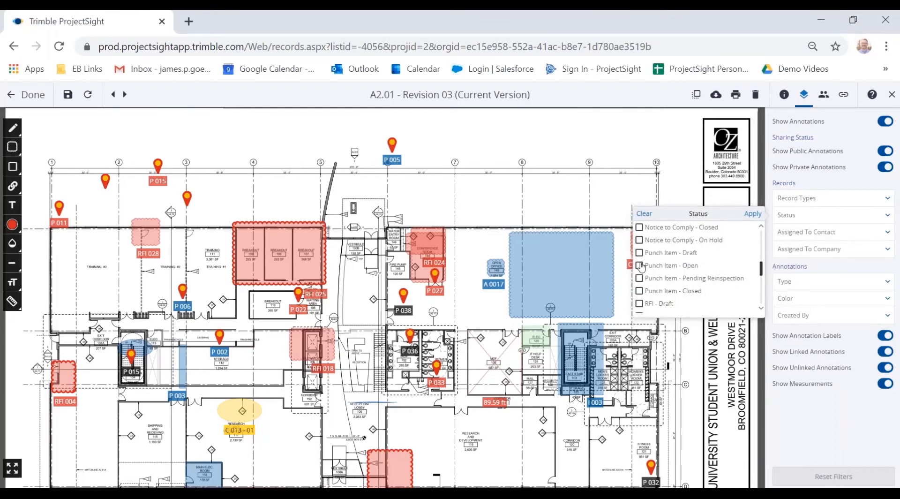
{"action": "left_click", "coordinate": [639, 265]}
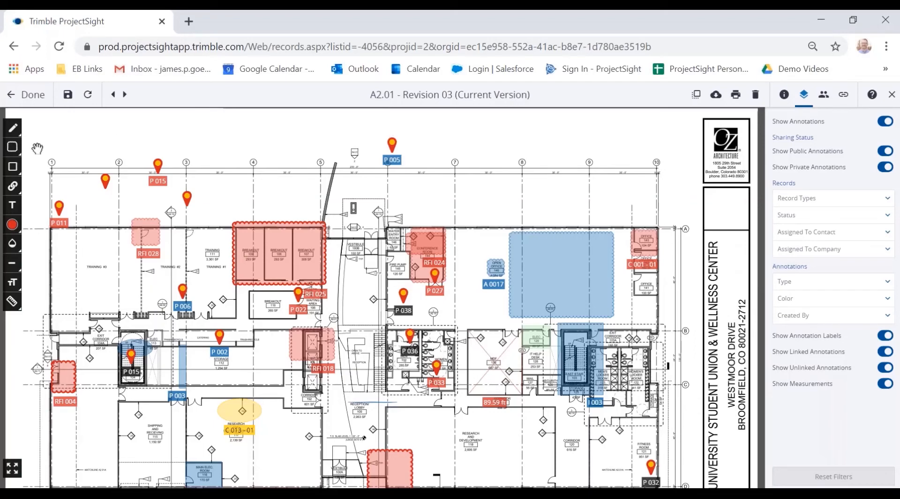
{"action": "mouse_move", "coordinate": [12, 127]}
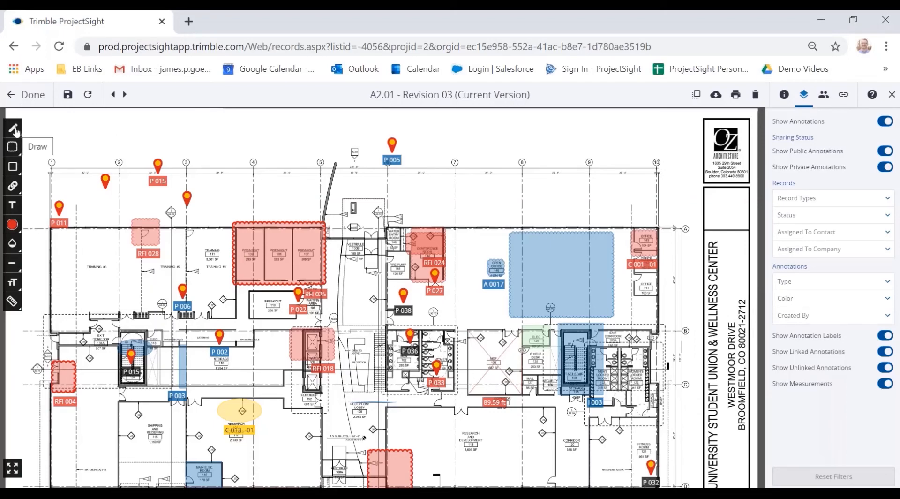
{"action": "mouse_move", "coordinate": [12, 147]}
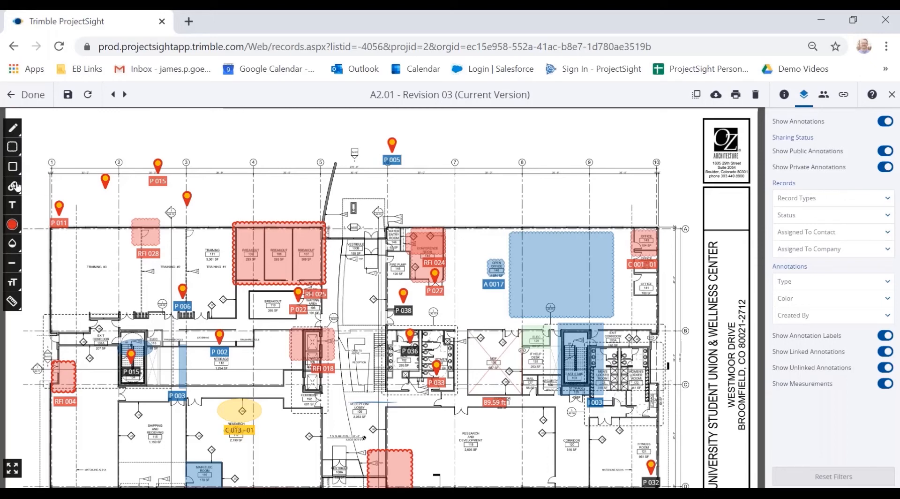
{"action": "left_click", "coordinate": [11, 185]}
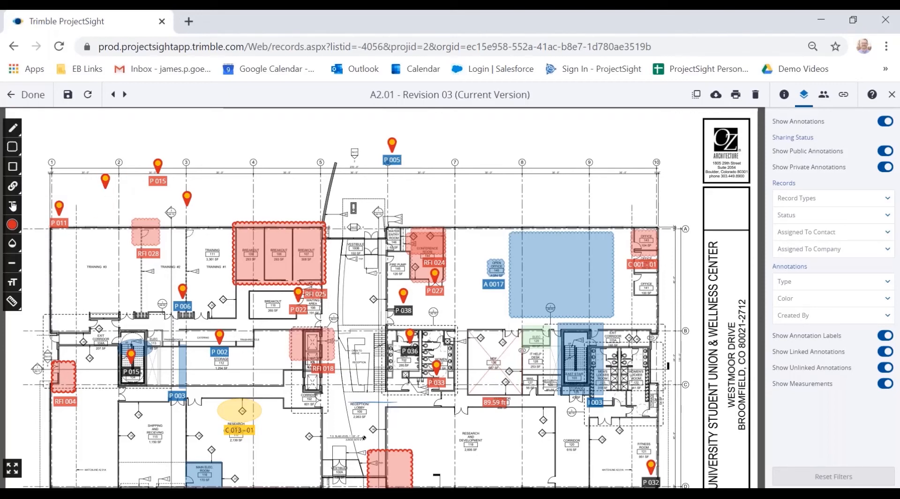
{"action": "mouse_move", "coordinate": [13, 206]}
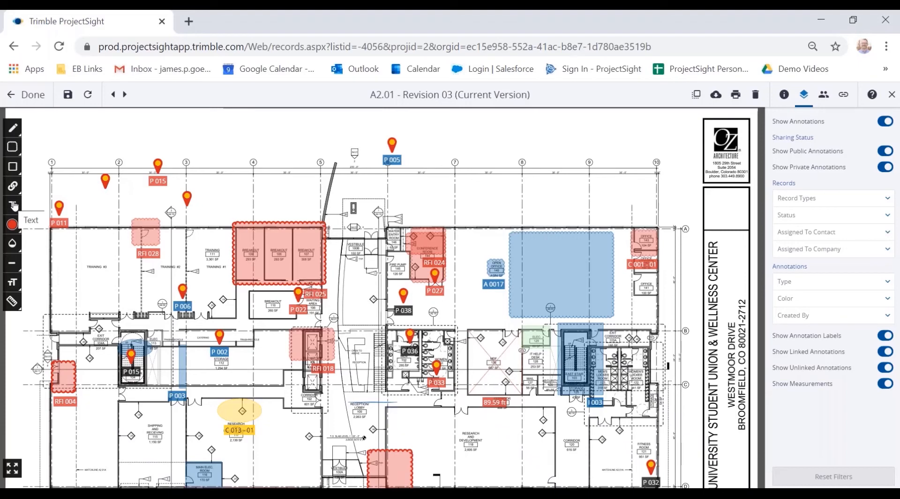
{"action": "mouse_move", "coordinate": [12, 301]}
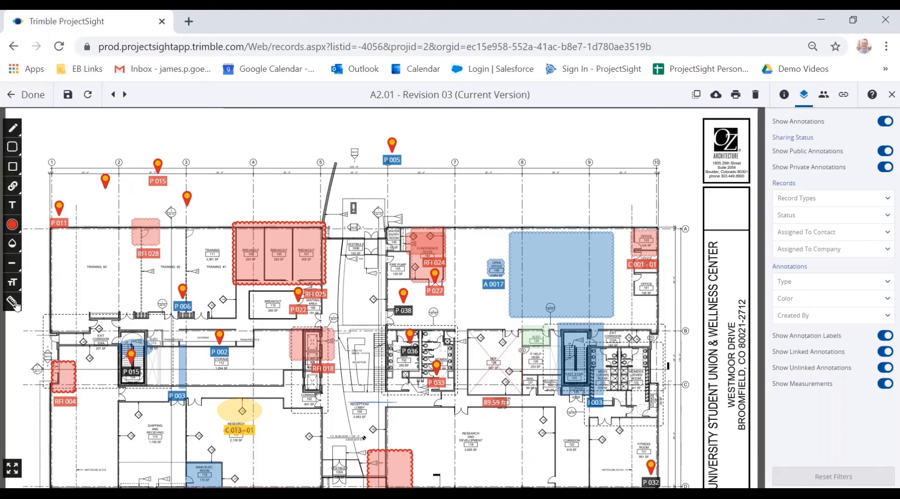
{"action": "left_click", "coordinate": [13, 301]}
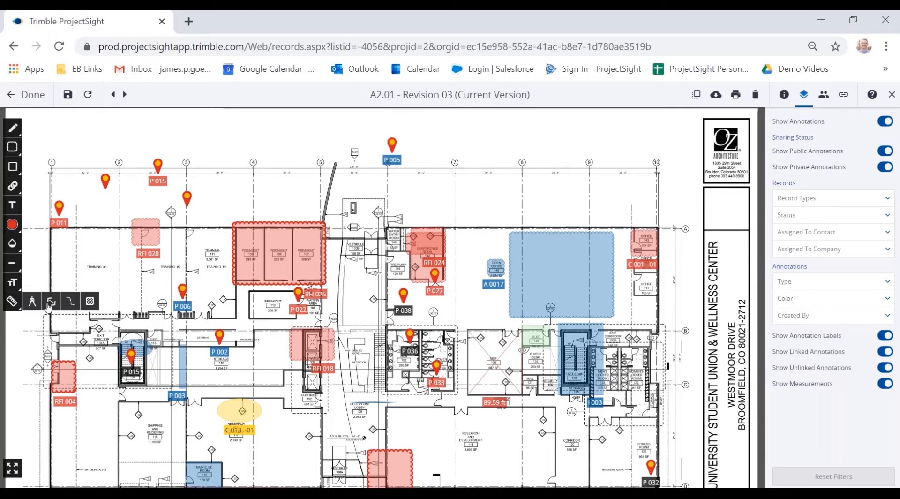
{"action": "mouse_move", "coordinate": [90, 301]}
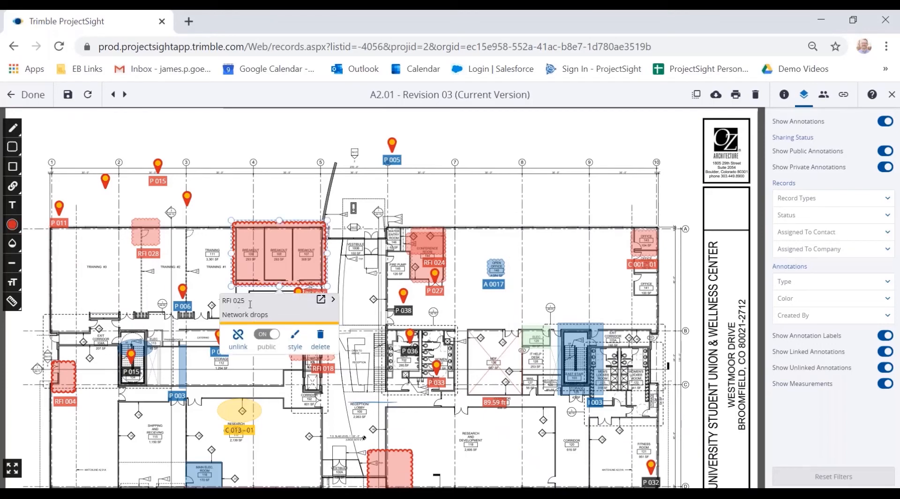
Open RFI 025 'Network drops' from its red cloud markup into the side panel
{"action": "left_click", "coordinate": [321, 300]}
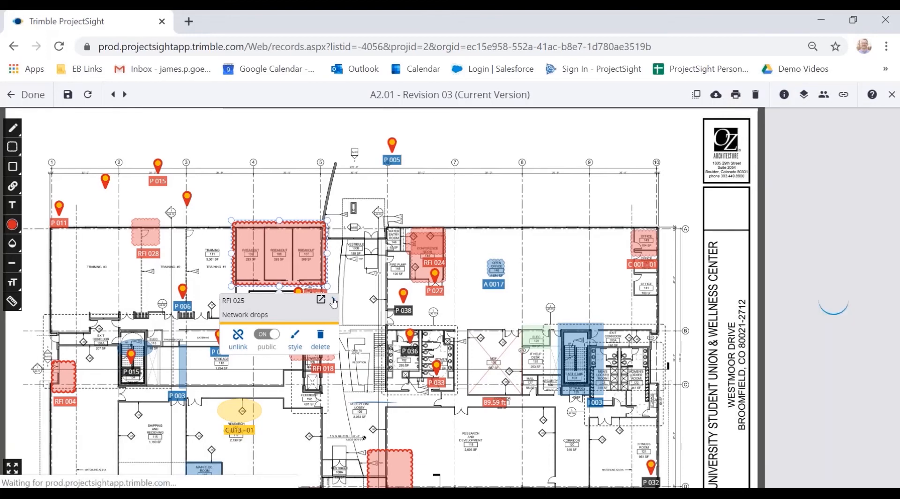
{"action": "left_click", "coordinate": [321, 300]}
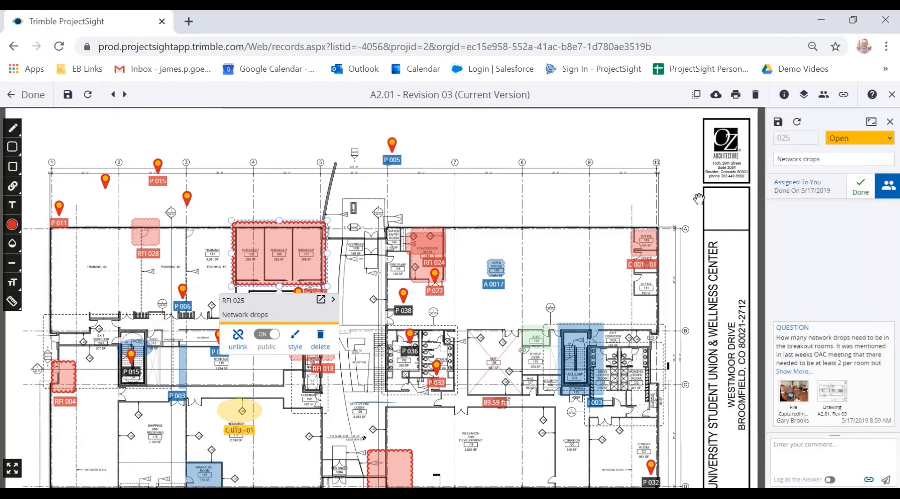
{"action": "mouse_move", "coordinate": [832, 323]}
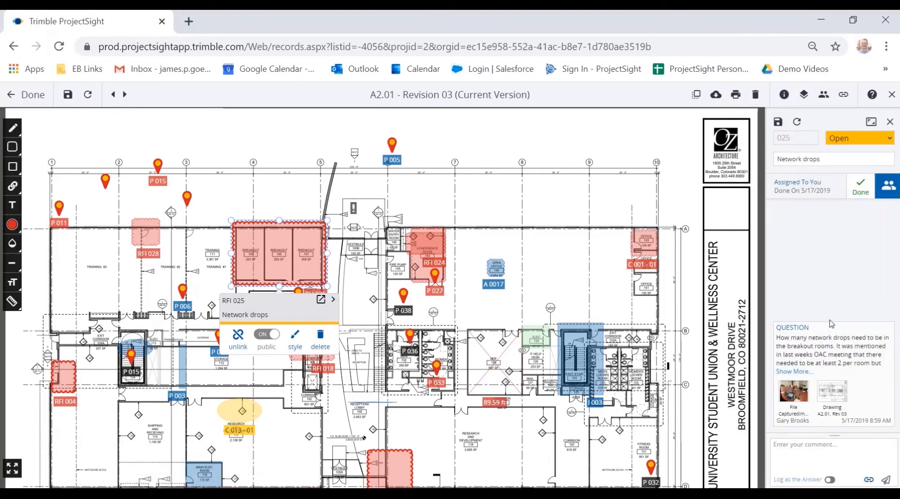
{"action": "mouse_move", "coordinate": [799, 234]}
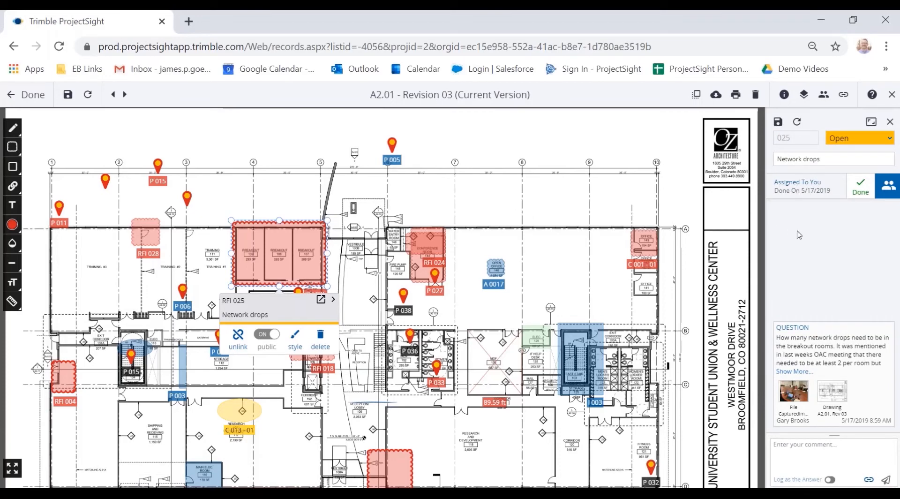
{"action": "mouse_move", "coordinate": [232, 254]}
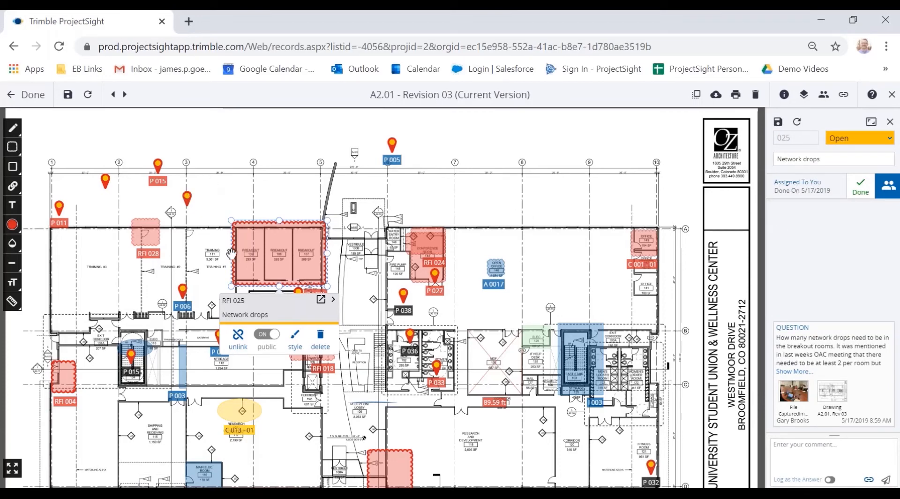
{"action": "mouse_move", "coordinate": [784, 234]}
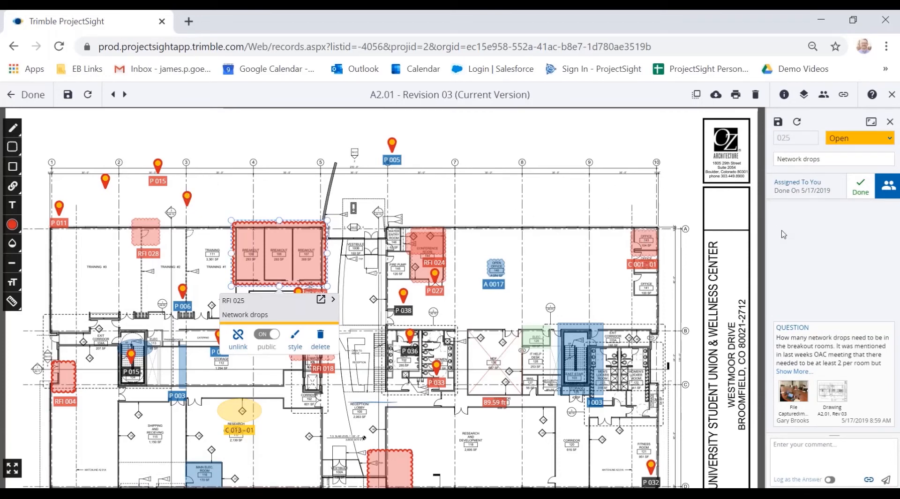
{"action": "mouse_move", "coordinate": [815, 224]}
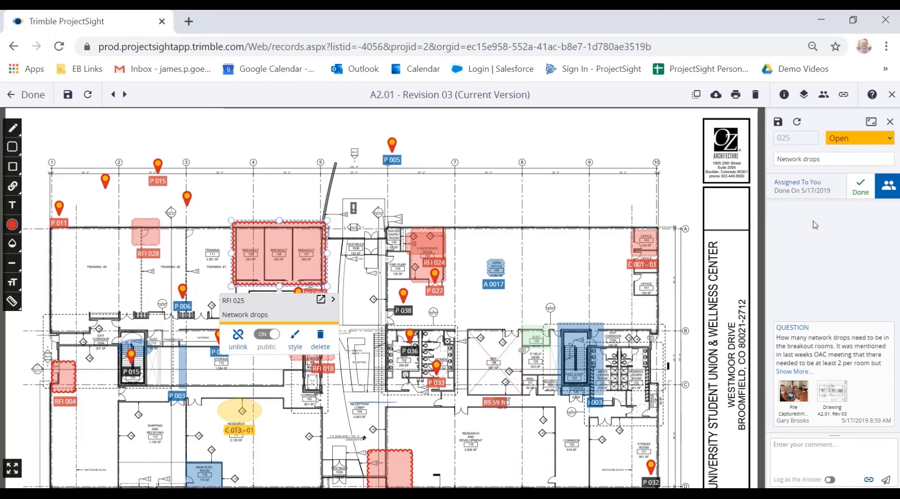
{"action": "mouse_move", "coordinate": [824, 224]}
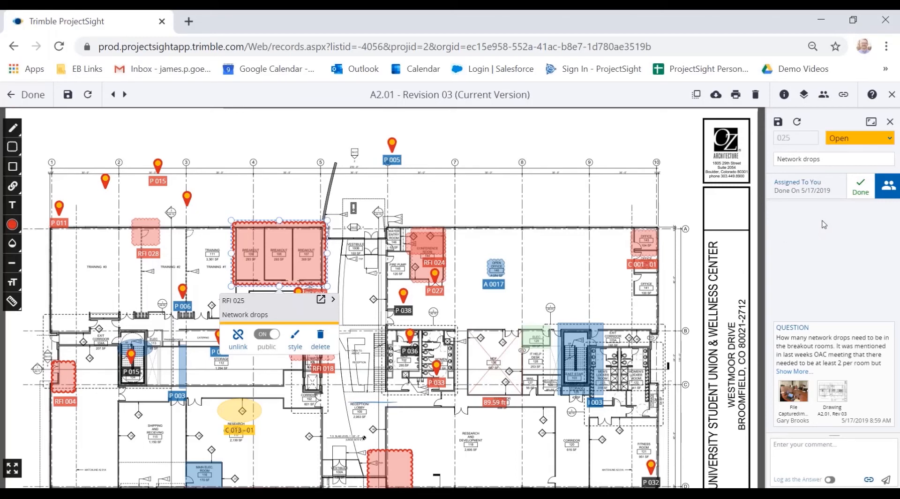
{"action": "mouse_move", "coordinate": [834, 300]}
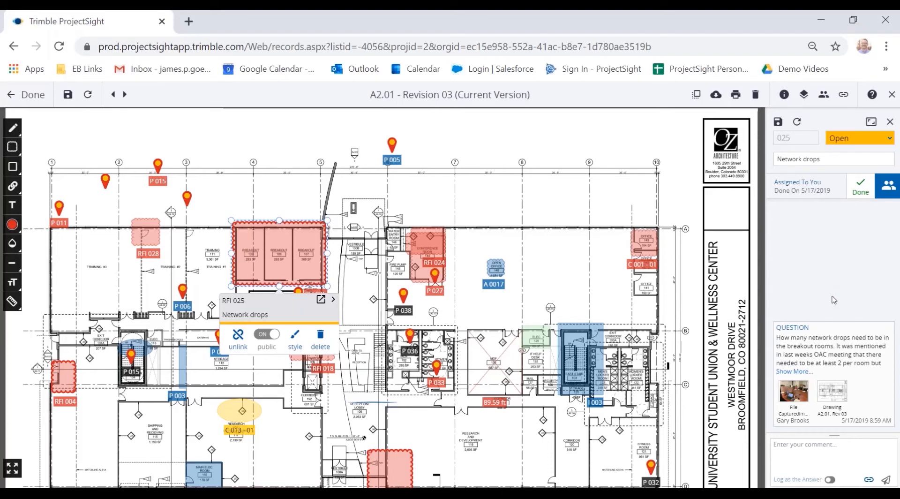
{"action": "mouse_move", "coordinate": [804, 309]}
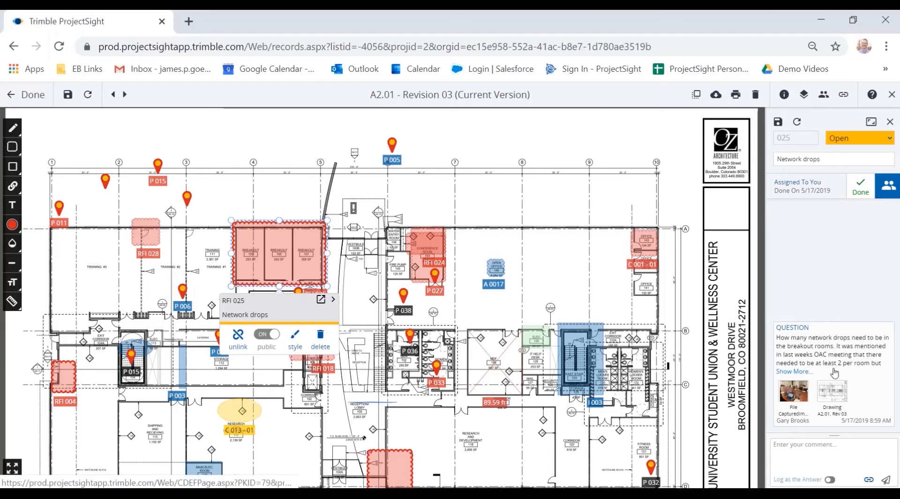
{"action": "mouse_move", "coordinate": [794, 395]}
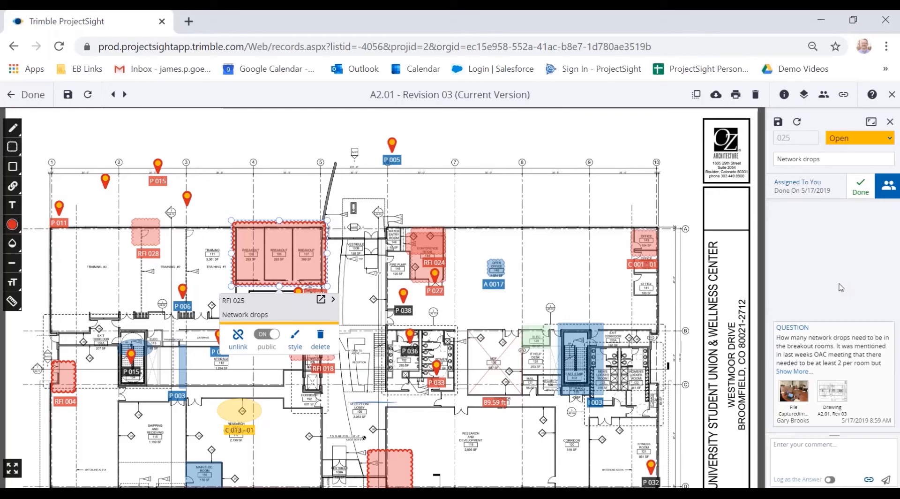
{"action": "mouse_move", "coordinate": [568, 161]}
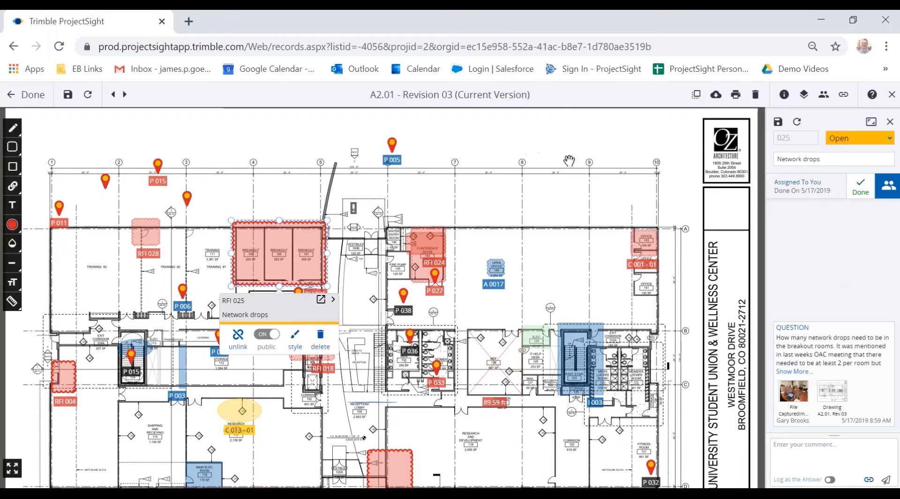
{"action": "mouse_move", "coordinate": [804, 257]}
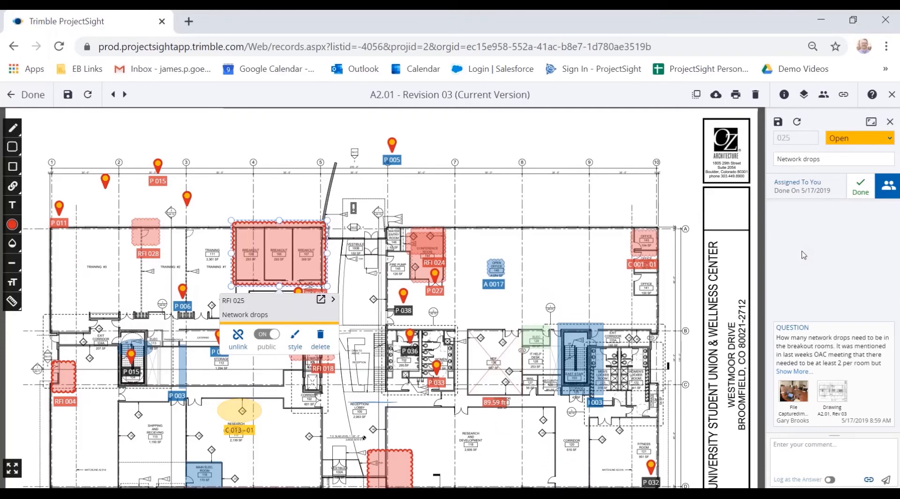
{"action": "mouse_move", "coordinate": [744, 270]}
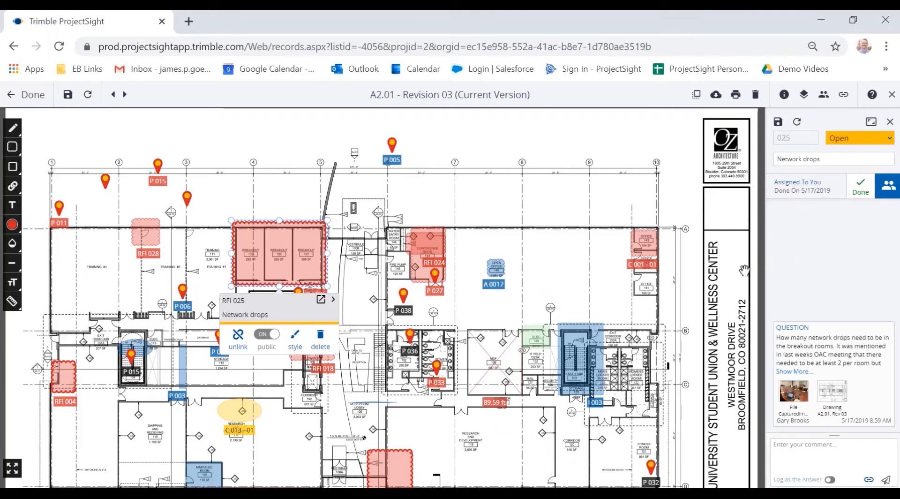
{"action": "mouse_move", "coordinate": [672, 313]}
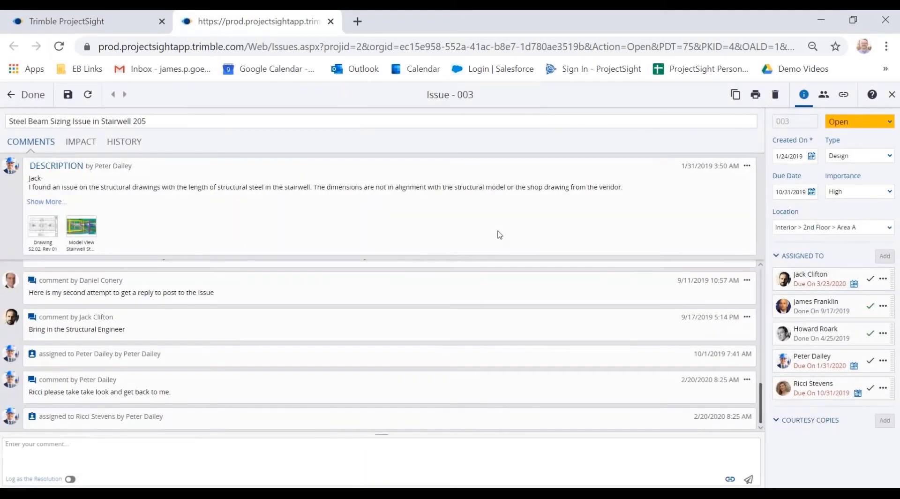
{"action": "mouse_move", "coordinate": [209, 221]}
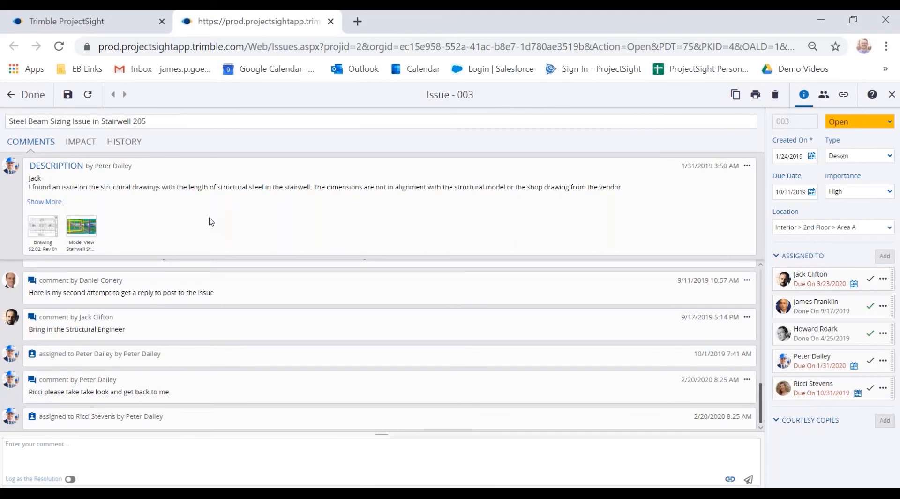
{"action": "mouse_move", "coordinate": [470, 103]}
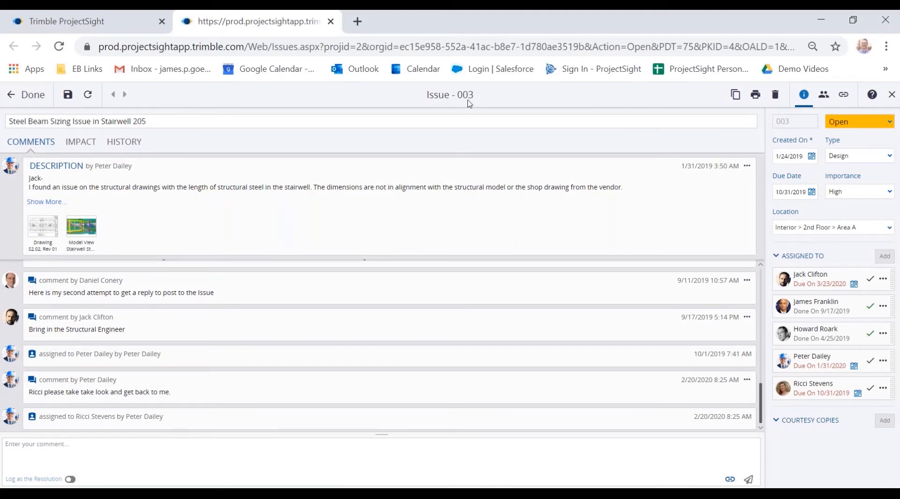
{"action": "mouse_move", "coordinate": [487, 101]}
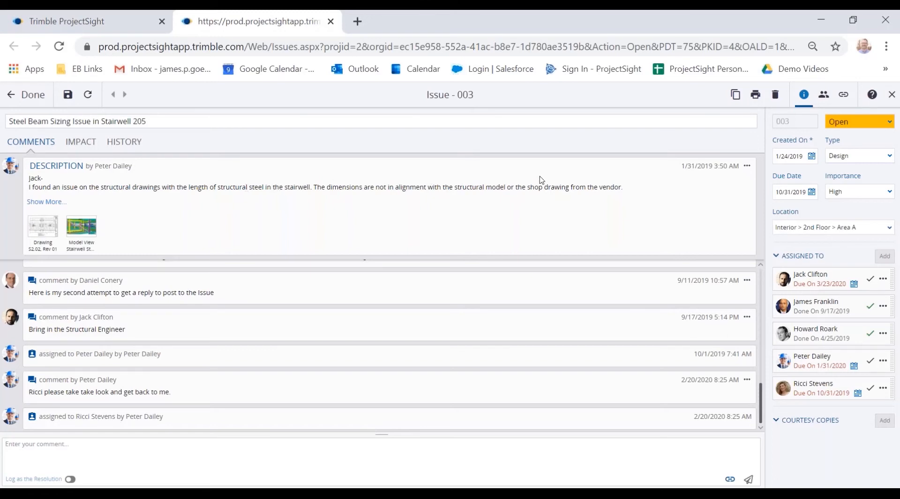
{"action": "mouse_move", "coordinate": [42, 224]}
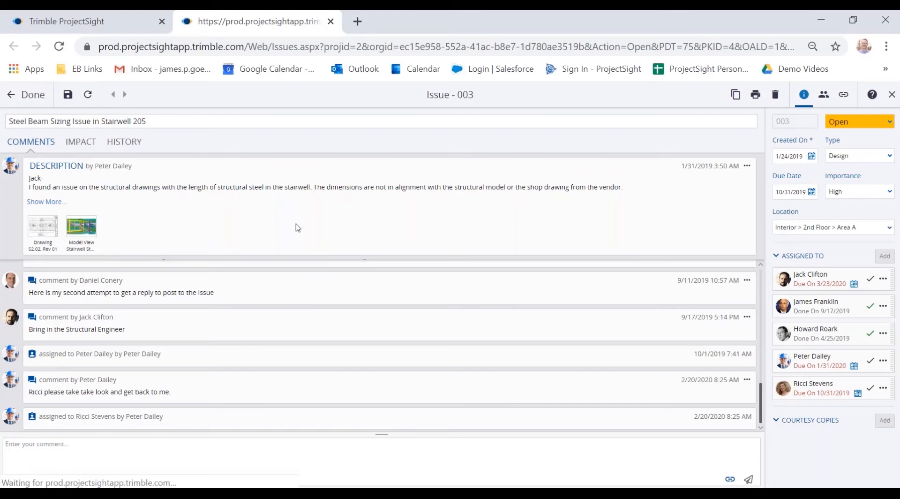
Open Issue 003's Stairwell Steel beam model view with its 'Length does not match specs' markup
{"action": "left_click", "coordinate": [80, 226]}
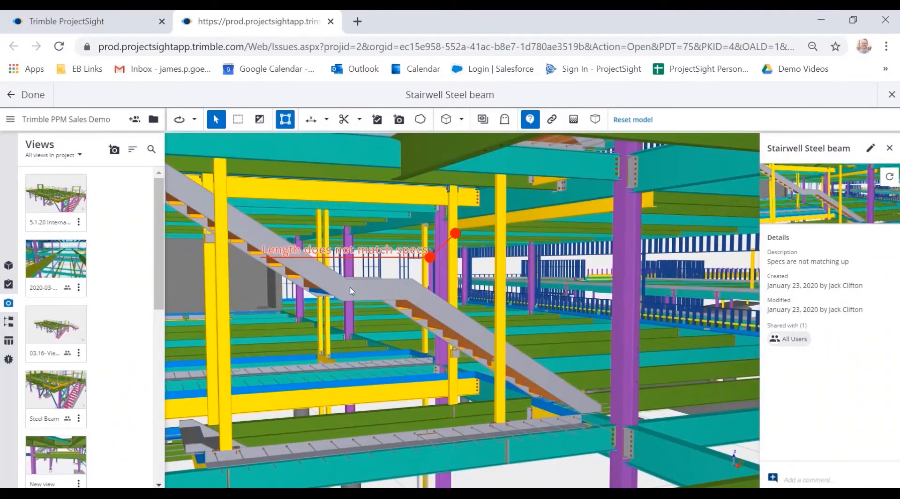
{"action": "mouse_move", "coordinate": [349, 284]}
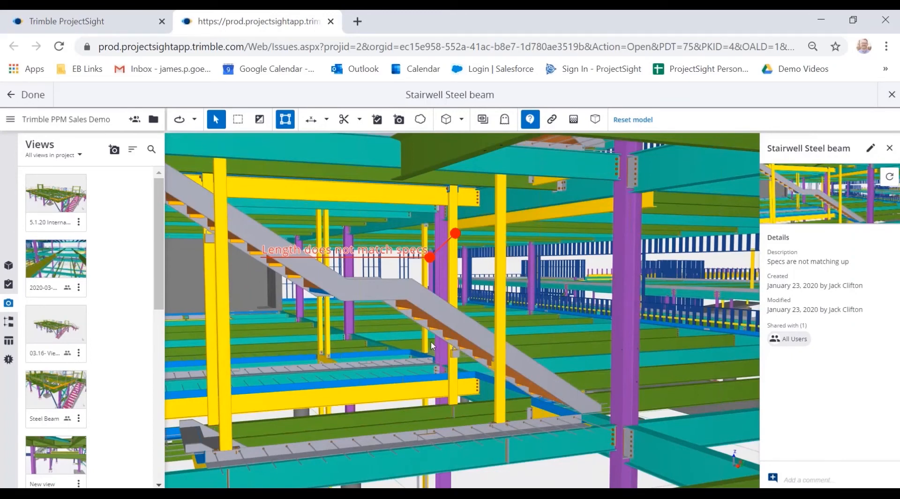
{"action": "mouse_move", "coordinate": [427, 343]}
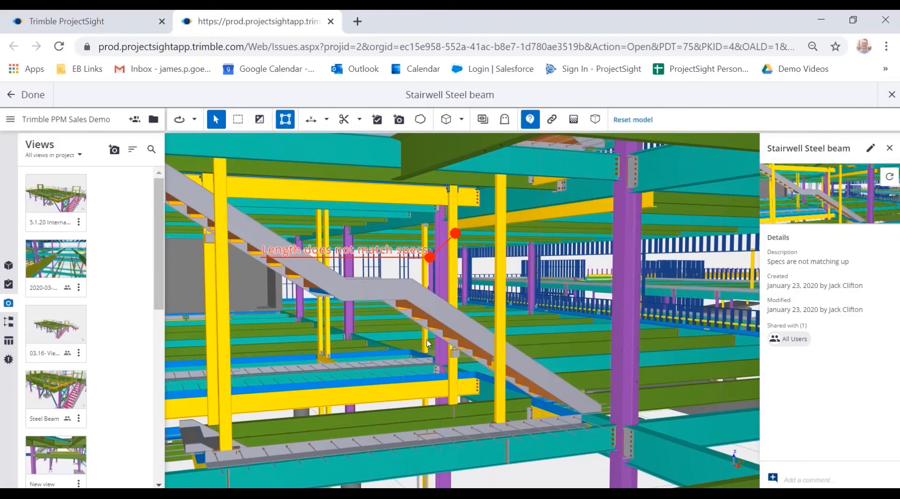
{"action": "mouse_move", "coordinate": [428, 342]}
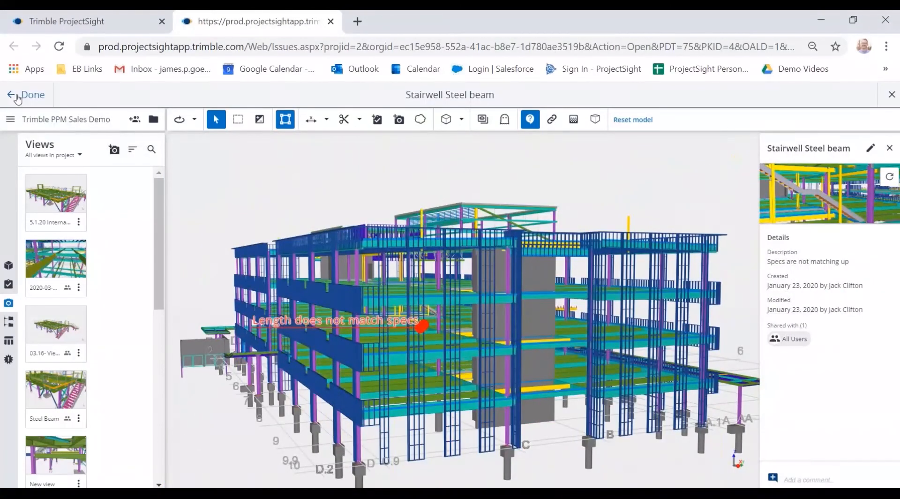
{"action": "left_click", "coordinate": [26, 94]}
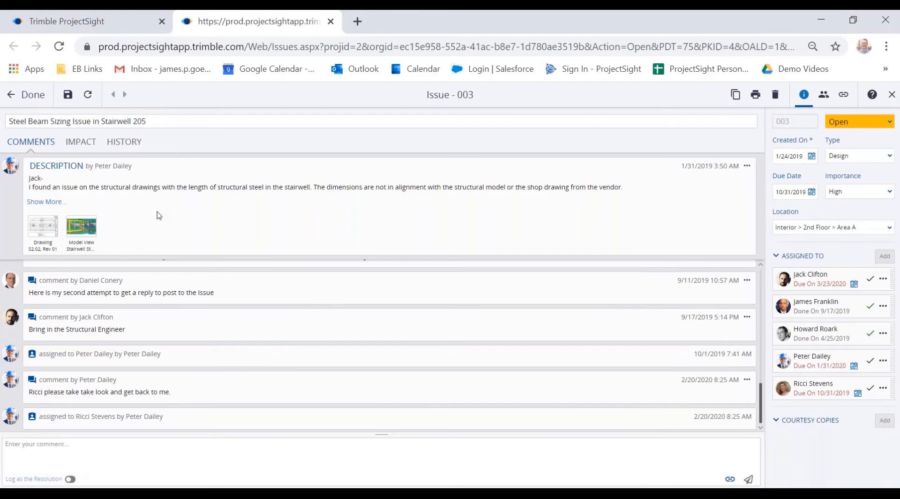
{"action": "mouse_move", "coordinate": [252, 203]}
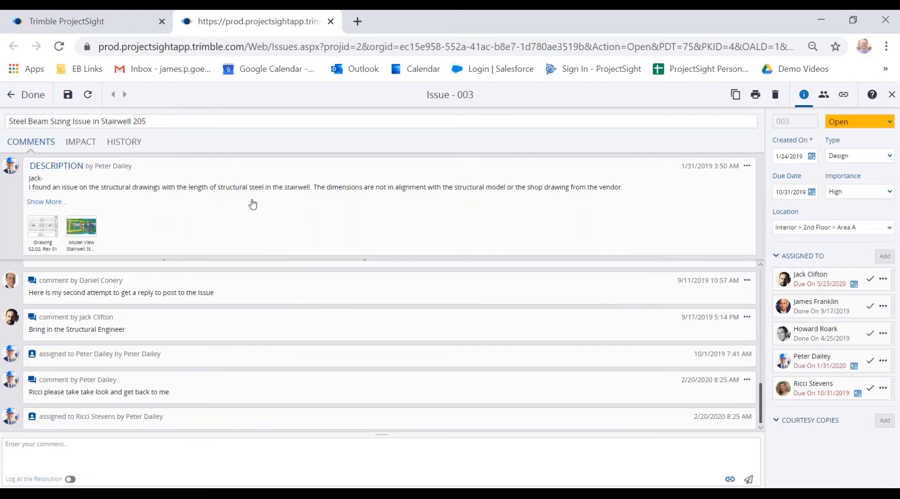
{"action": "mouse_move", "coordinate": [366, 234]}
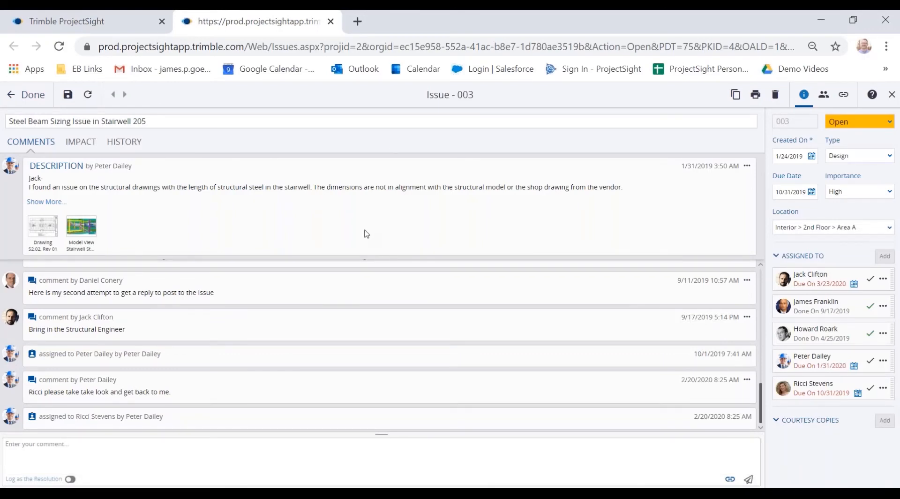
{"action": "mouse_move", "coordinate": [343, 238]}
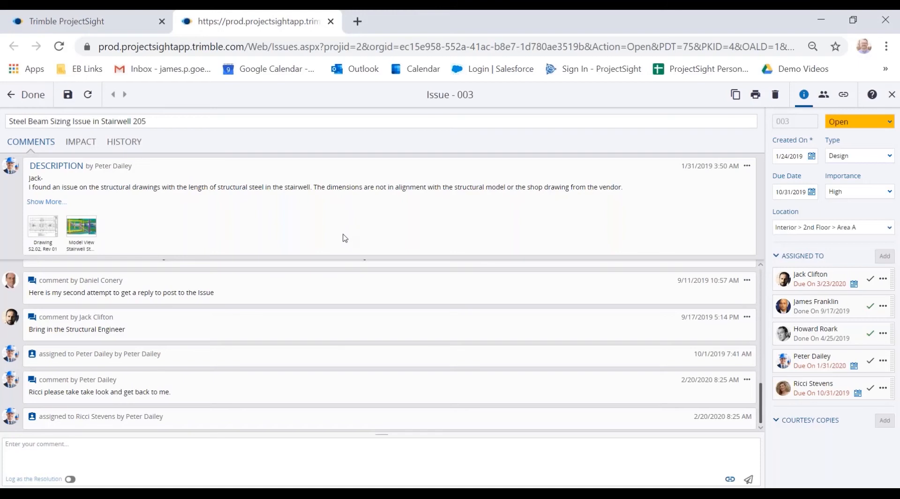
{"action": "mouse_move", "coordinate": [342, 246]}
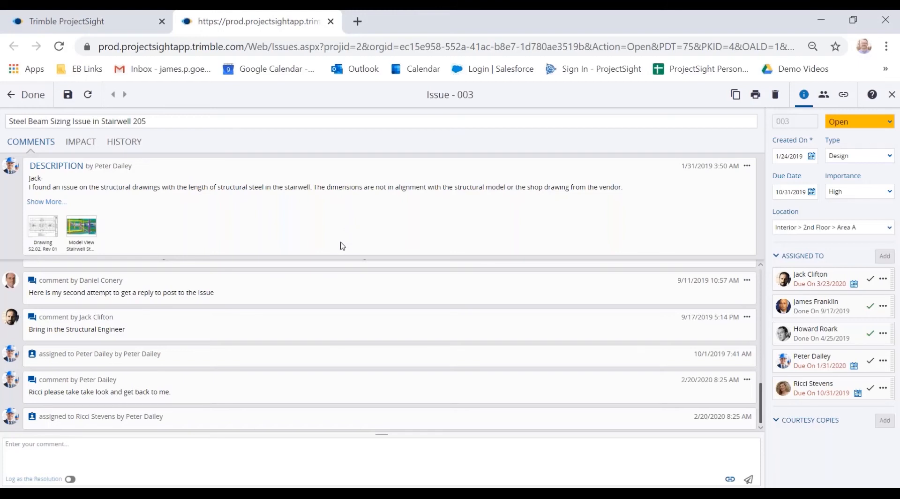
{"action": "mouse_move", "coordinate": [390, 250]}
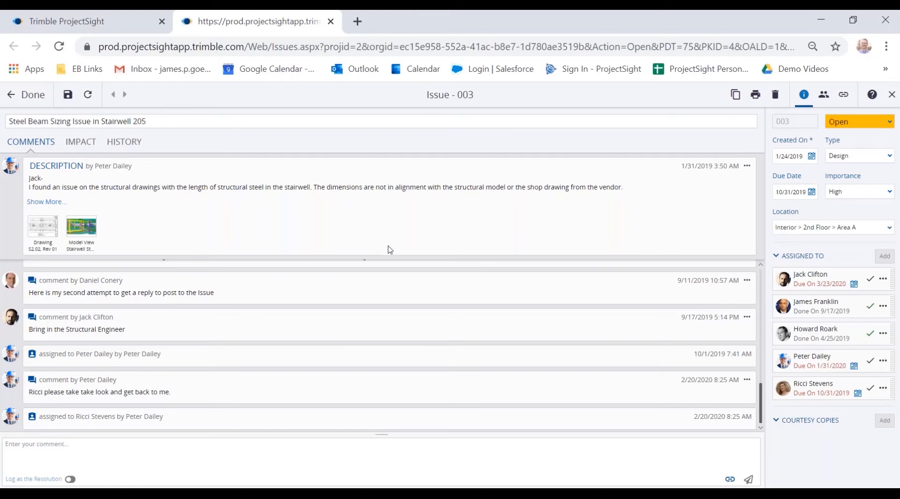
{"action": "mouse_move", "coordinate": [523, 208]}
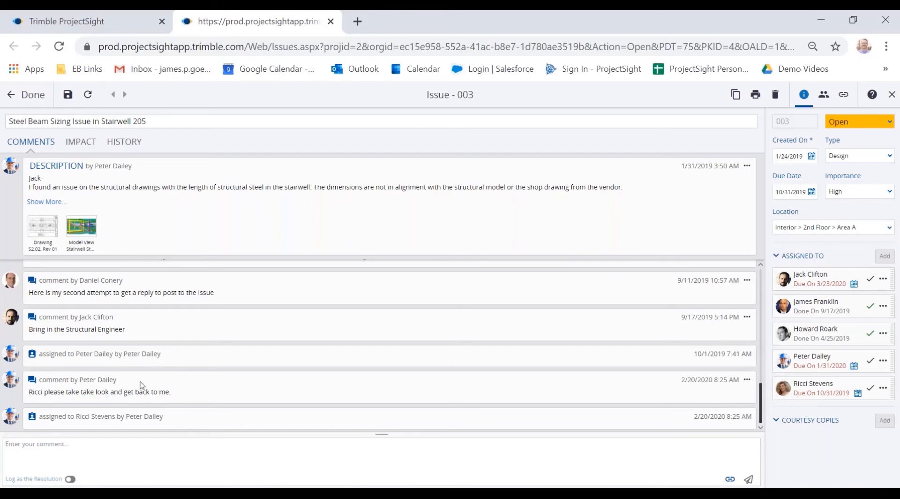
{"action": "scroll", "scroll_direction": "up", "scroll_amount": 3}
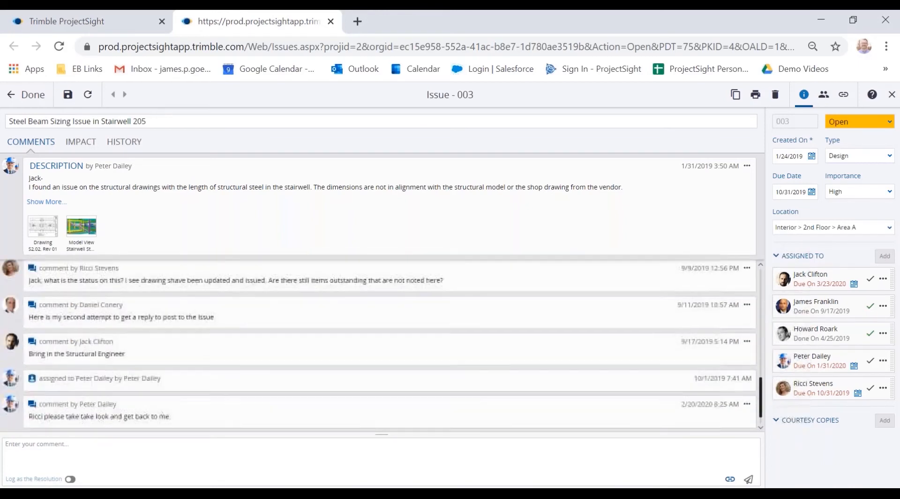
{"action": "scroll", "scroll_direction": "down", "scroll_amount": 3}
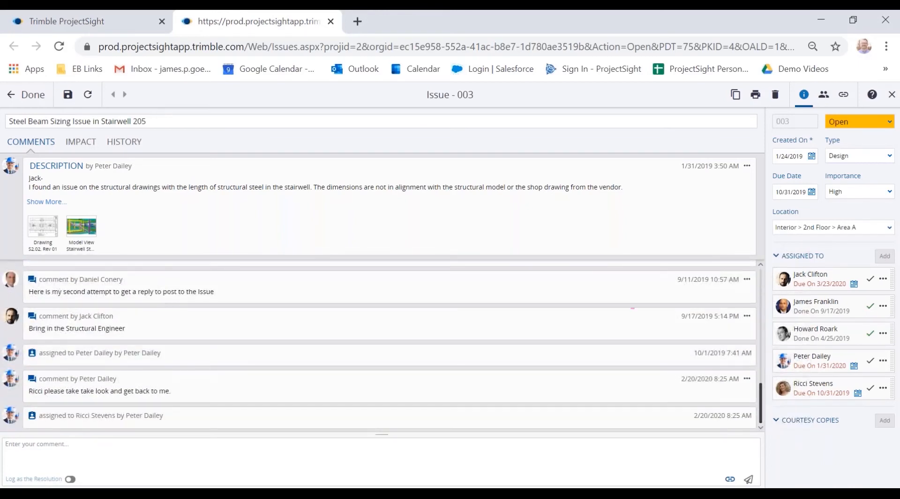
Show Issue 003's impact details with cost, schedule and drawing impact all Yes
{"action": "left_click", "coordinate": [81, 141]}
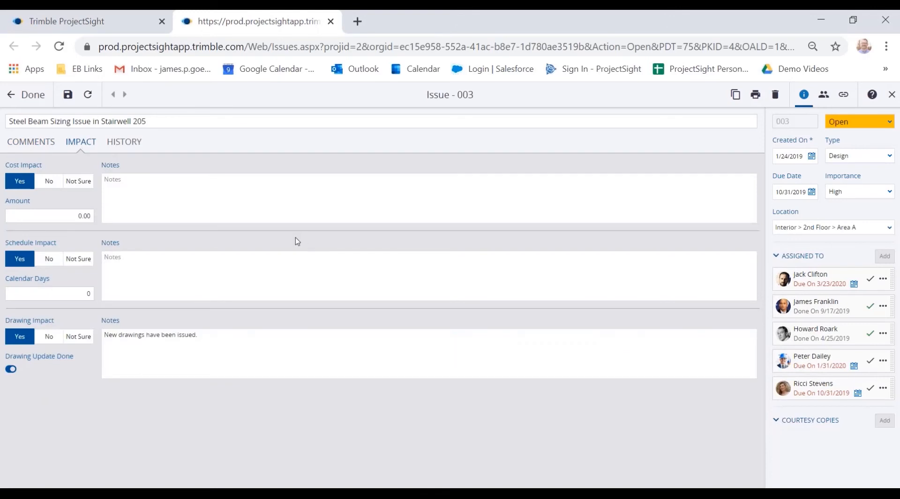
{"action": "mouse_move", "coordinate": [91, 159]}
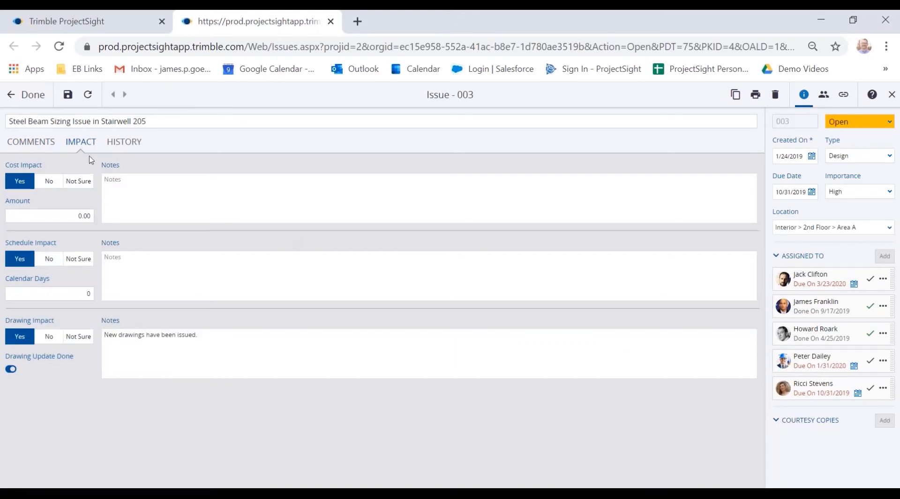
{"action": "mouse_move", "coordinate": [540, 274]}
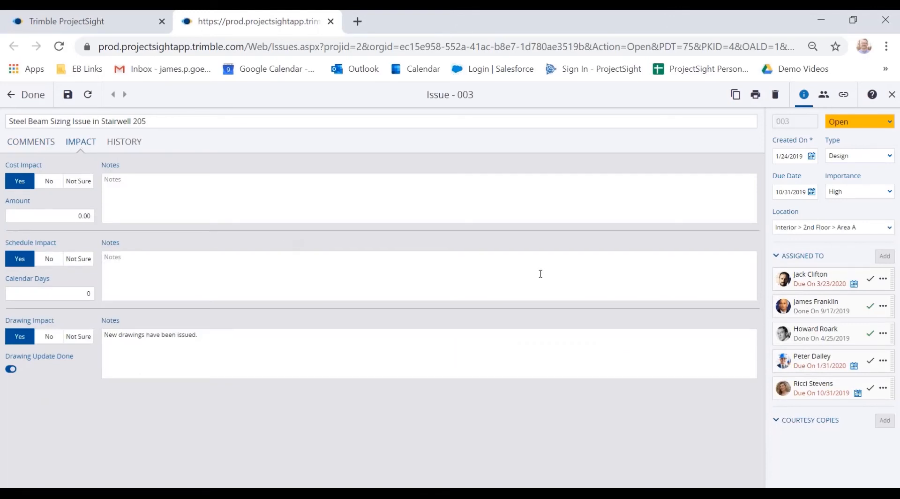
{"action": "mouse_move", "coordinate": [325, 232]}
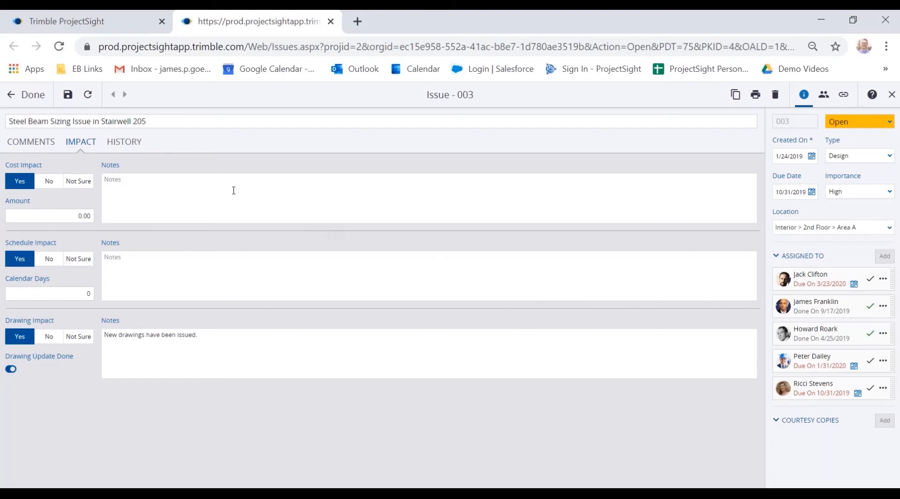
Show Issue 003's change history of assignments, due dates and cost impact
{"action": "left_click", "coordinate": [124, 142]}
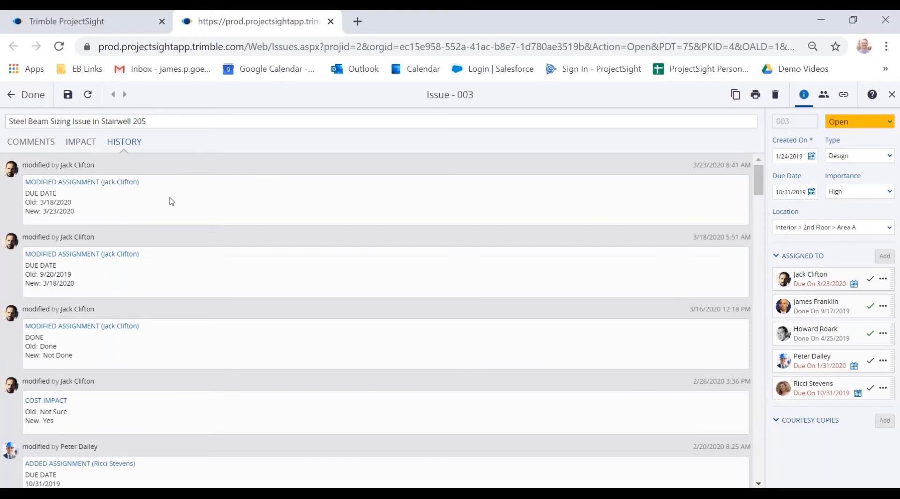
{"action": "mouse_move", "coordinate": [355, 228]}
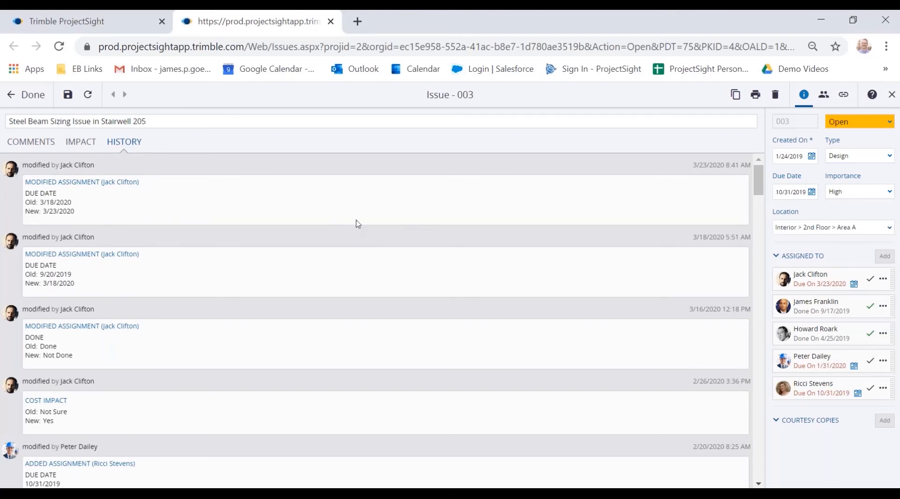
{"action": "mouse_move", "coordinate": [177, 190]}
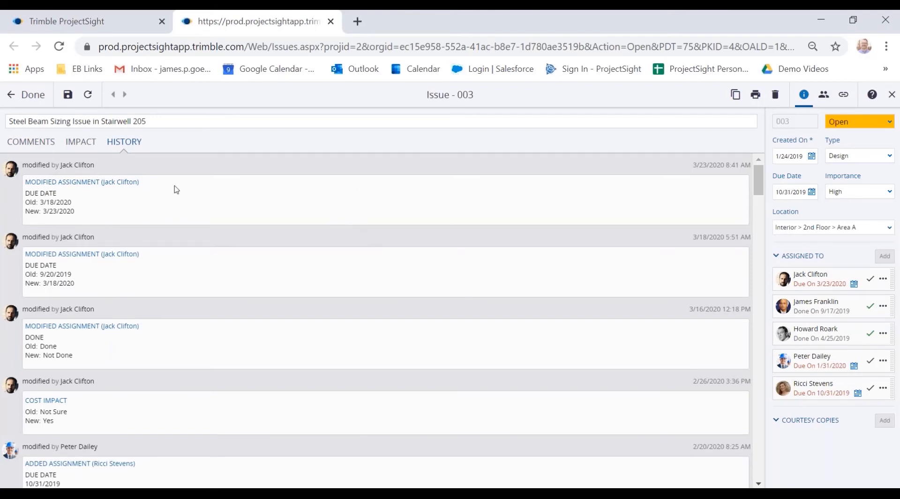
{"action": "mouse_move", "coordinate": [458, 112]}
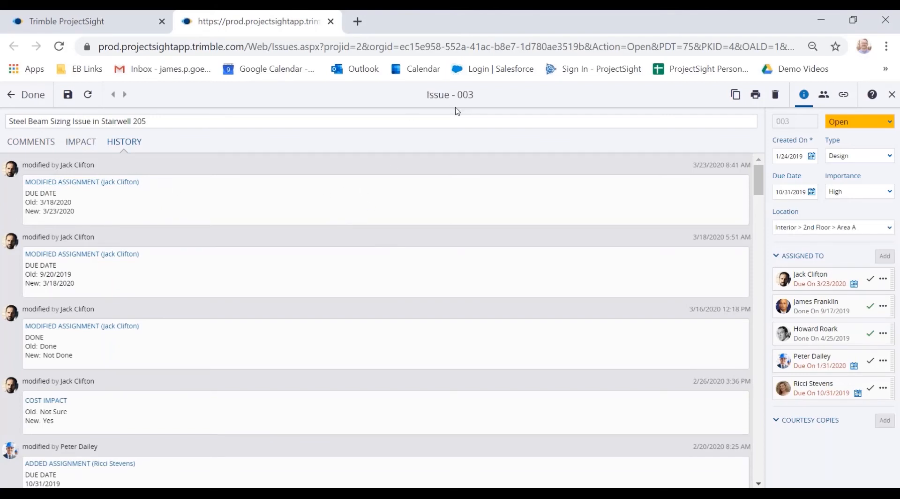
{"action": "mouse_move", "coordinate": [394, 206]}
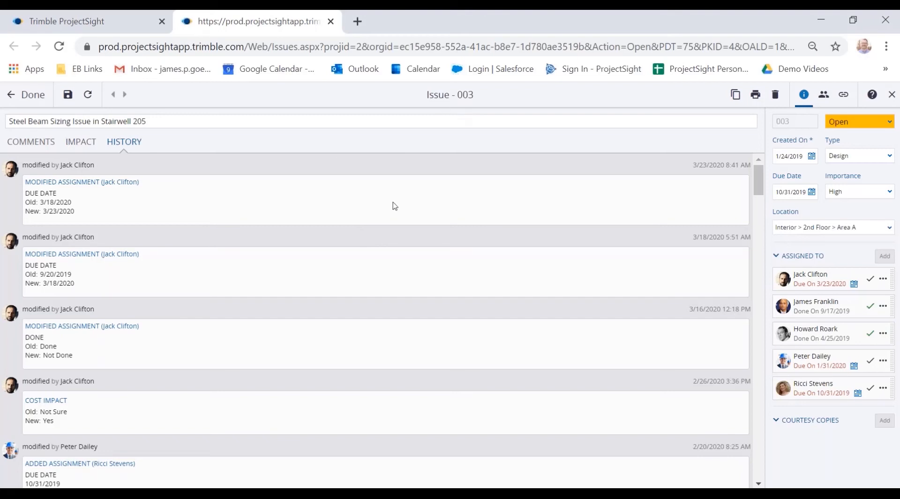
{"action": "mouse_move", "coordinate": [373, 210]}
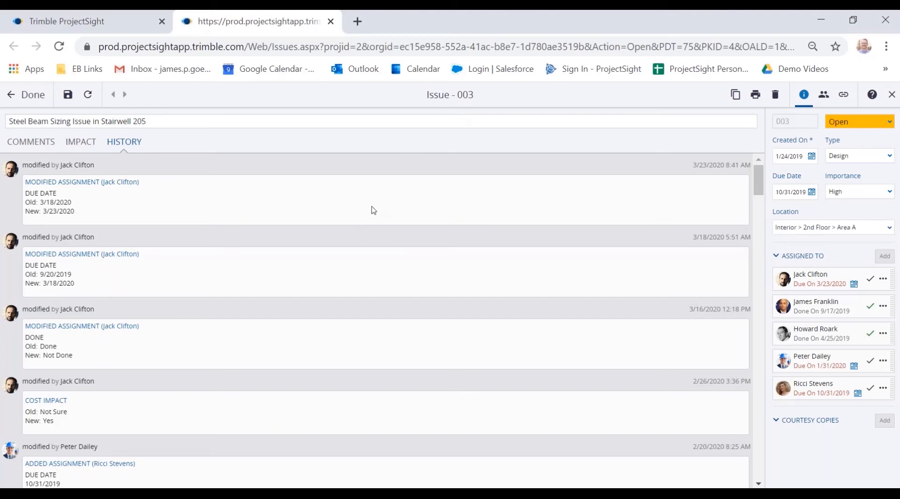
{"action": "mouse_move", "coordinate": [81, 142]}
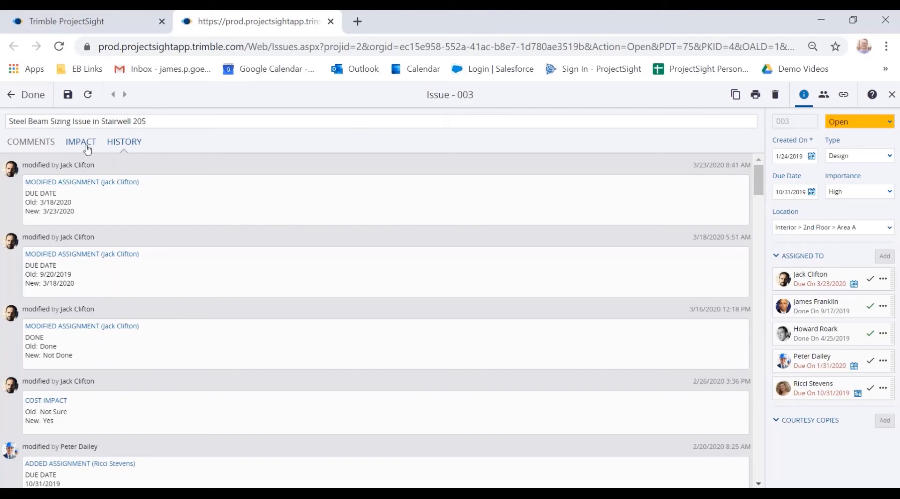
{"action": "mouse_move", "coordinate": [46, 140]}
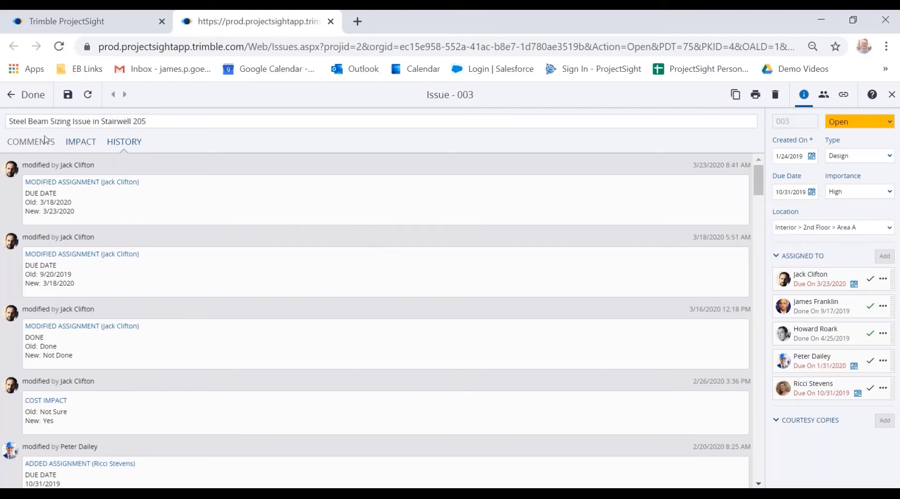
{"action": "left_click", "coordinate": [30, 142]}
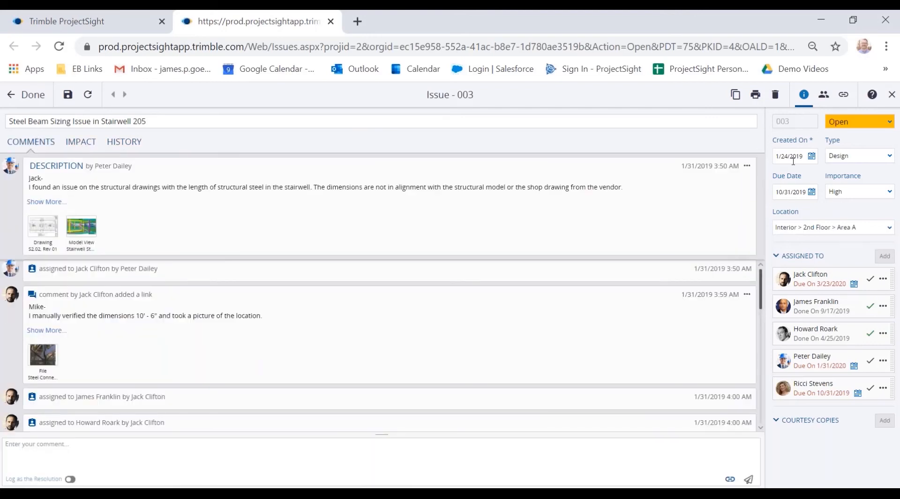
{"action": "mouse_move", "coordinate": [845, 263]}
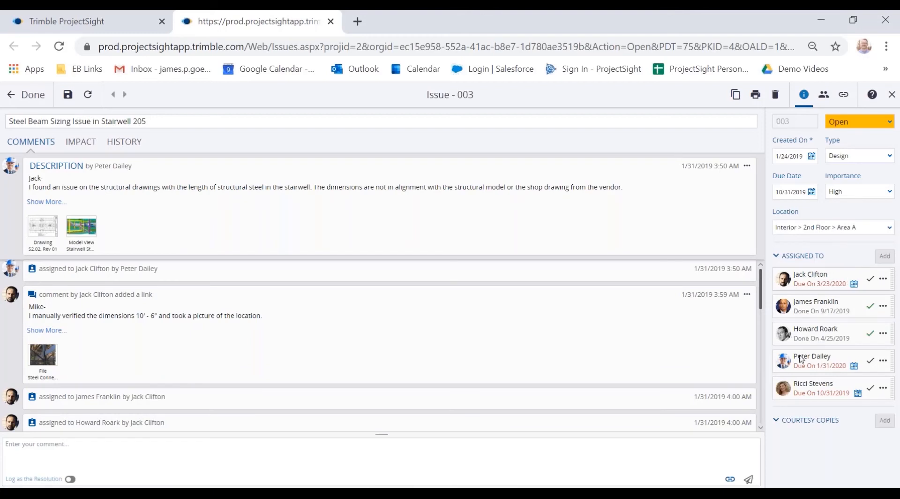
{"action": "mouse_move", "coordinate": [885, 420]}
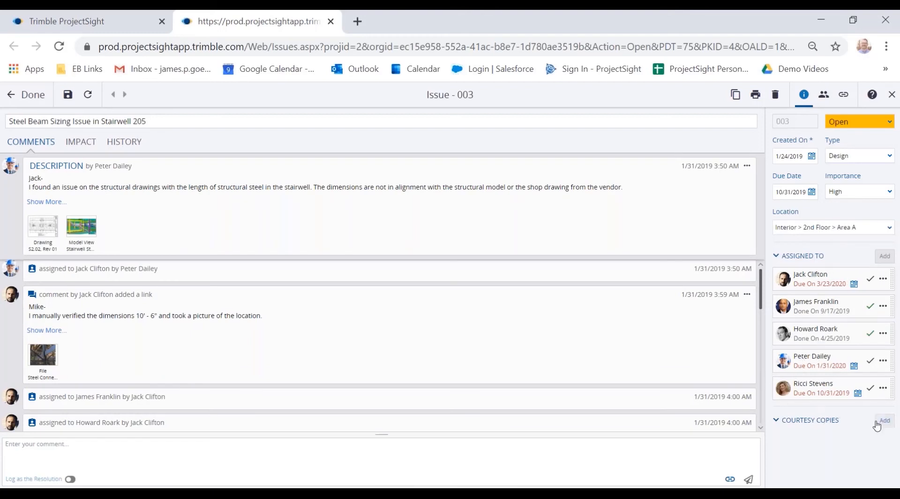
{"action": "mouse_move", "coordinate": [811, 215]}
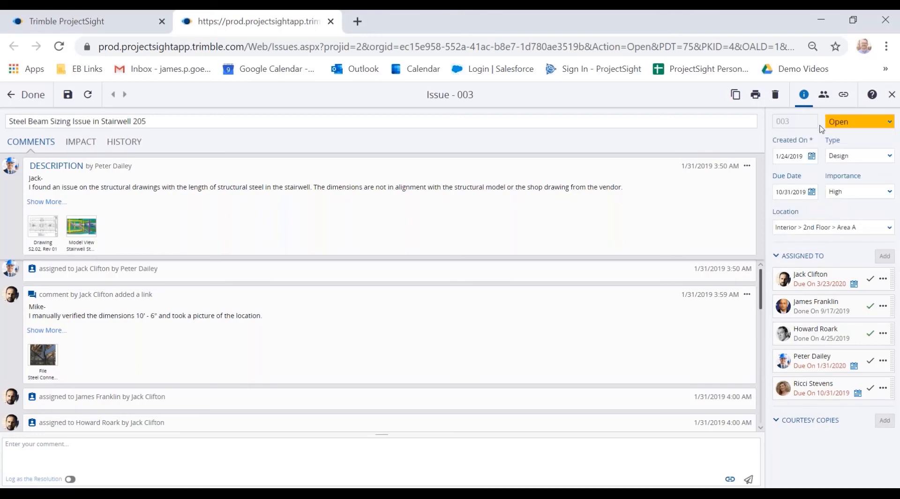
{"action": "mouse_move", "coordinate": [814, 319]}
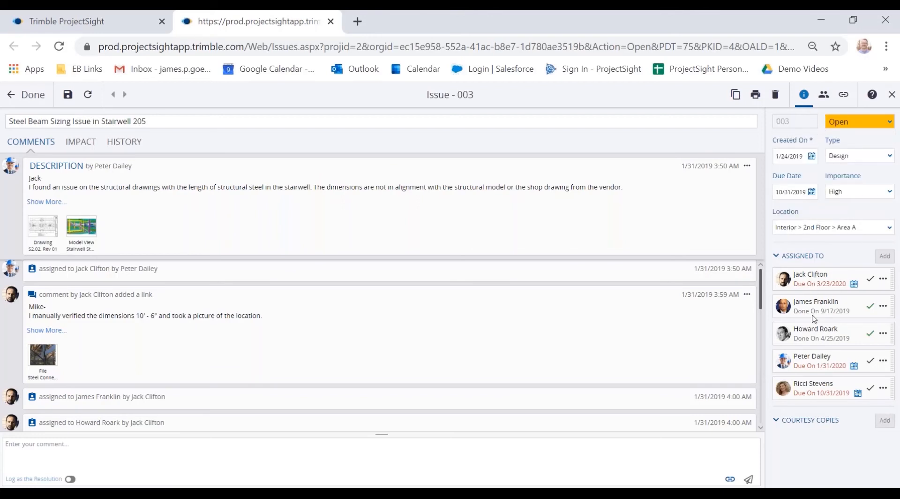
{"action": "mouse_move", "coordinate": [820, 344]}
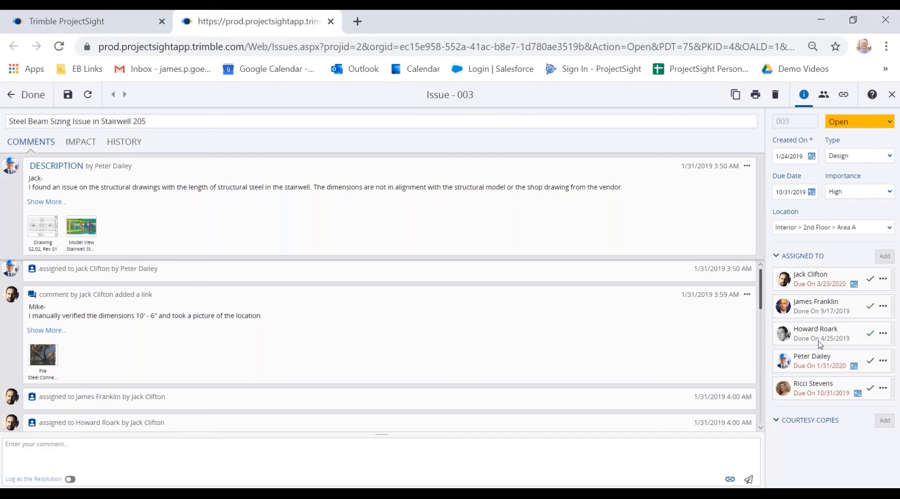
{"action": "mouse_move", "coordinate": [750, 269]}
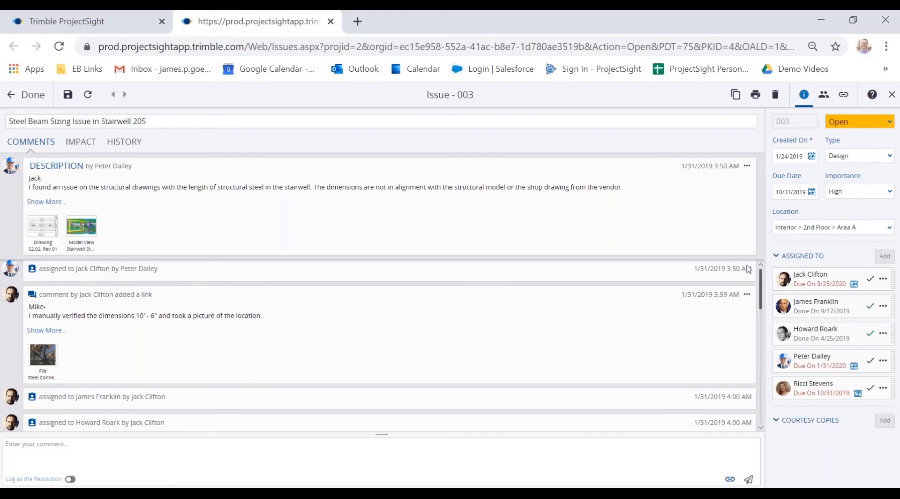
{"action": "mouse_move", "coordinate": [369, 230]}
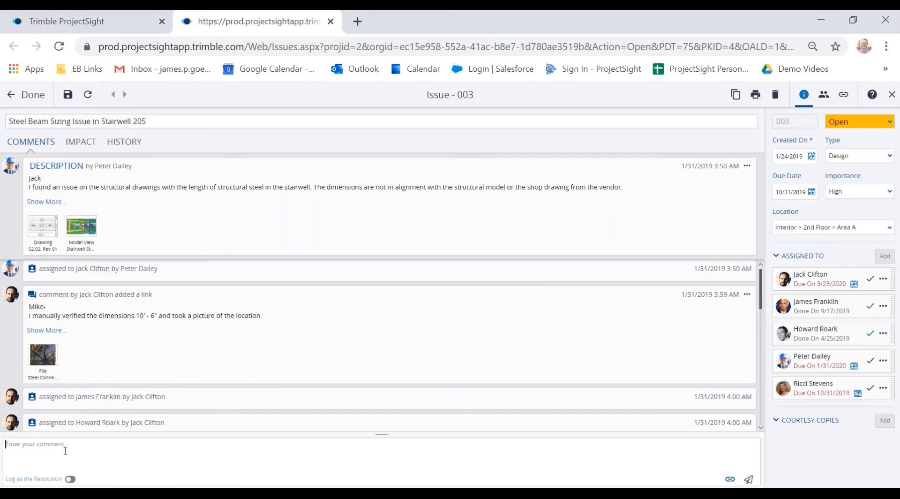
{"action": "mouse_move", "coordinate": [119, 414]}
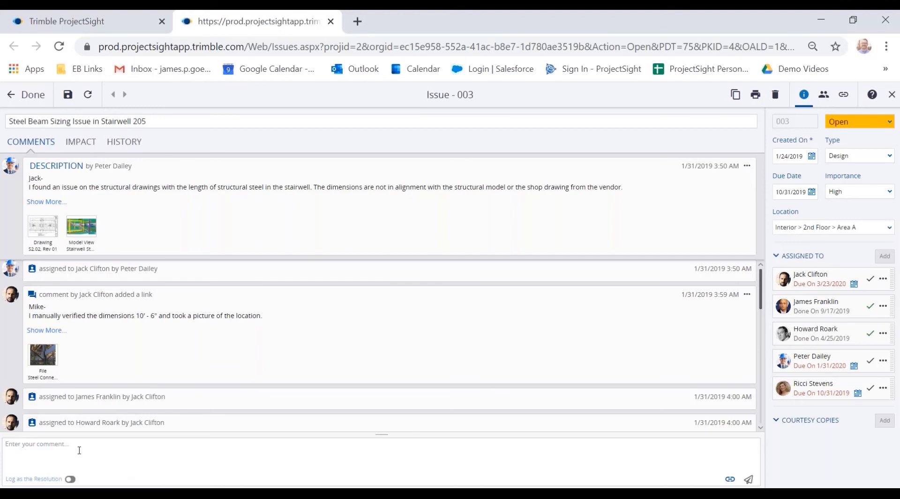
{"action": "mouse_move", "coordinate": [103, 451]}
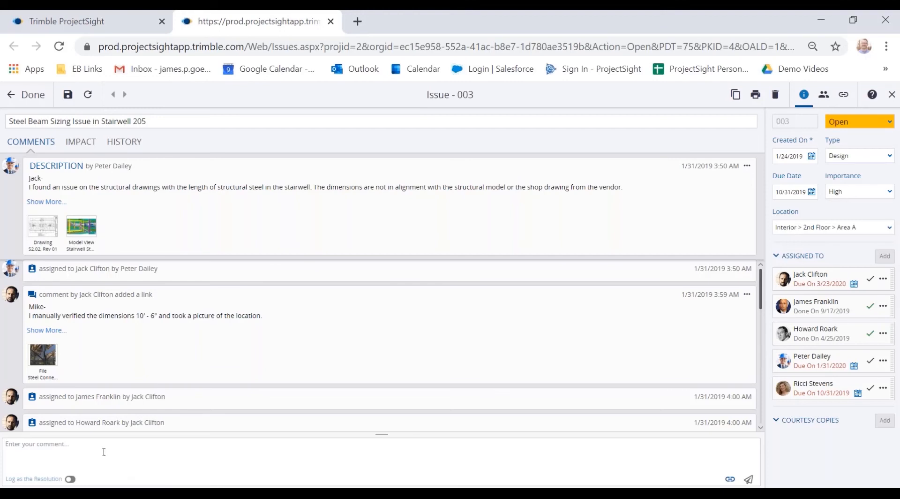
{"action": "mouse_move", "coordinate": [728, 226]}
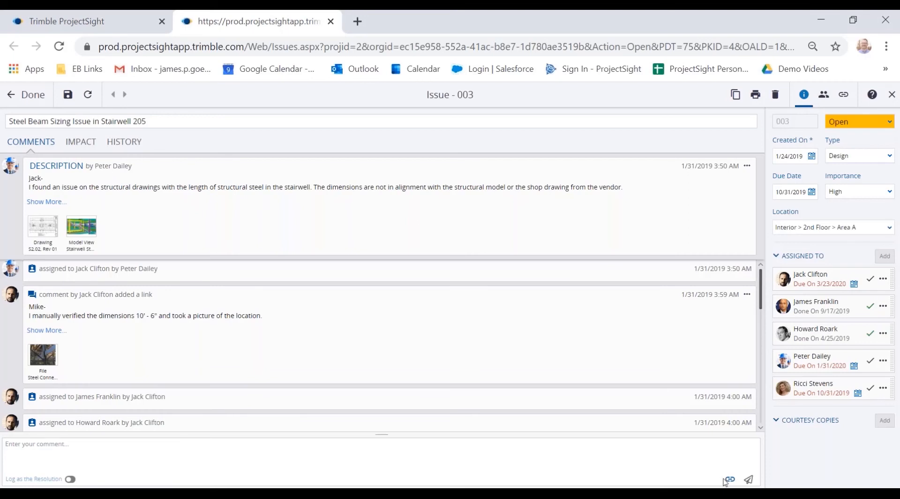
{"action": "left_click", "coordinate": [729, 479]}
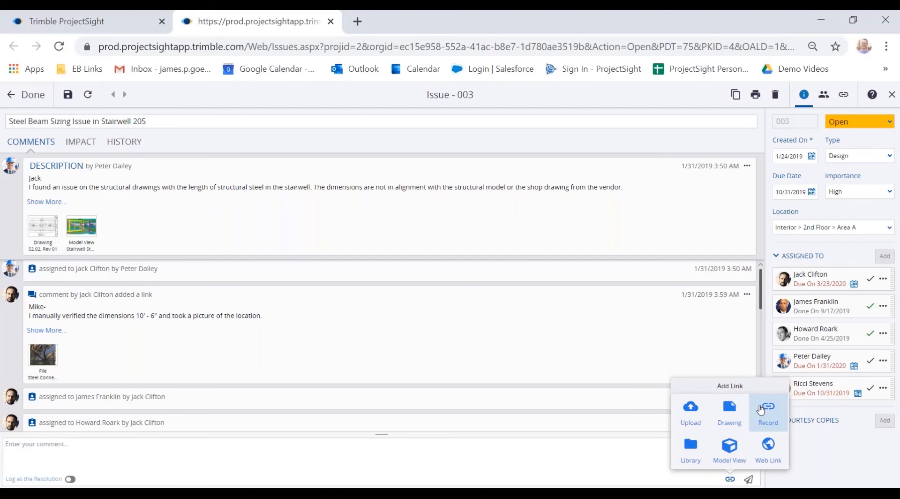
{"action": "left_click", "coordinate": [768, 413]}
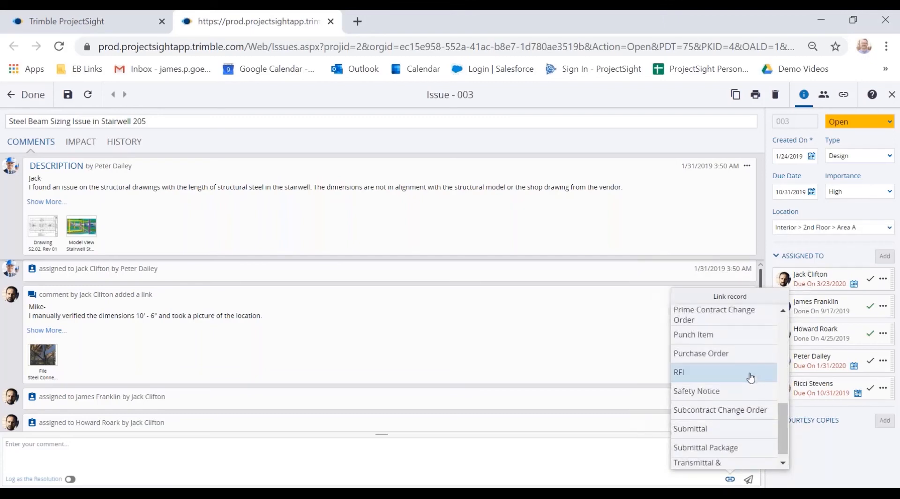
{"action": "scroll", "scroll_direction": "up", "scroll_amount": 3}
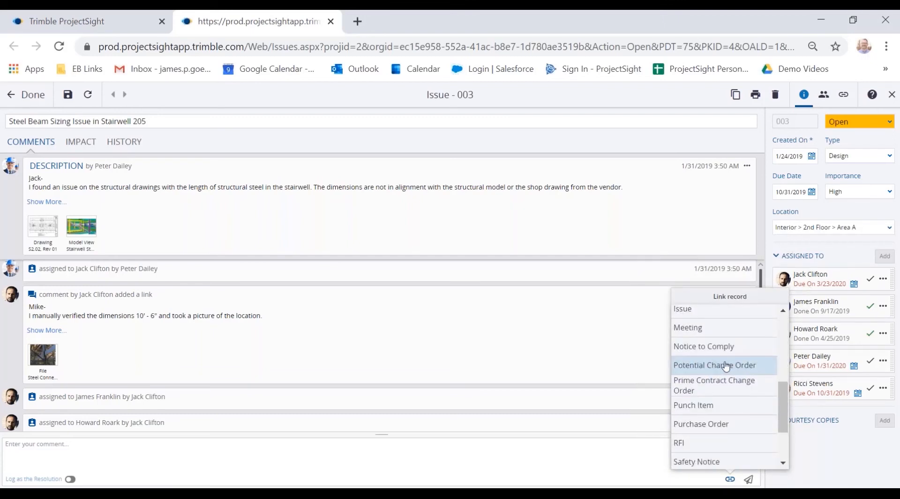
{"action": "mouse_move", "coordinate": [702, 346]}
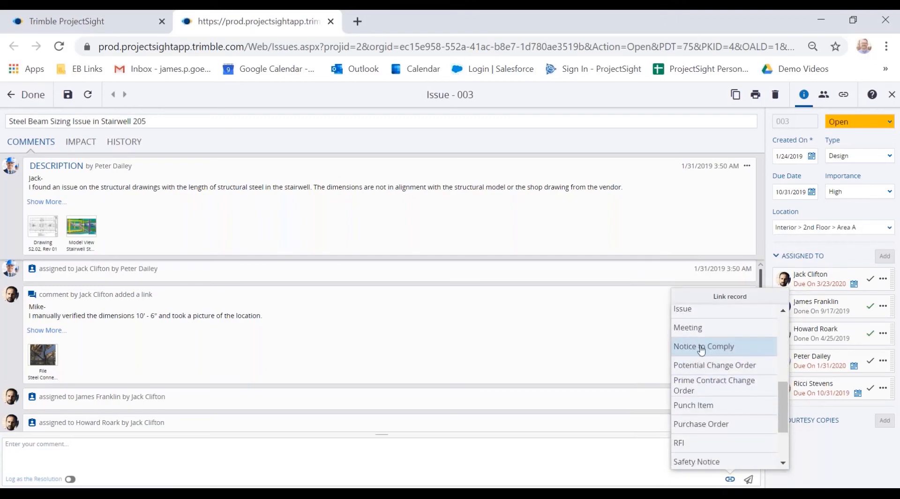
{"action": "mouse_move", "coordinate": [716, 368]}
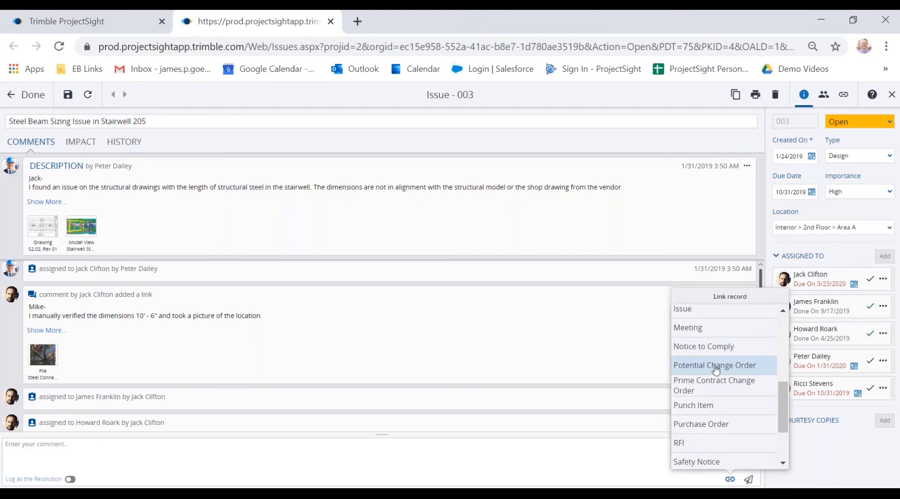
{"action": "mouse_move", "coordinate": [589, 351]}
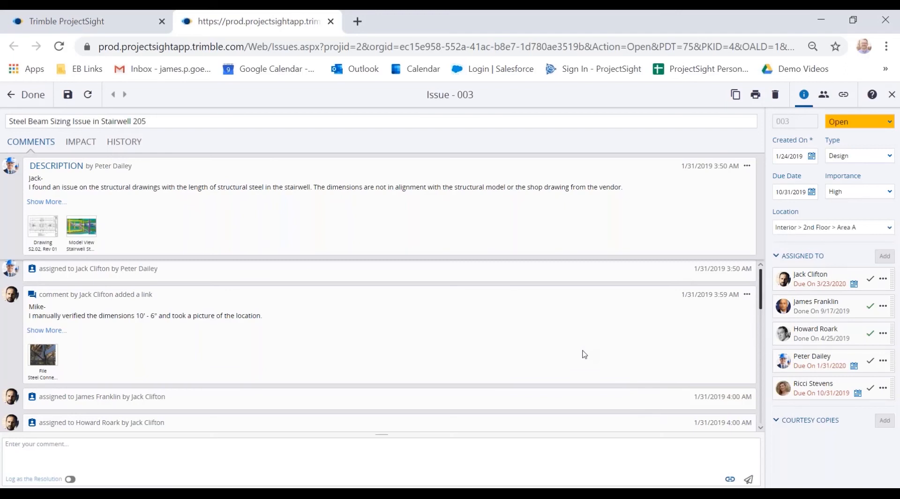
{"action": "mouse_move", "coordinate": [653, 316]}
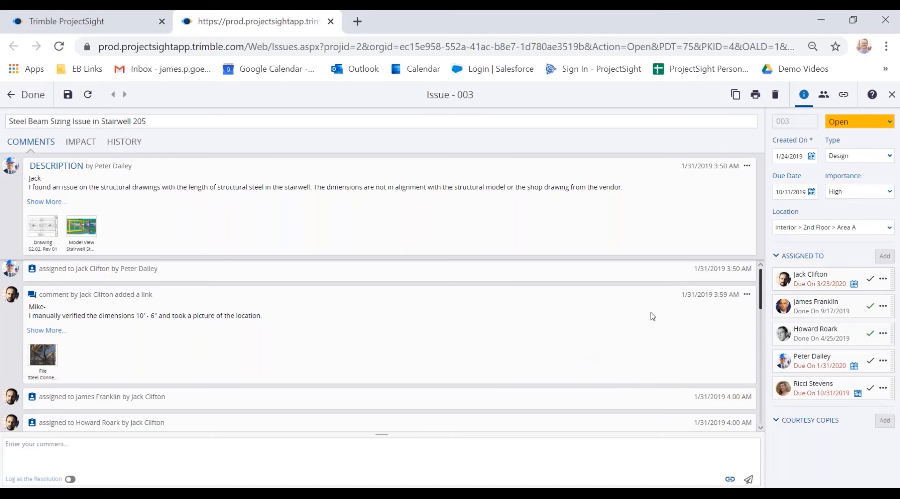
{"action": "mouse_move", "coordinate": [843, 94]}
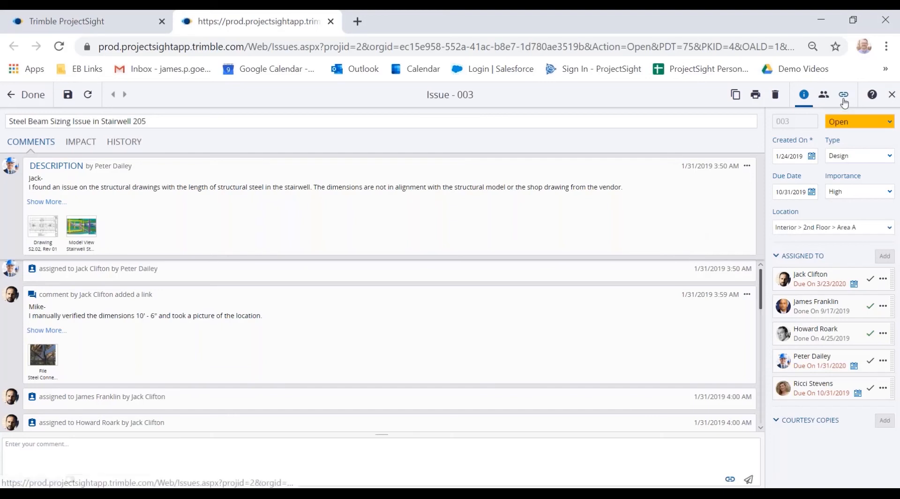
Show Issue 003's links and list its linked files, including the Steel Connection photo
{"action": "left_click", "coordinate": [843, 95]}
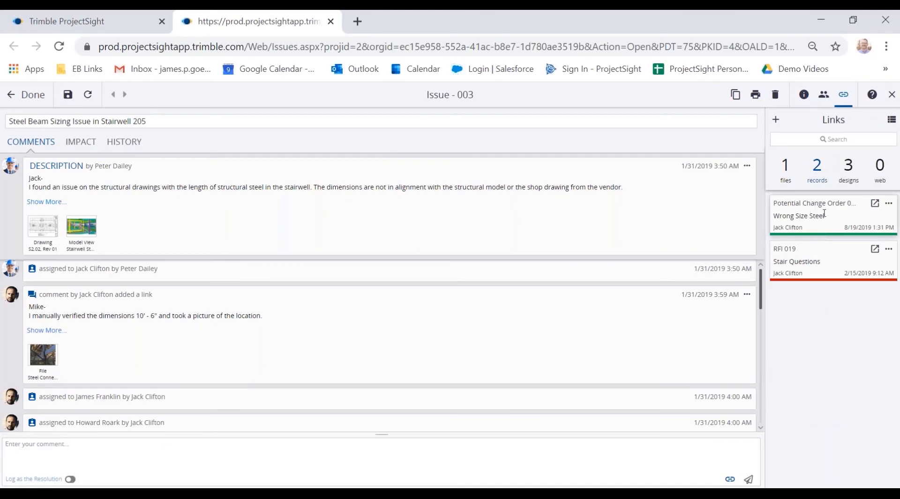
{"action": "mouse_move", "coordinate": [853, 211]}
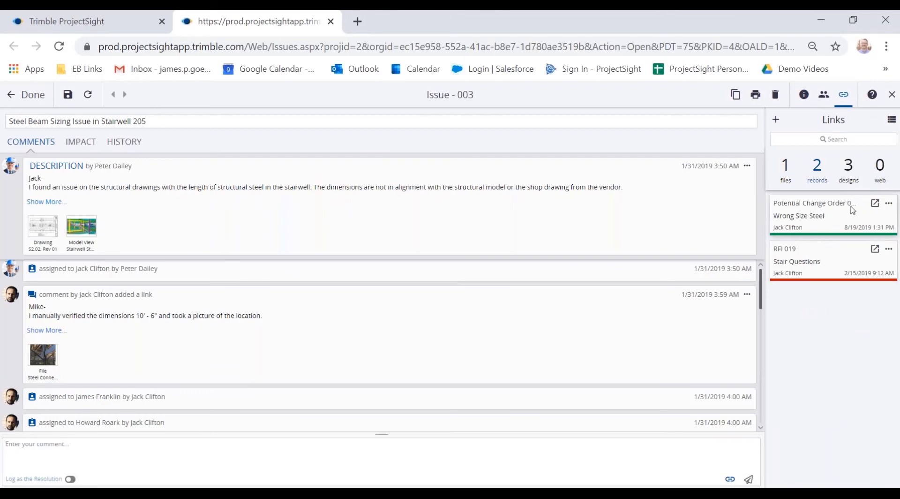
{"action": "left_click", "coordinate": [847, 170]}
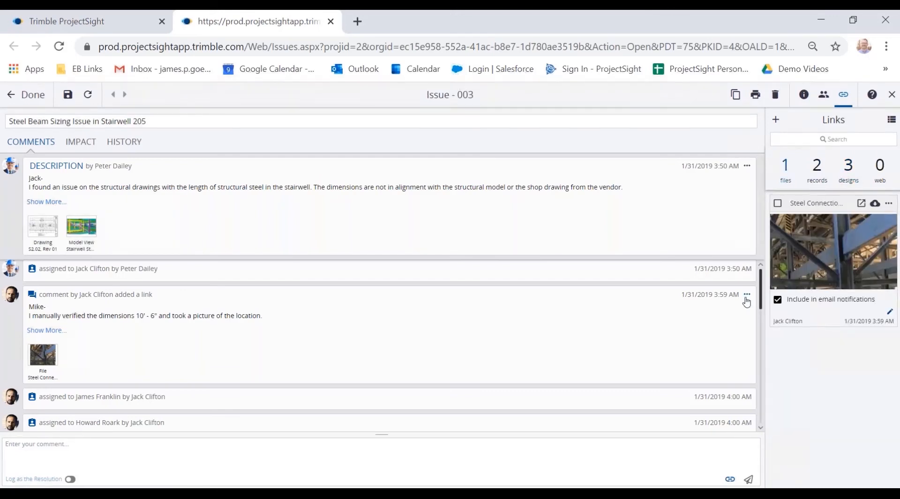
{"action": "mouse_move", "coordinate": [336, 257]}
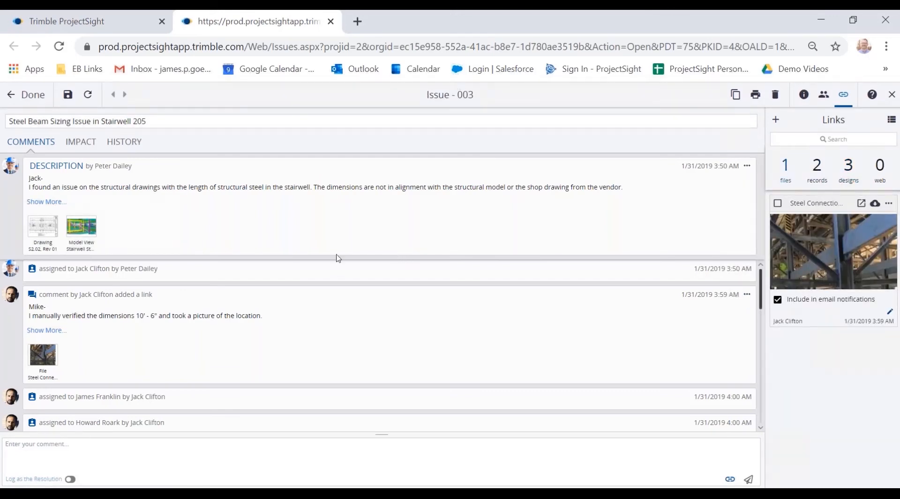
{"action": "mouse_move", "coordinate": [242, 233]}
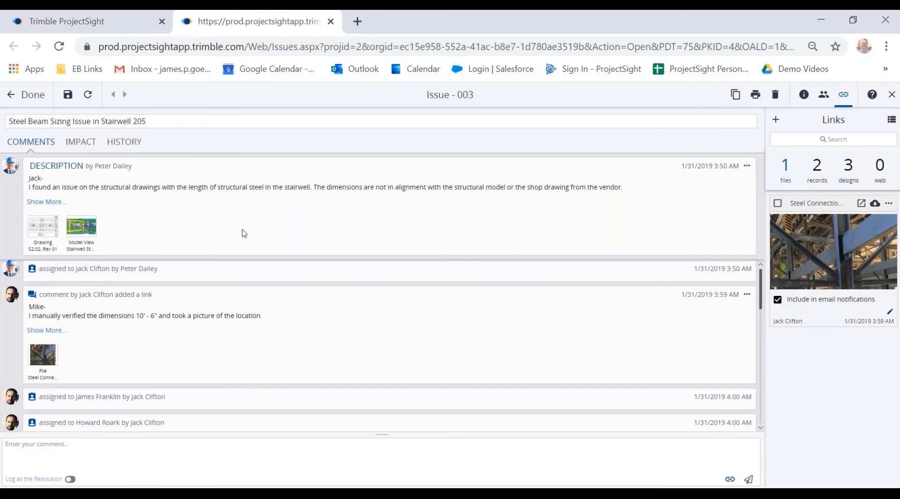
{"action": "mouse_move", "coordinate": [663, 208]}
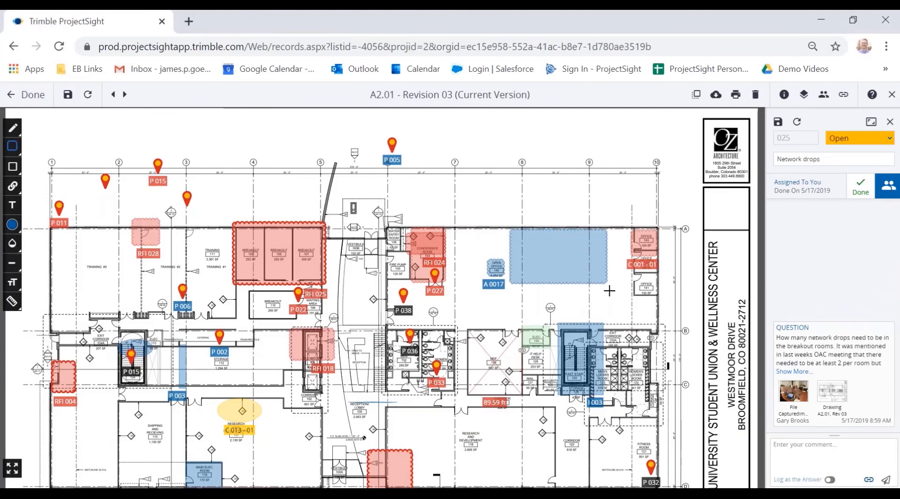
Start linking the blue markup on A2.01 to a record, reaching the RFI record type
{"action": "left_click", "coordinate": [566, 262]}
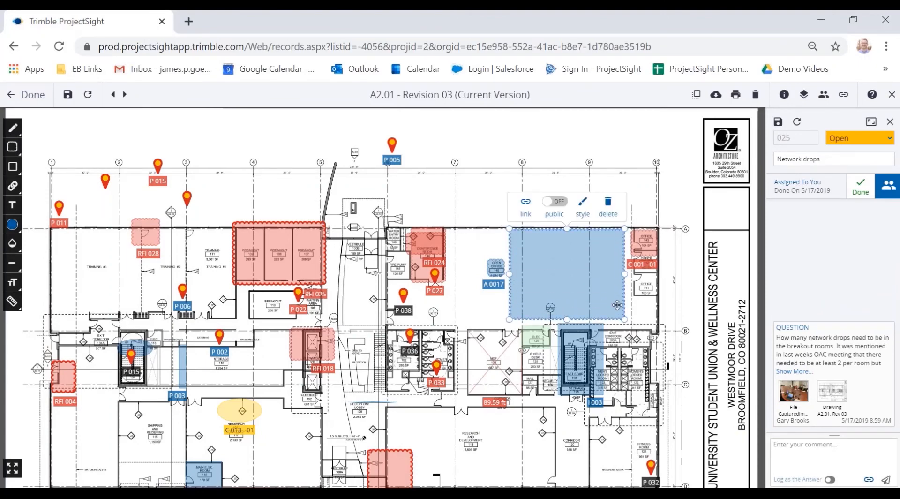
{"action": "left_click", "coordinate": [525, 207]}
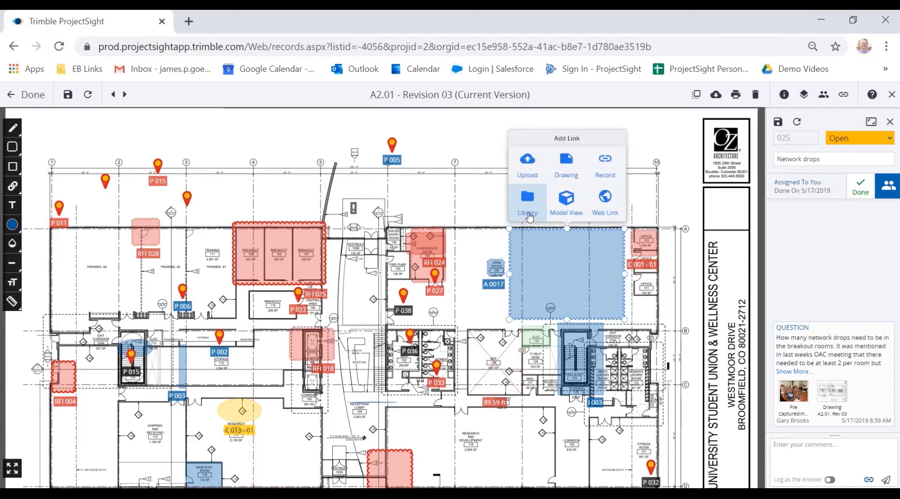
{"action": "mouse_move", "coordinate": [528, 167]}
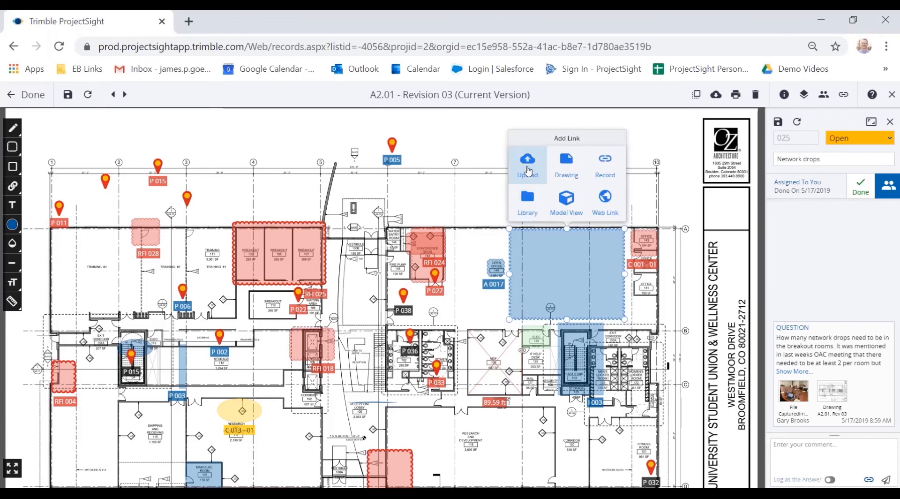
{"action": "mouse_move", "coordinate": [527, 198]}
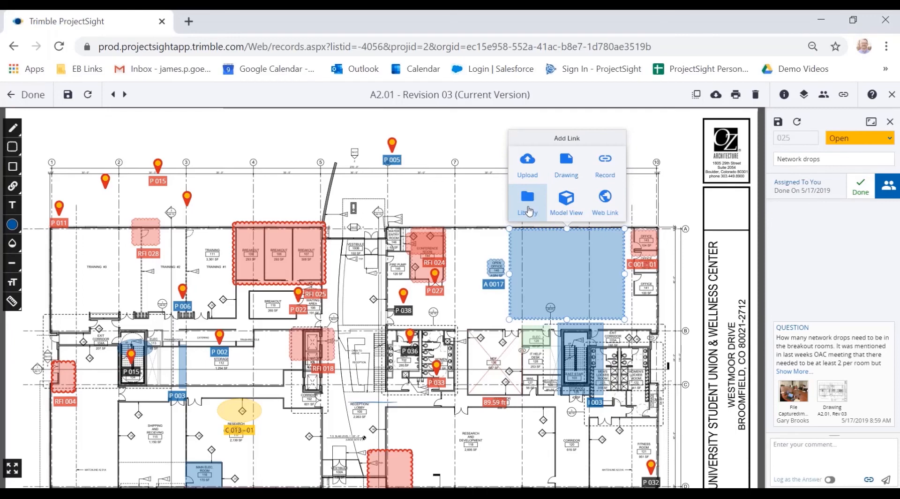
{"action": "mouse_move", "coordinate": [565, 163]}
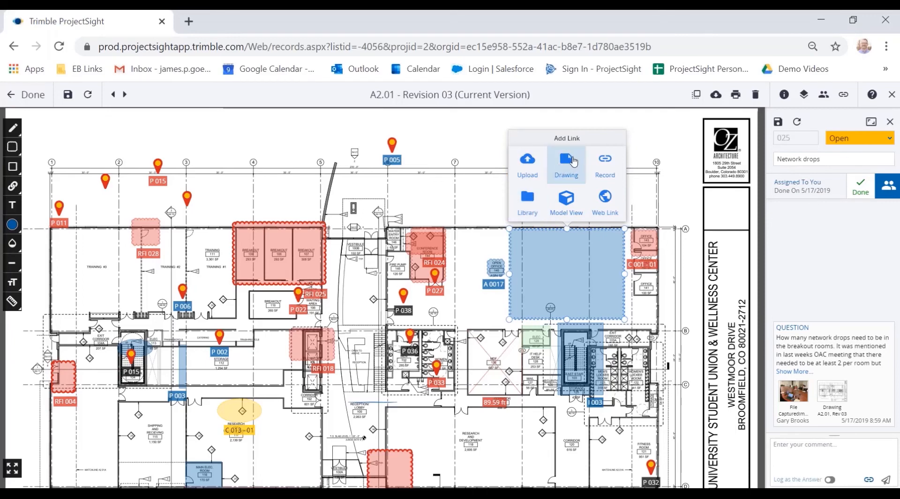
{"action": "mouse_move", "coordinate": [565, 202]}
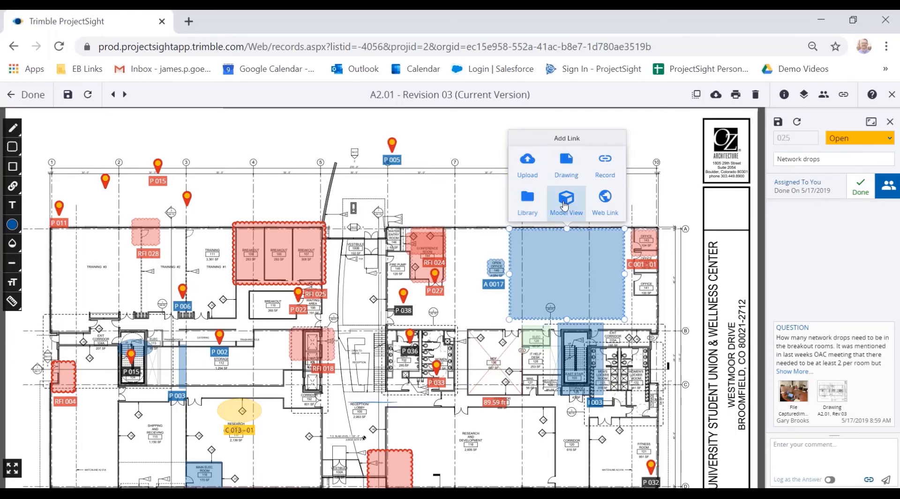
{"action": "mouse_move", "coordinate": [605, 201]}
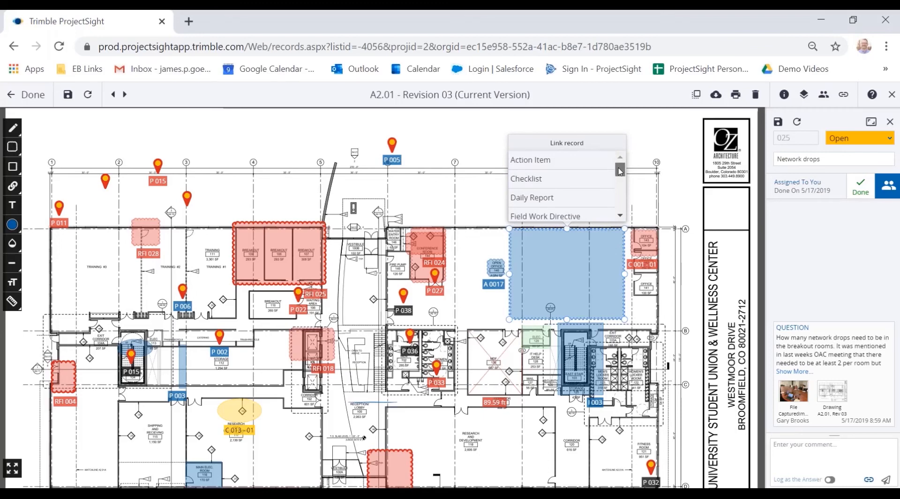
{"action": "scroll", "scroll_direction": "down", "scroll_amount": 3}
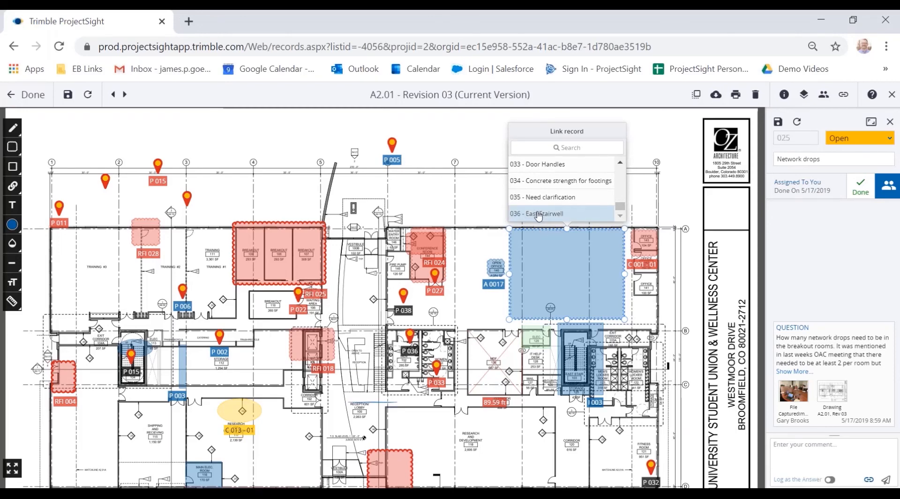
{"action": "mouse_move", "coordinate": [579, 216]}
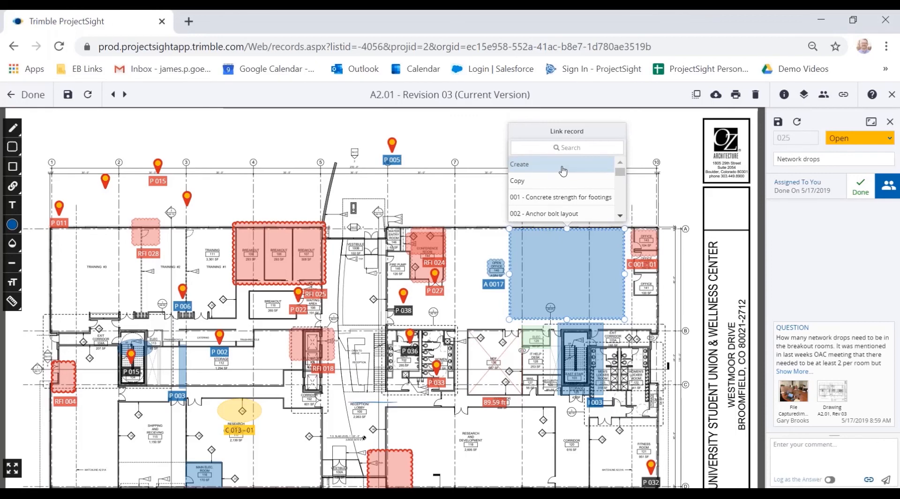
Start a new RFI from the markup, then discard the unsaved Add RFI form
{"action": "left_click", "coordinate": [518, 164]}
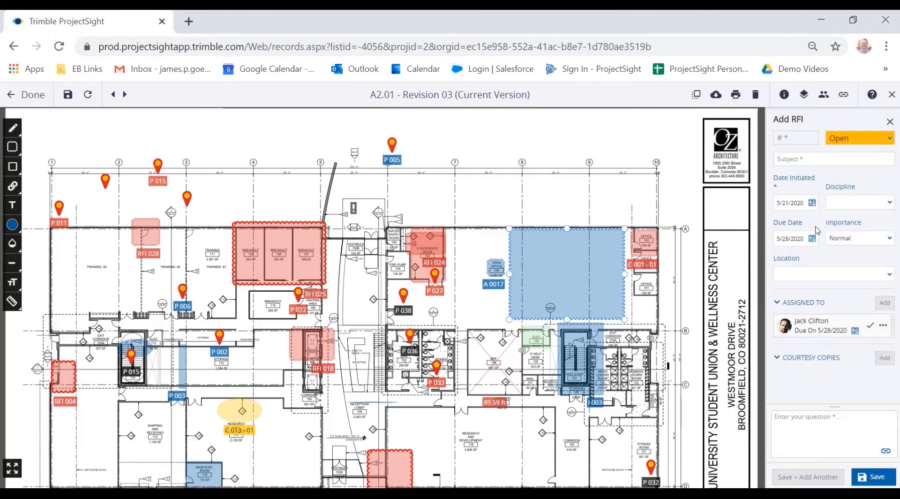
{"action": "mouse_move", "coordinate": [825, 387]}
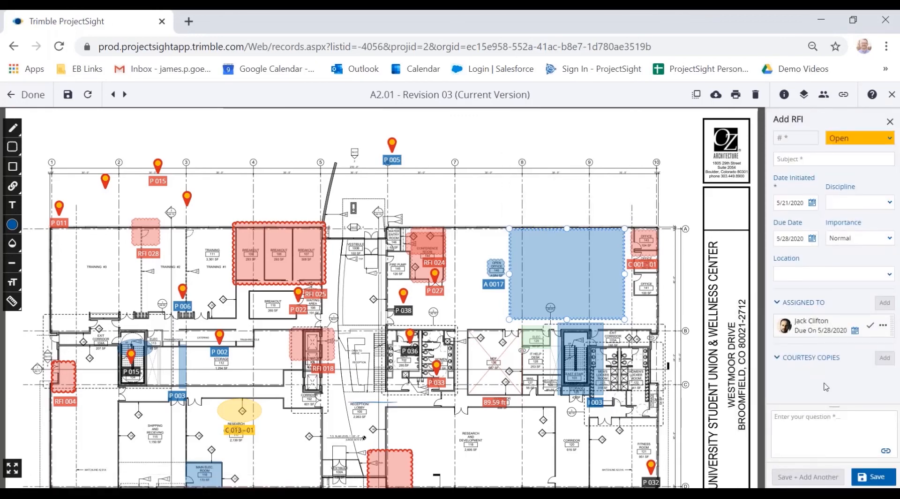
{"action": "mouse_move", "coordinate": [845, 394]}
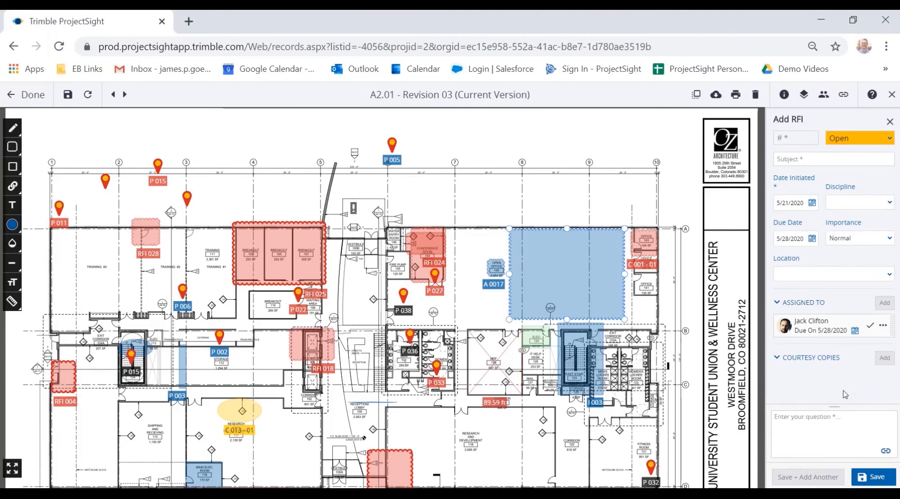
{"action": "left_click", "coordinate": [889, 451]}
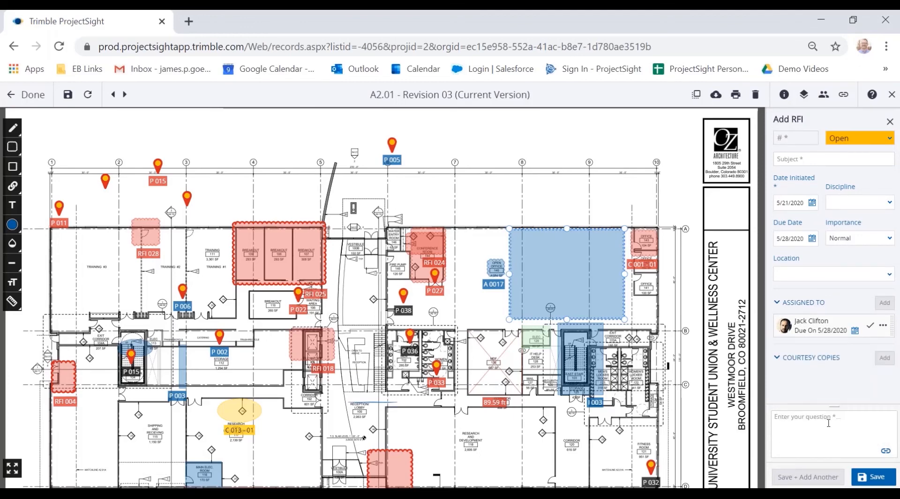
{"action": "mouse_move", "coordinate": [511, 186]}
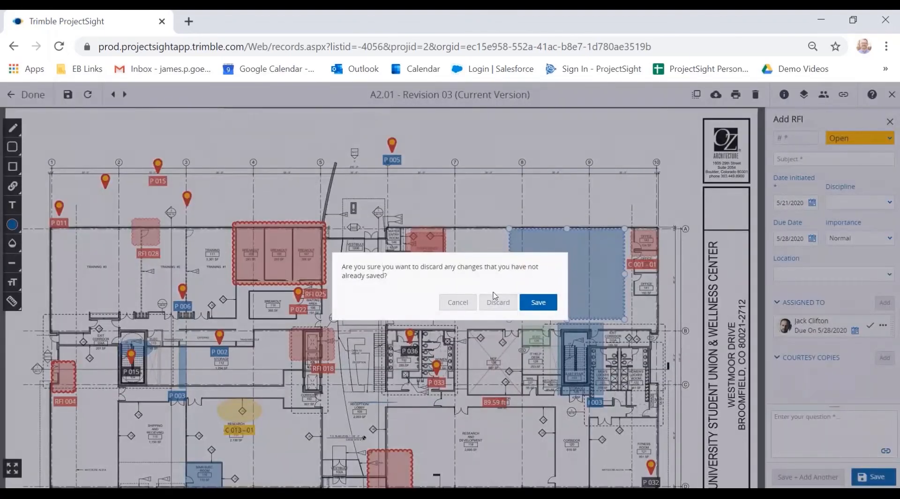
{"action": "left_click", "coordinate": [497, 302]}
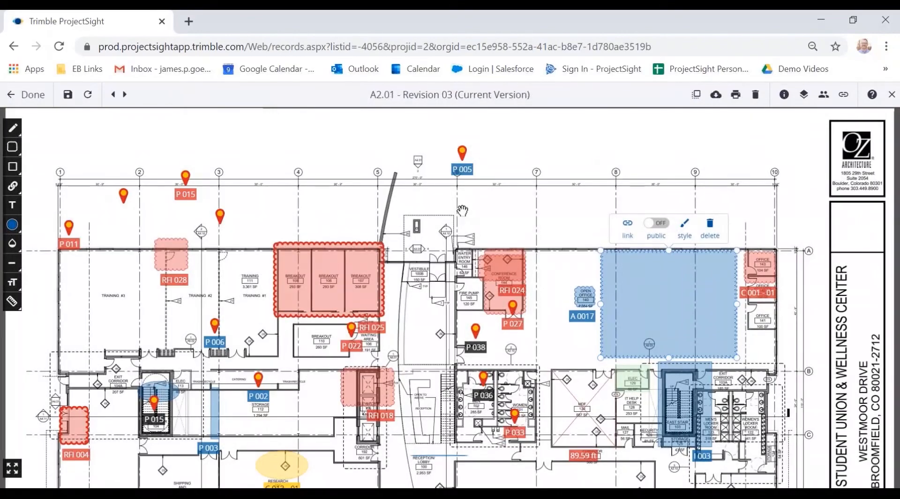
{"action": "mouse_move", "coordinate": [43, 188]}
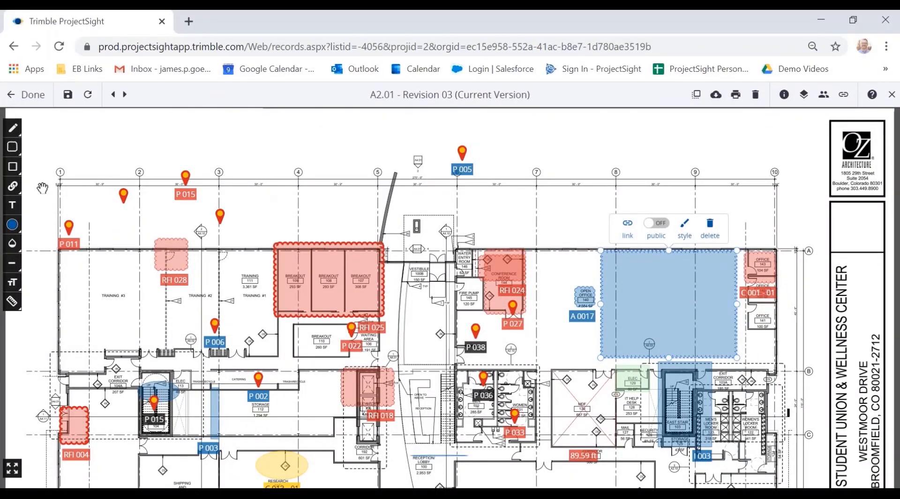
{"action": "mouse_move", "coordinate": [715, 134]}
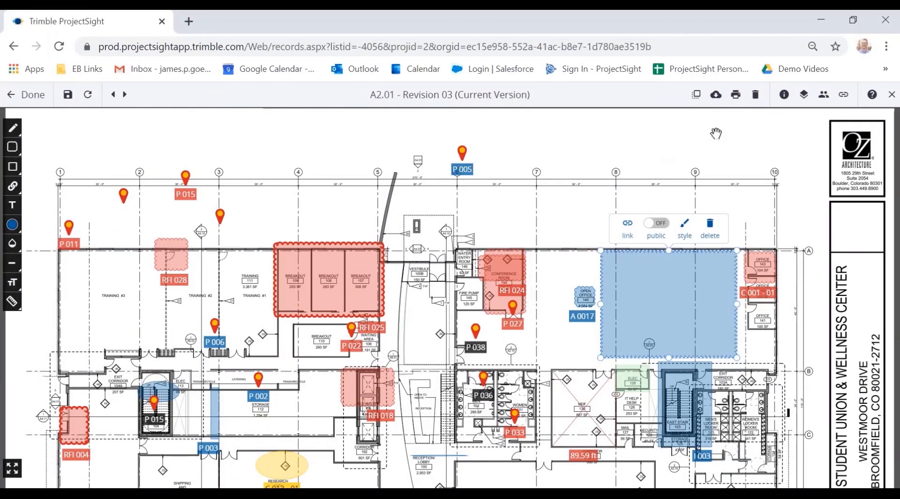
{"action": "mouse_move", "coordinate": [716, 95]}
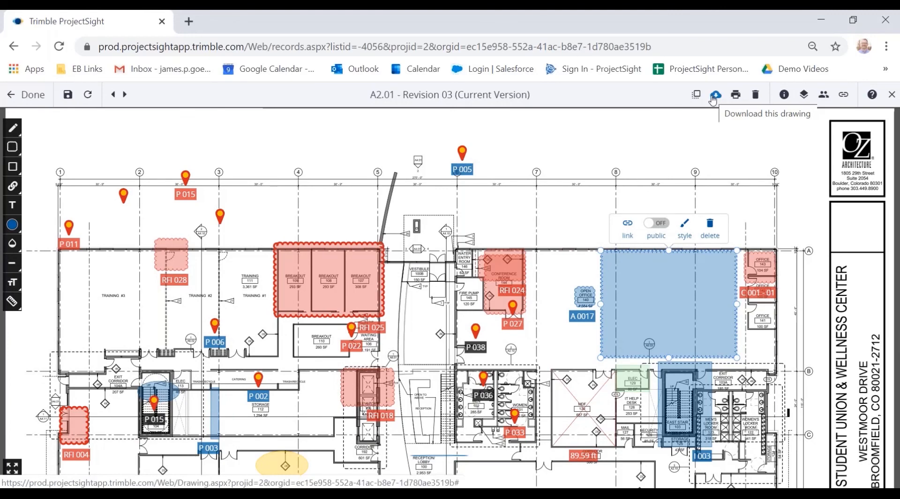
{"action": "mouse_move", "coordinate": [762, 129]}
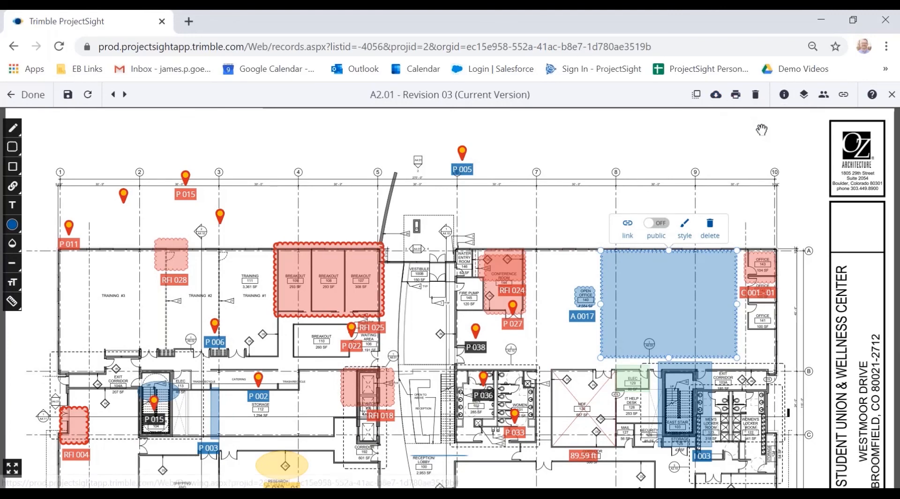
{"action": "mouse_move", "coordinate": [783, 94]}
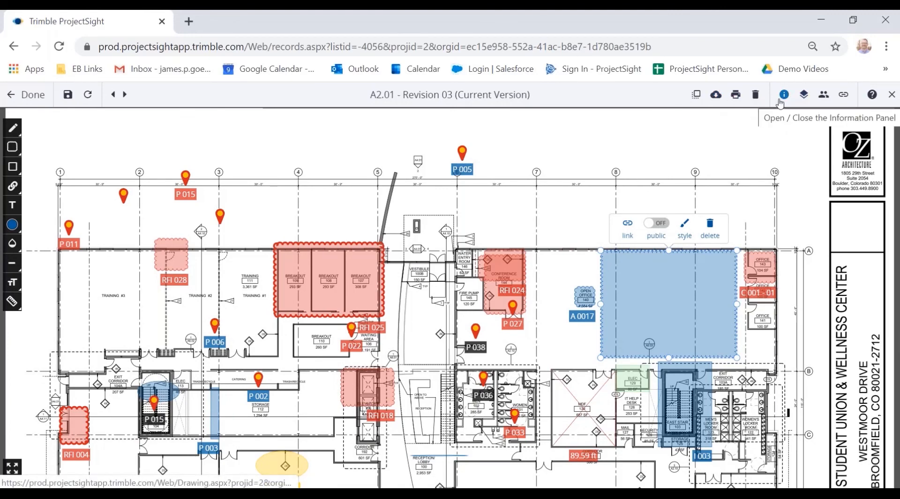
{"action": "mouse_move", "coordinate": [871, 95]}
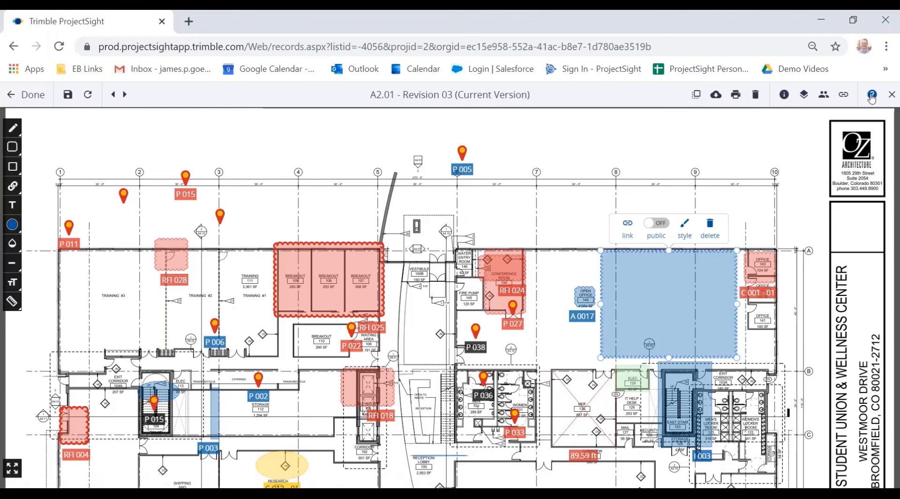
Bring up the Need Help? options over drawing A2.01
{"action": "left_click", "coordinate": [871, 94]}
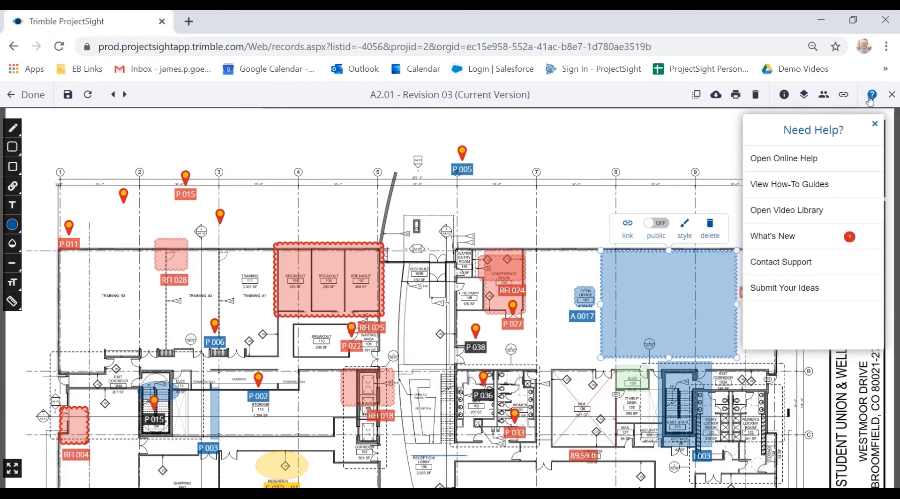
{"action": "mouse_move", "coordinate": [802, 163]}
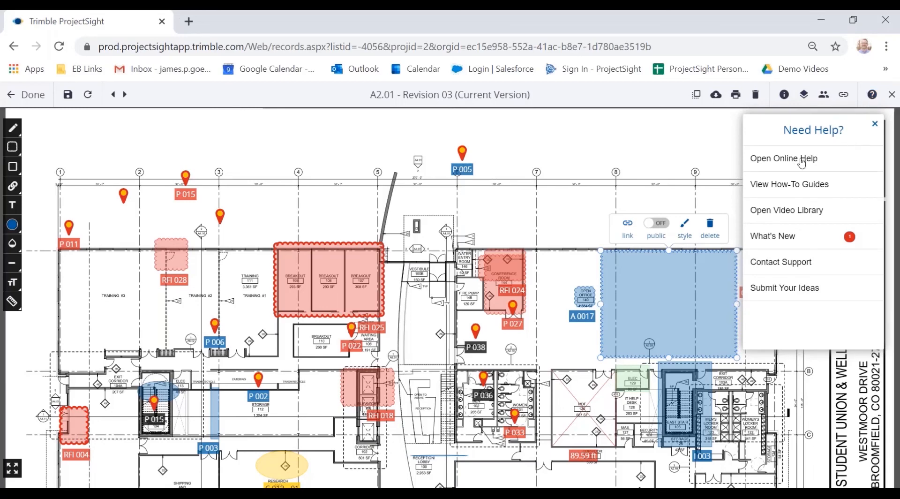
View the Annotations online help article, then return to the ProjectSight tab
{"action": "left_click", "coordinate": [784, 159]}
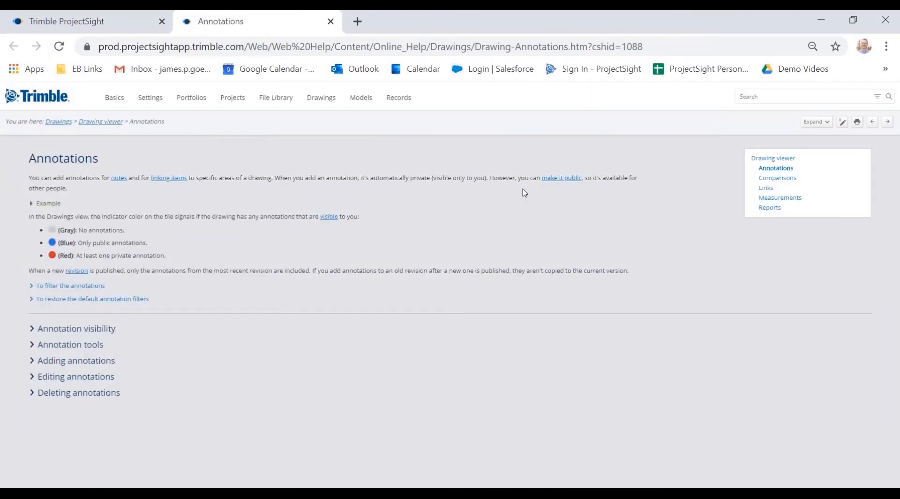
{"action": "double_click", "coordinate": [63, 158]}
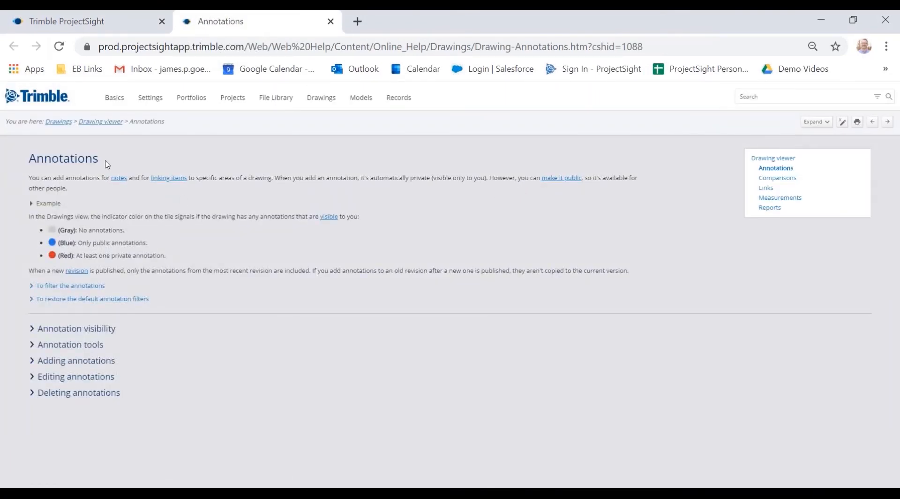
{"action": "mouse_move", "coordinate": [101, 127]}
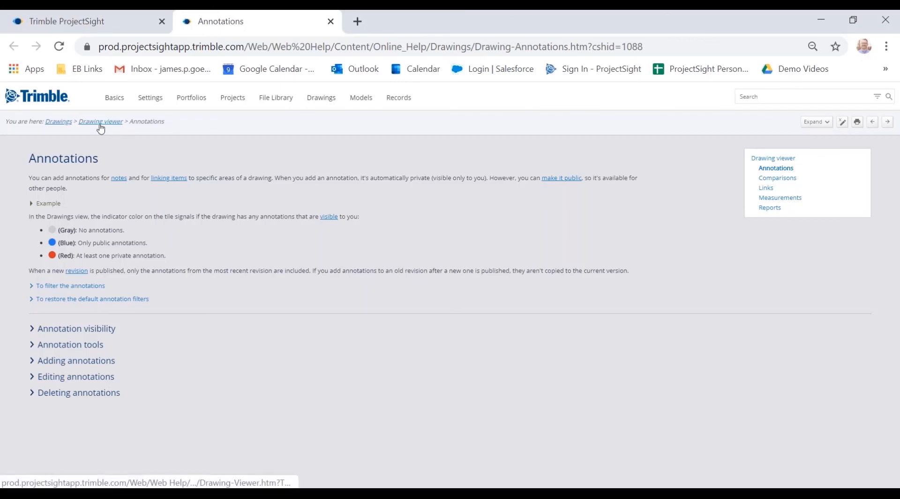
{"action": "mouse_move", "coordinate": [58, 121]}
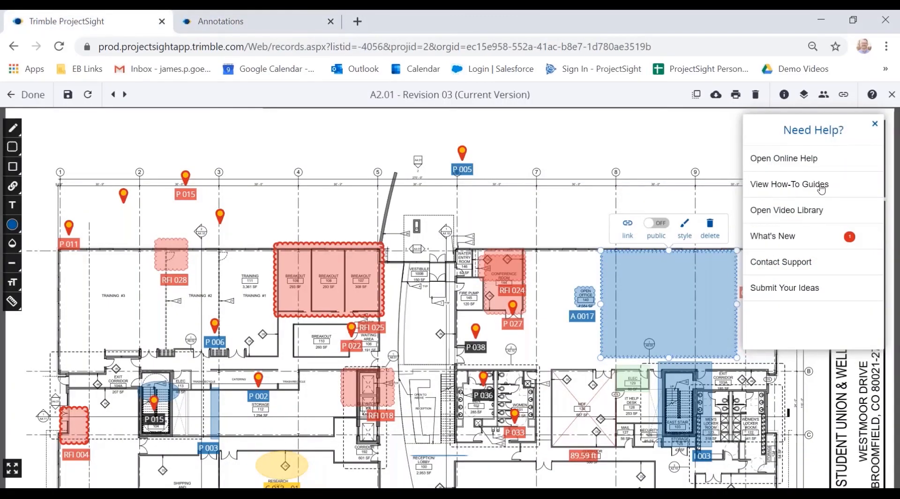
{"action": "mouse_move", "coordinate": [813, 244]}
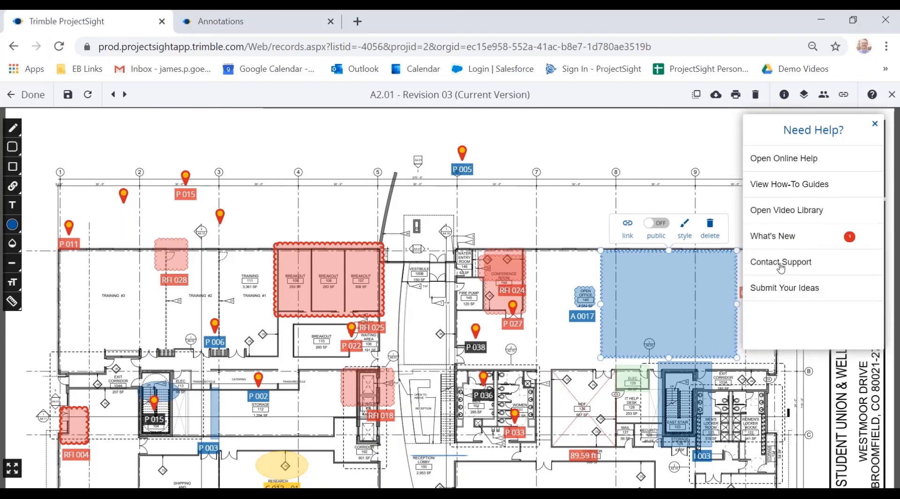
{"action": "mouse_move", "coordinate": [807, 268]}
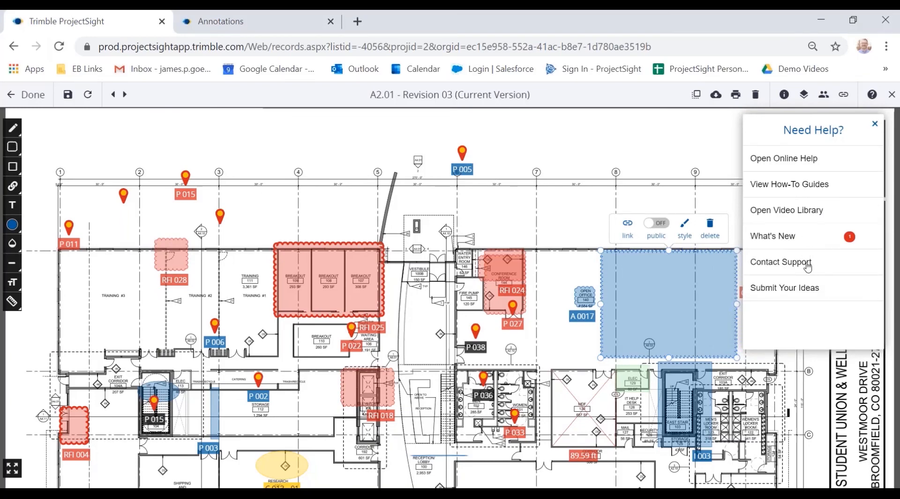
{"action": "mouse_move", "coordinate": [785, 292]}
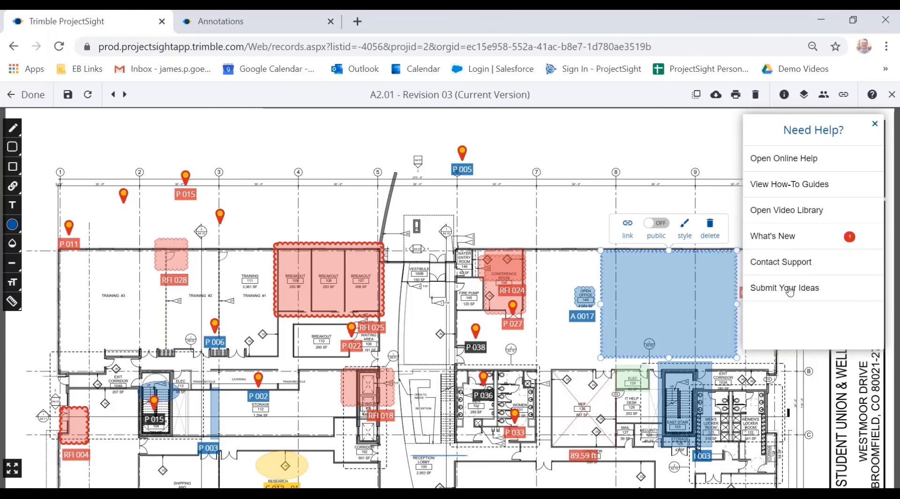
{"action": "mouse_move", "coordinate": [786, 290]}
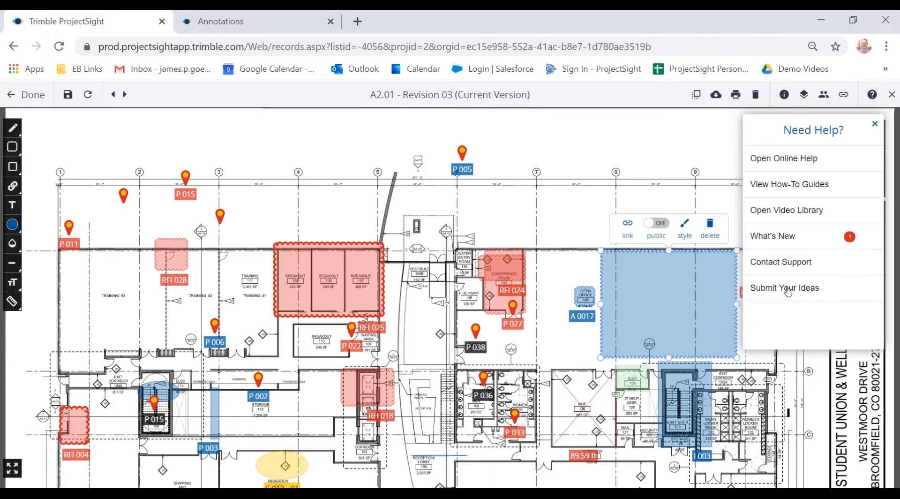
{"action": "mouse_move", "coordinate": [585, 172]}
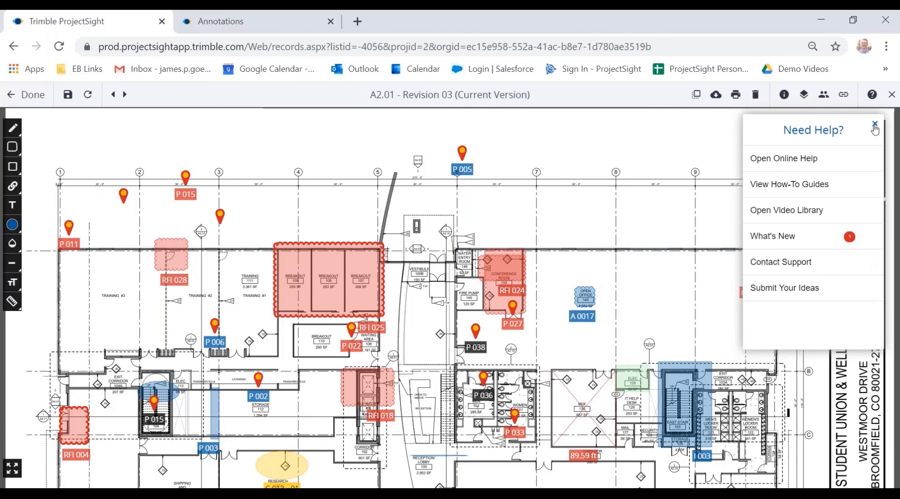
Close the Need Help? options so drawing A2.01 is fully visible
{"action": "left_click", "coordinate": [875, 124]}
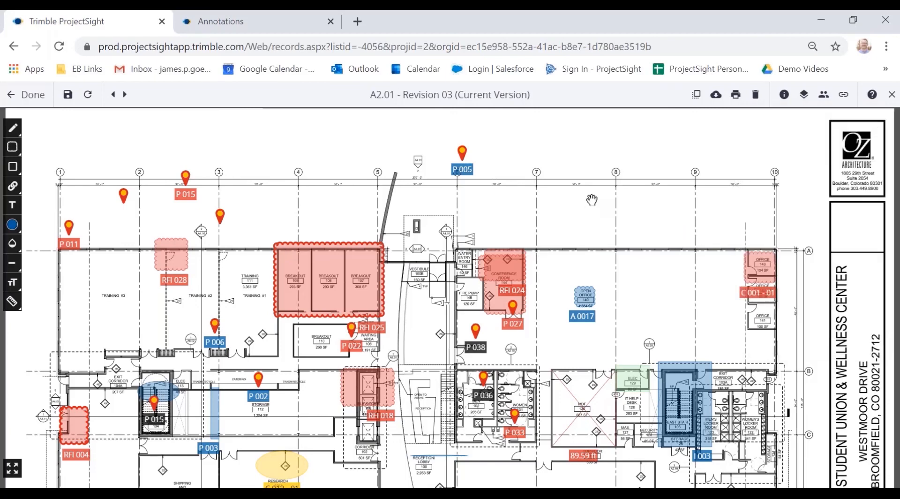
{"action": "mouse_move", "coordinate": [585, 201]}
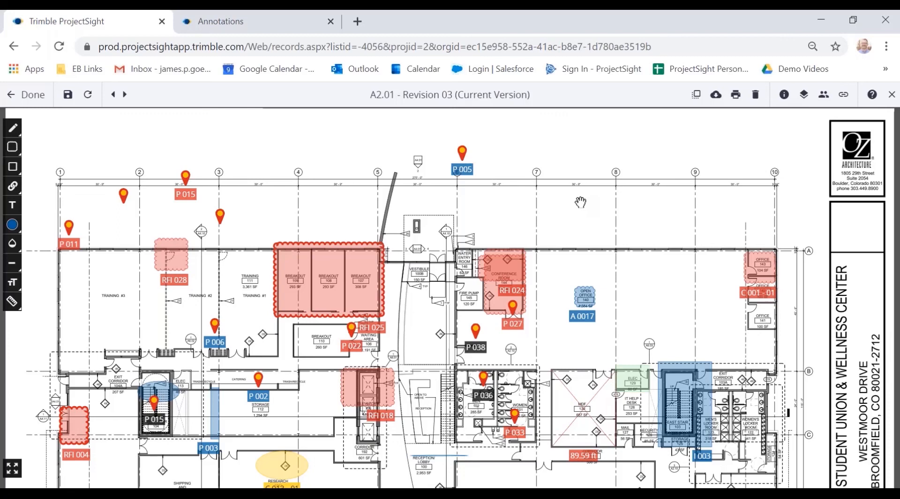
{"action": "mouse_move", "coordinate": [621, 152]}
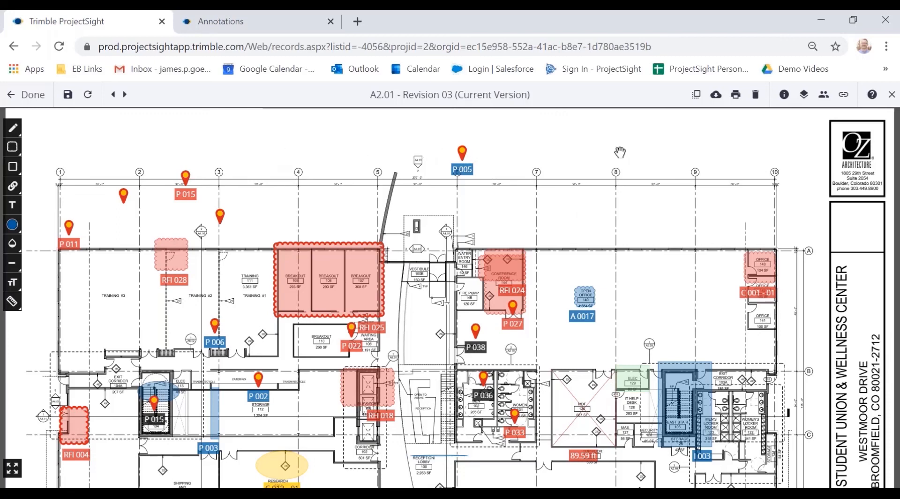
{"action": "mouse_move", "coordinate": [626, 167]}
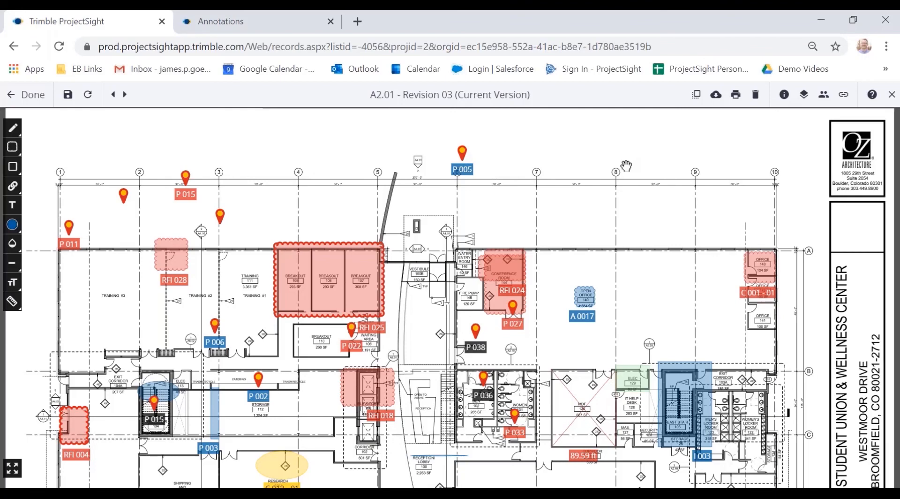
{"action": "mouse_move", "coordinate": [622, 167]}
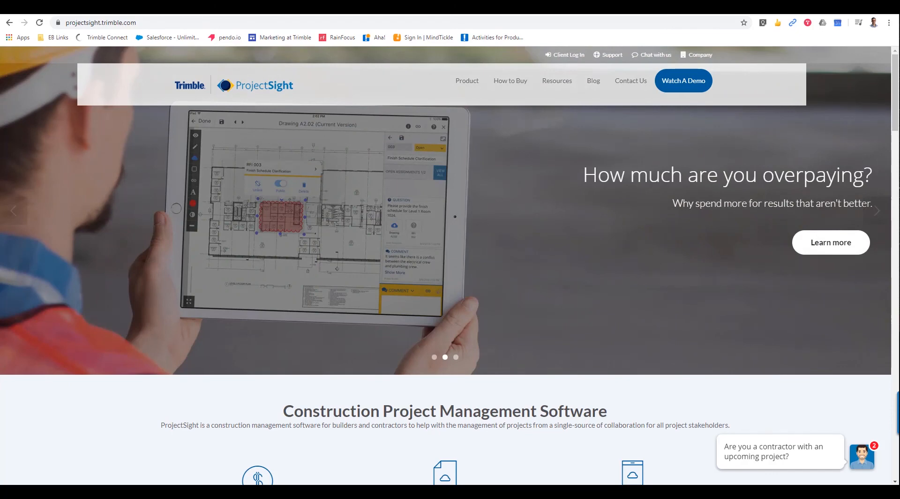
{"action": "mouse_move", "coordinate": [607, 242]}
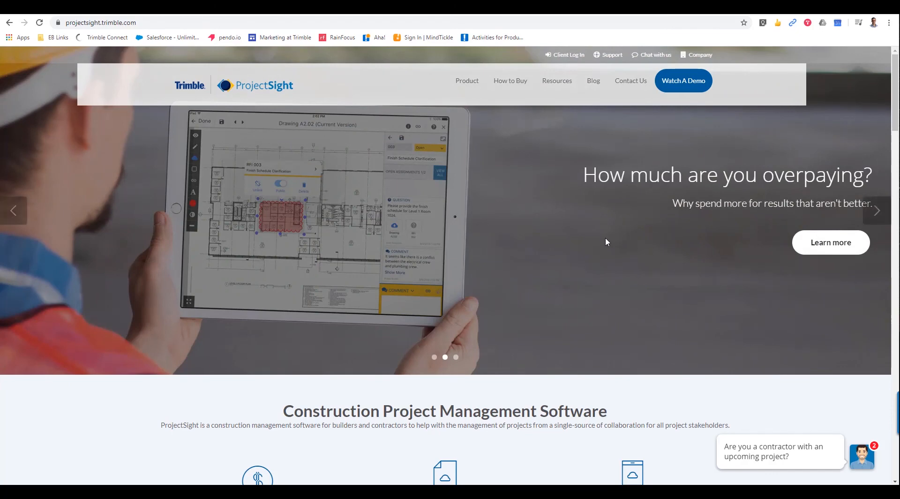
{"action": "mouse_move", "coordinate": [571, 153]}
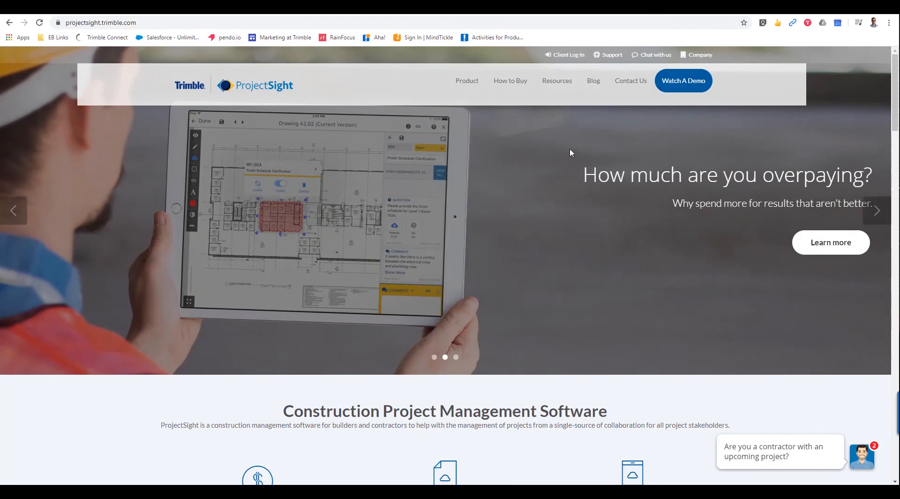
{"action": "mouse_move", "coordinate": [556, 81]}
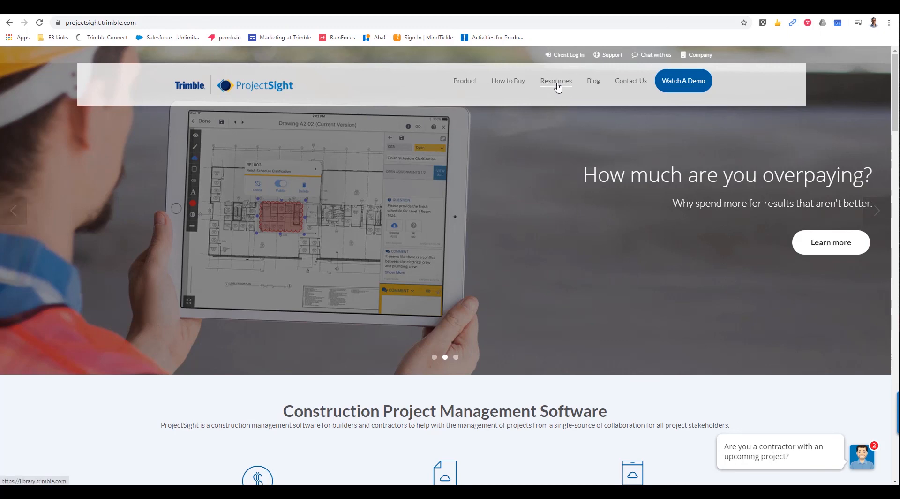
Go to the ProjectSight website's Resources hub and start a live chat message
{"action": "left_click", "coordinate": [556, 80]}
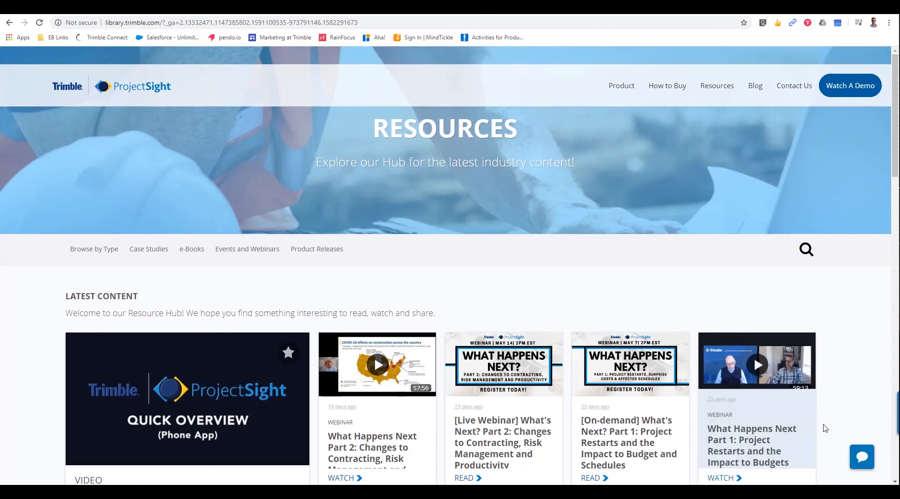
{"action": "left_click", "coordinate": [862, 456]}
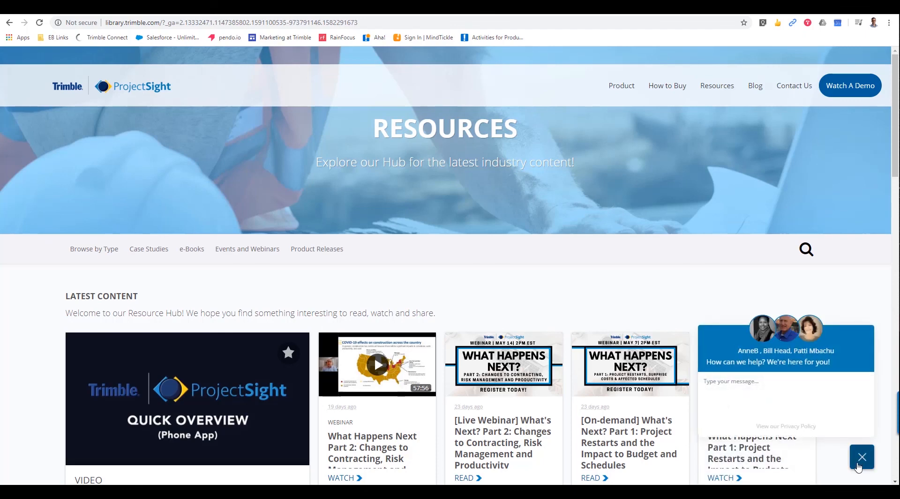
{"action": "left_click", "coordinate": [763, 395]}
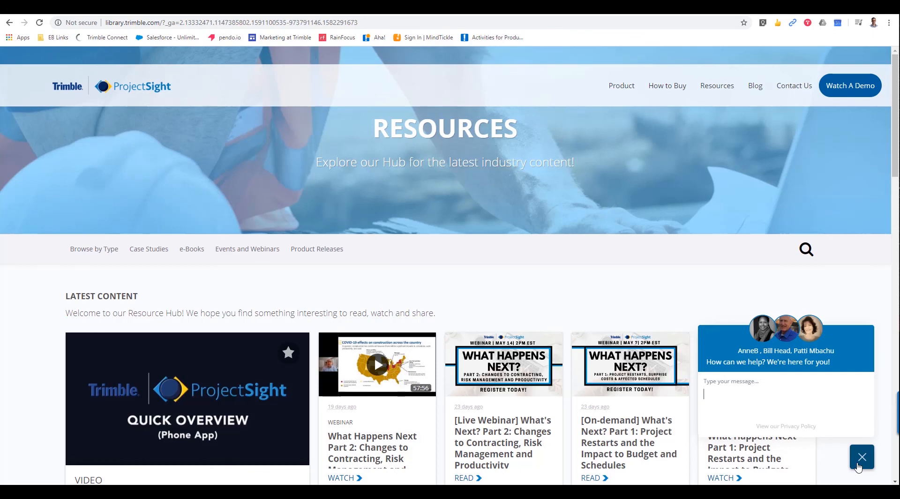